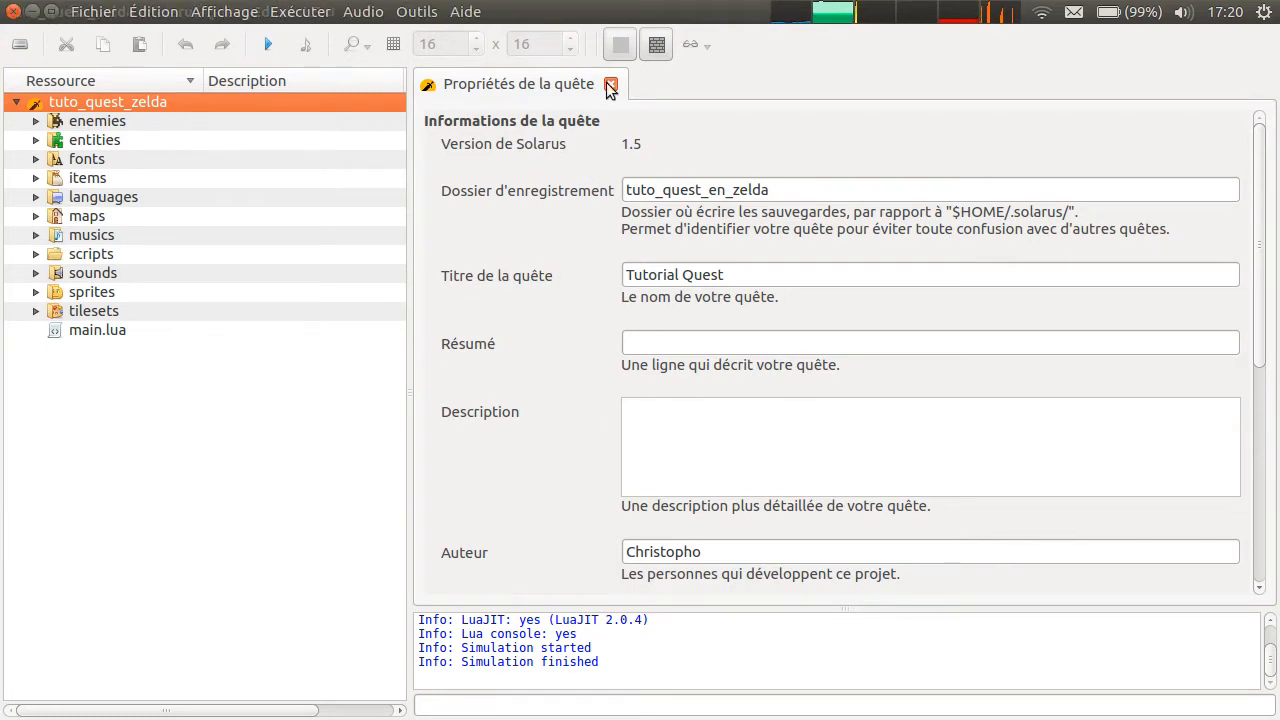
Close the French editor and relaunch the English Solarus Quest Editor with tuto_quest_zelda
{"action": "left_click", "coordinate": [93, 11]}
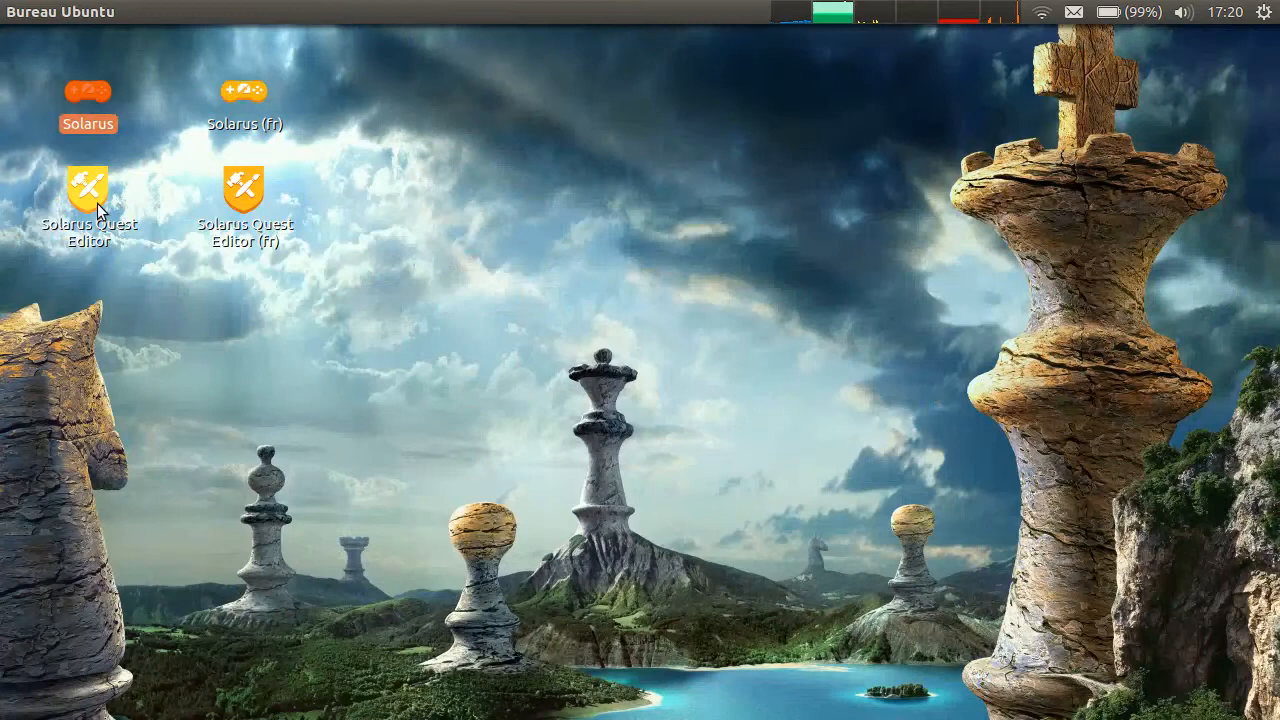
{"action": "double_click", "coordinate": [88, 188]}
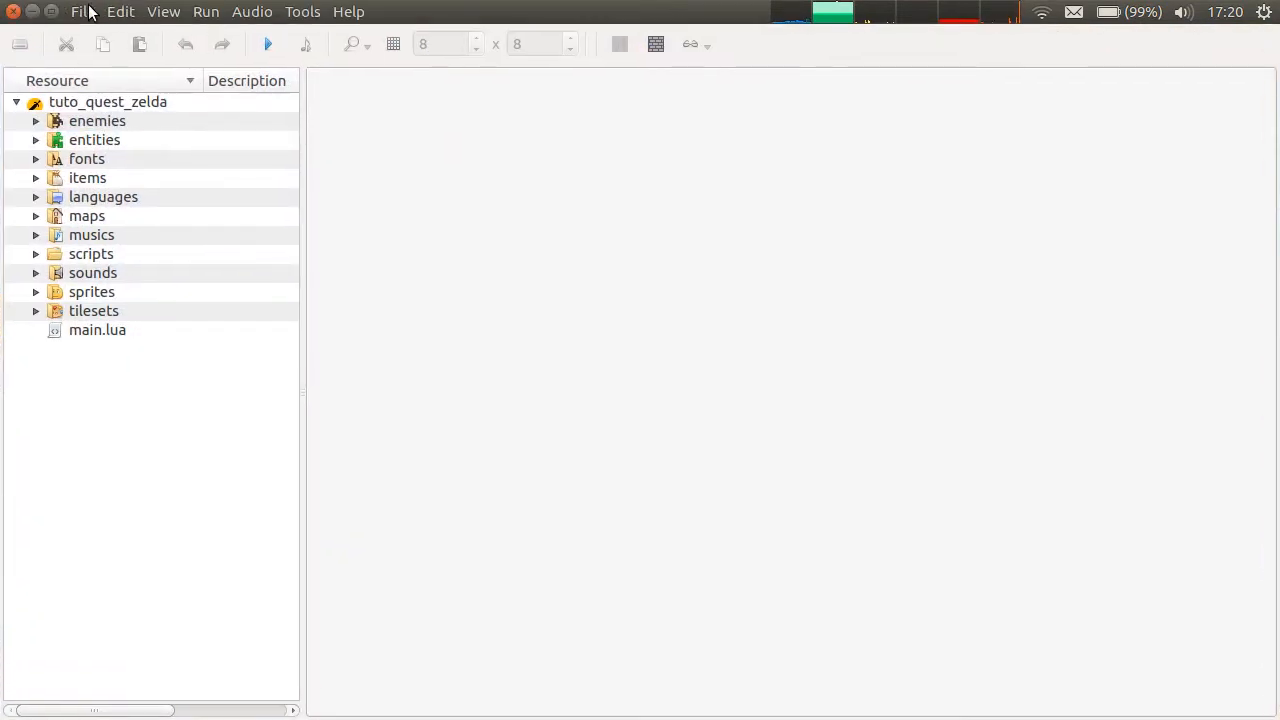
Open Properties from the tuto_quest_zelda root's context menu in the Resource tree
{"action": "right_click", "coordinate": [107, 101]}
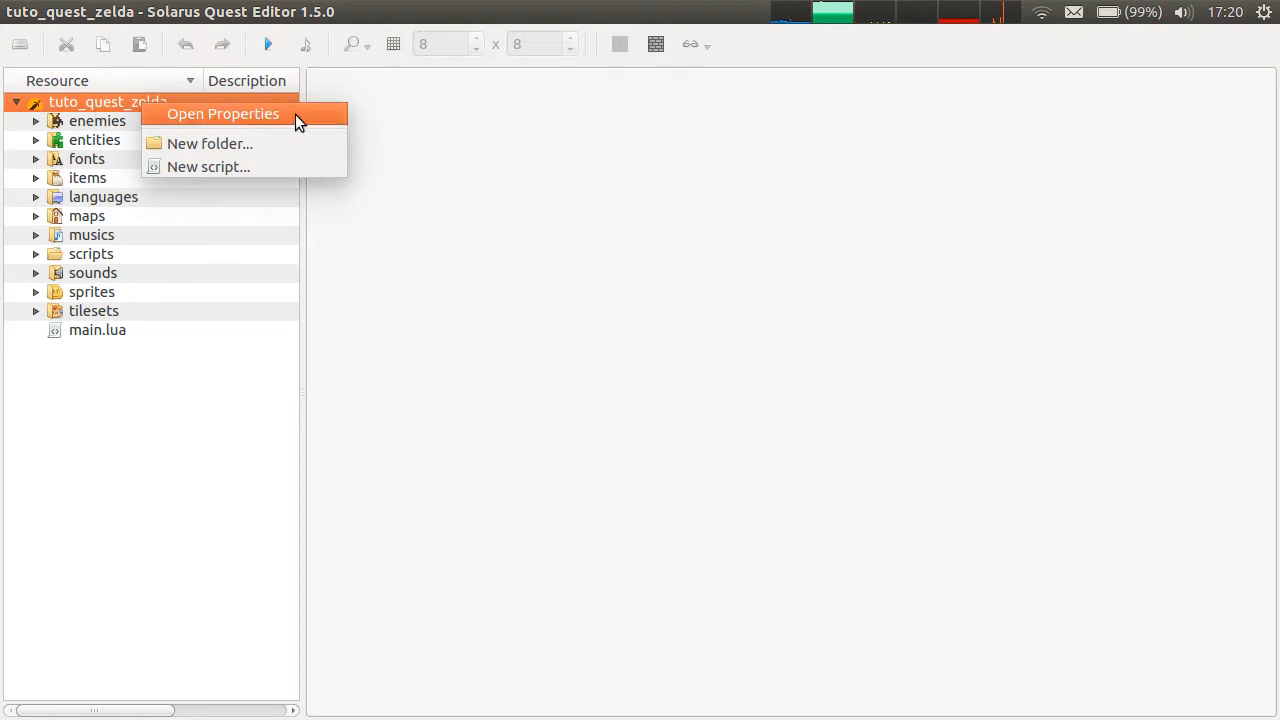
{"action": "left_click", "coordinate": [222, 113]}
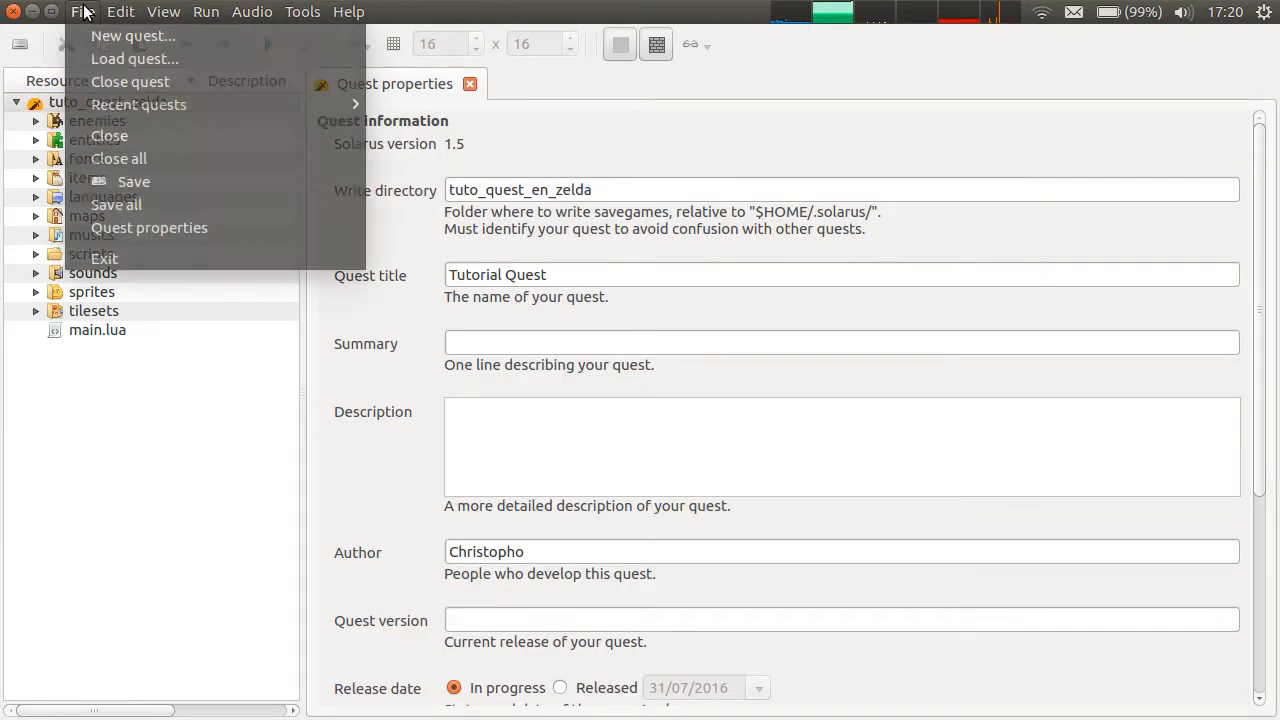
{"action": "mouse_move", "coordinate": [295, 240]}
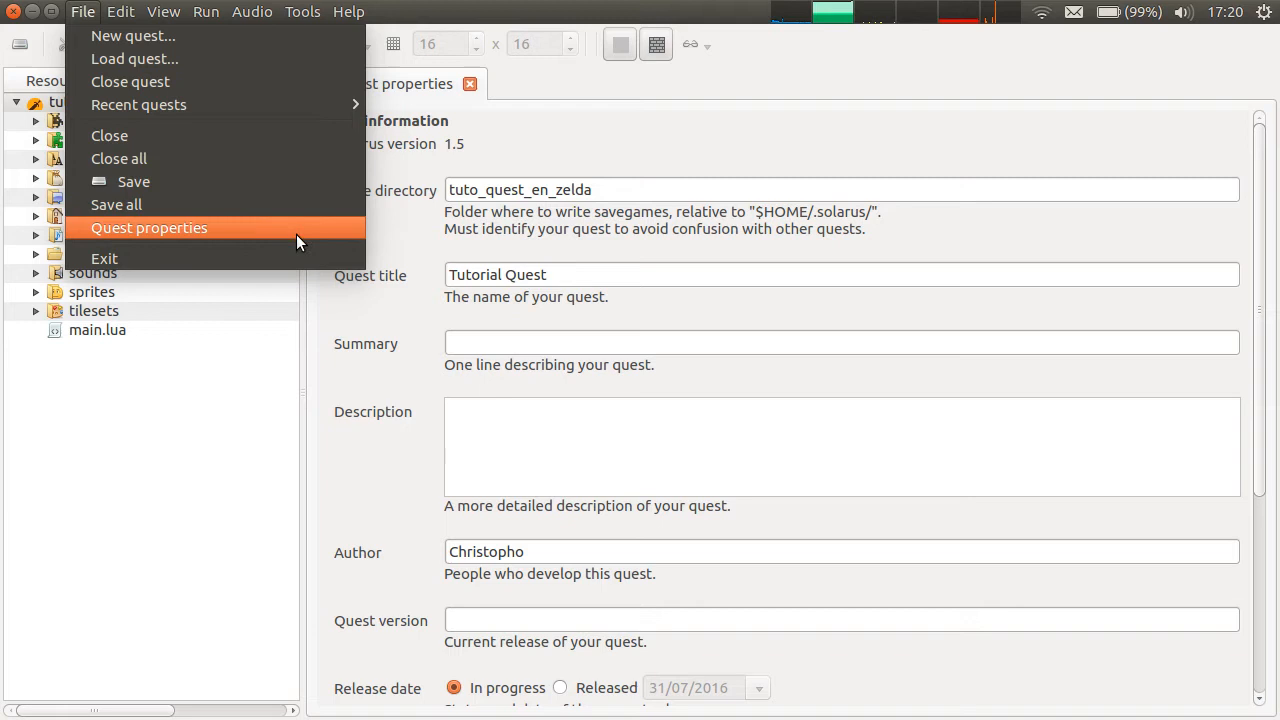
{"action": "mouse_move", "coordinate": [252, 545]}
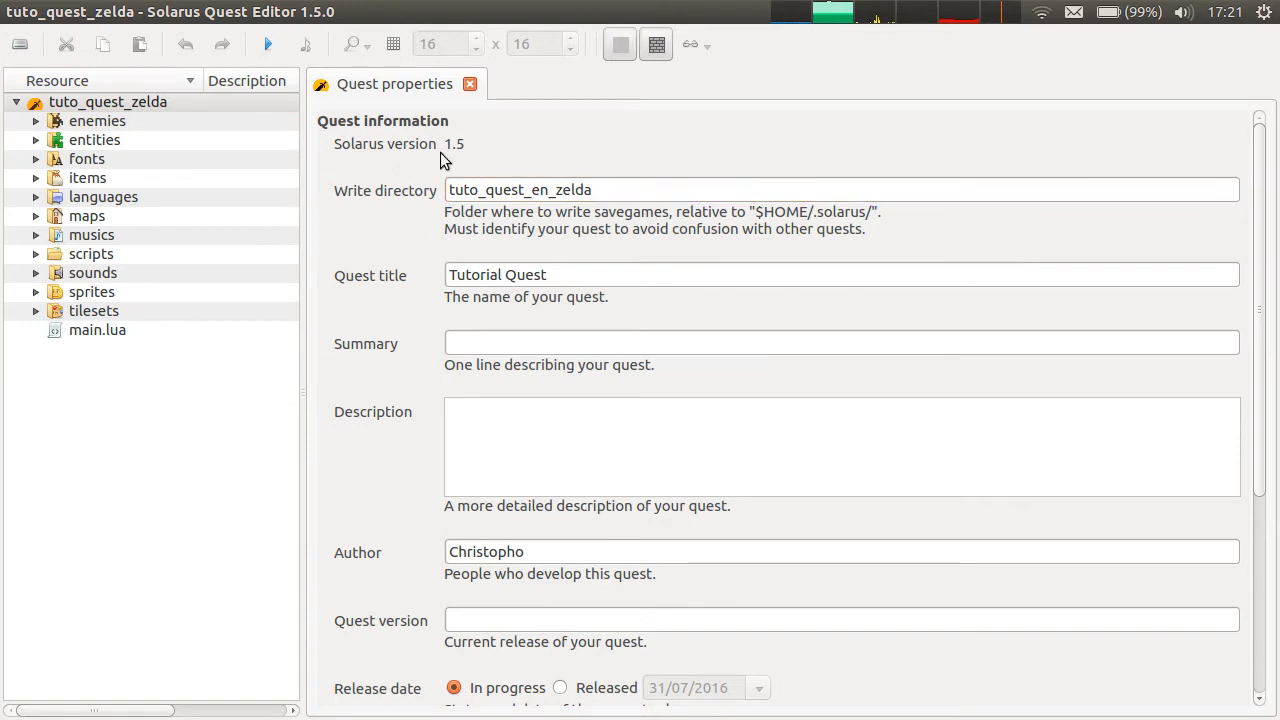
{"action": "mouse_move", "coordinate": [330, 710]}
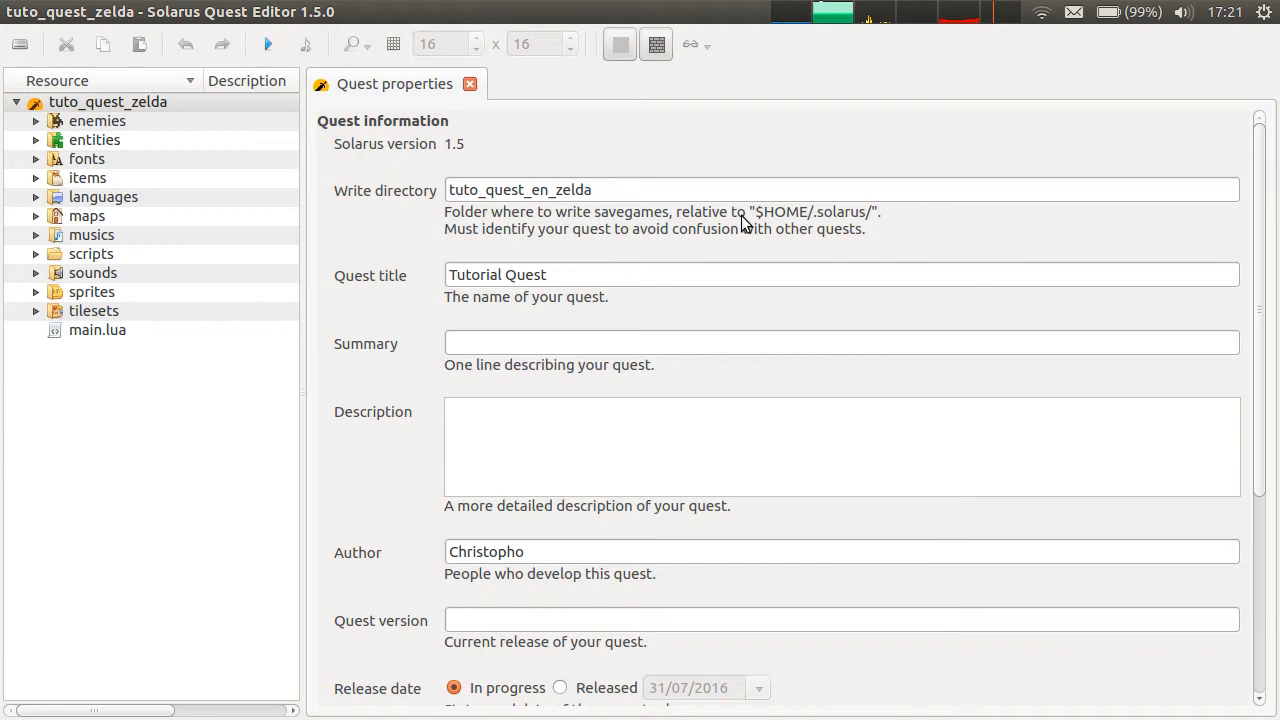
{"action": "scroll", "scroll_direction": "down", "scroll_amount": 3}
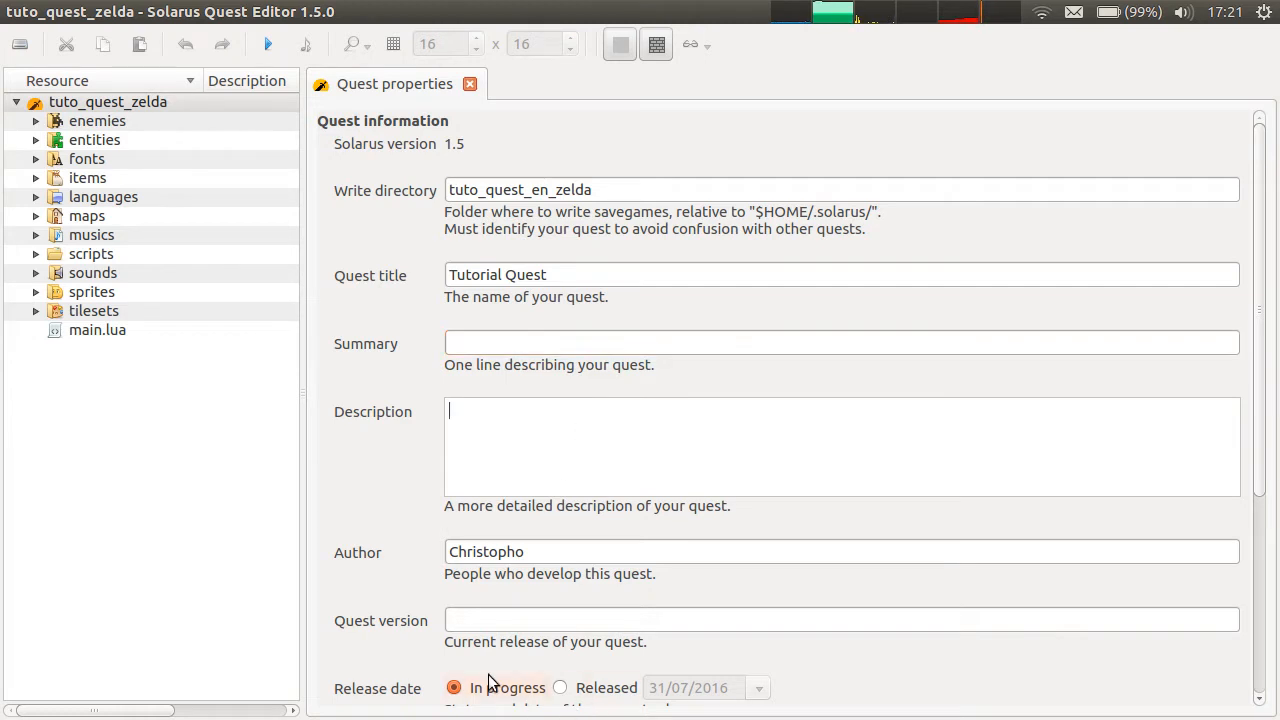
{"action": "mouse_move", "coordinate": [673, 402]}
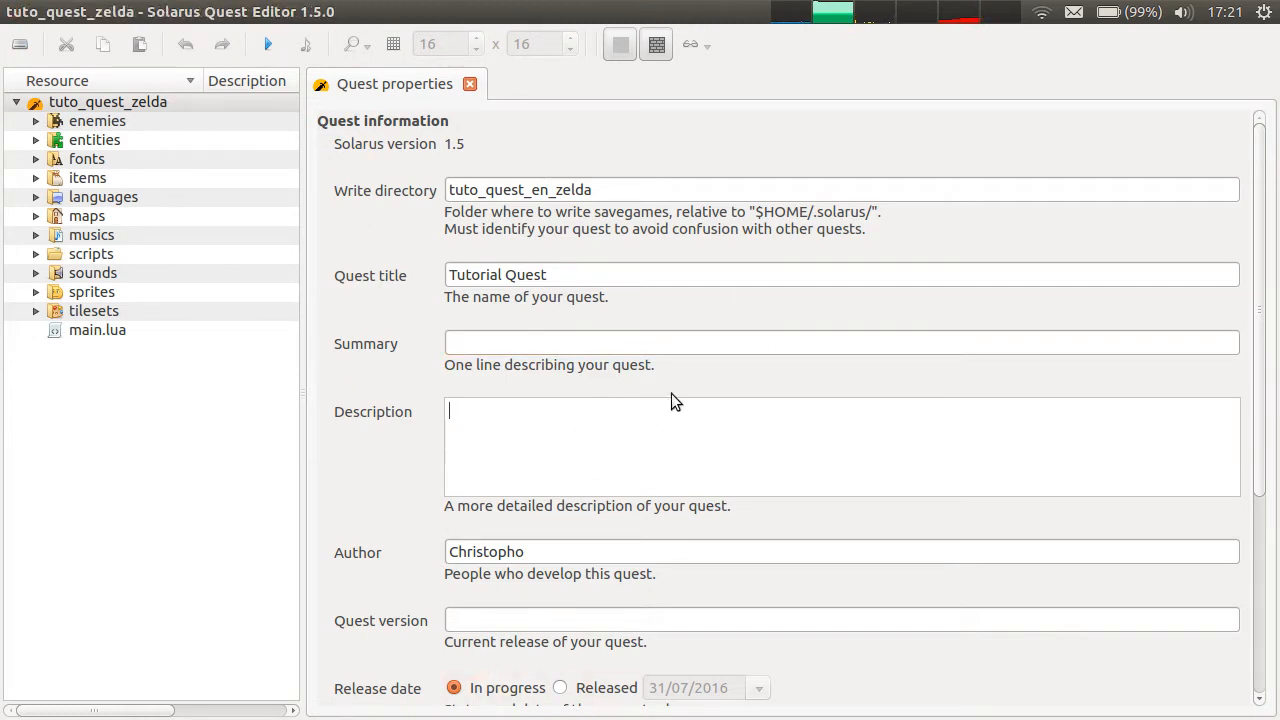
{"action": "mouse_move", "coordinate": [613, 385]}
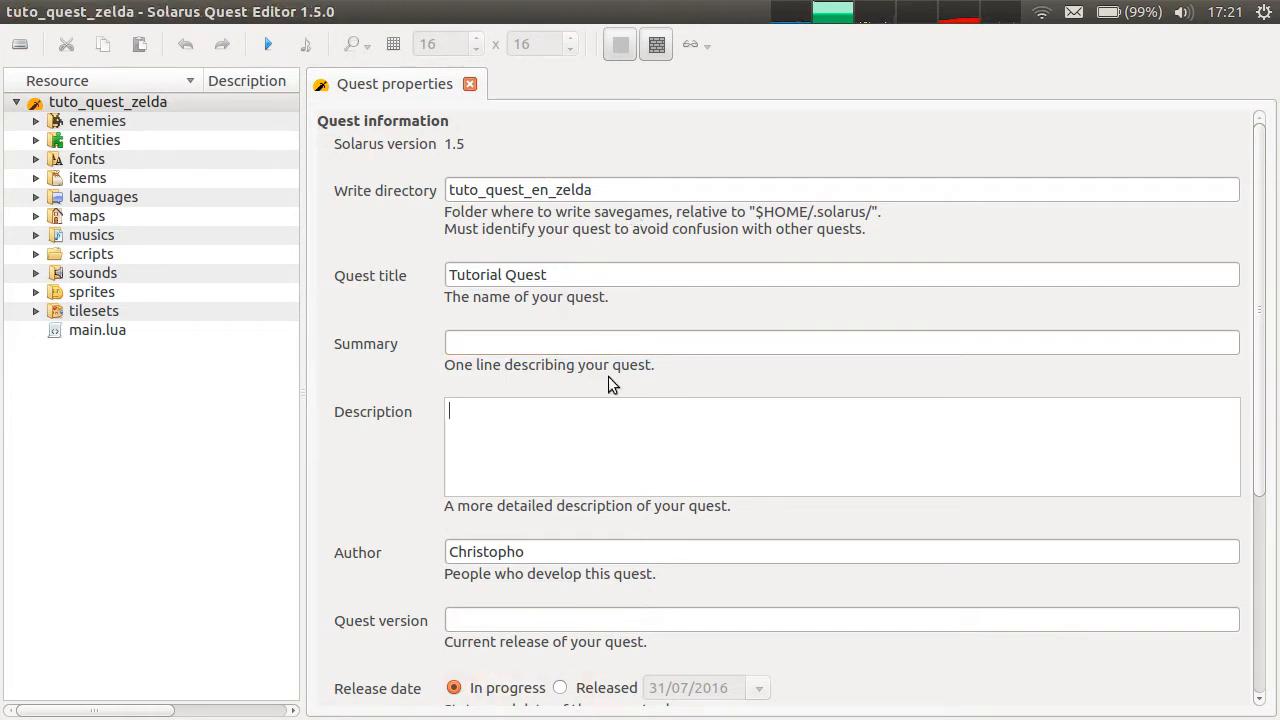
{"action": "mouse_move", "coordinate": [395, 185]}
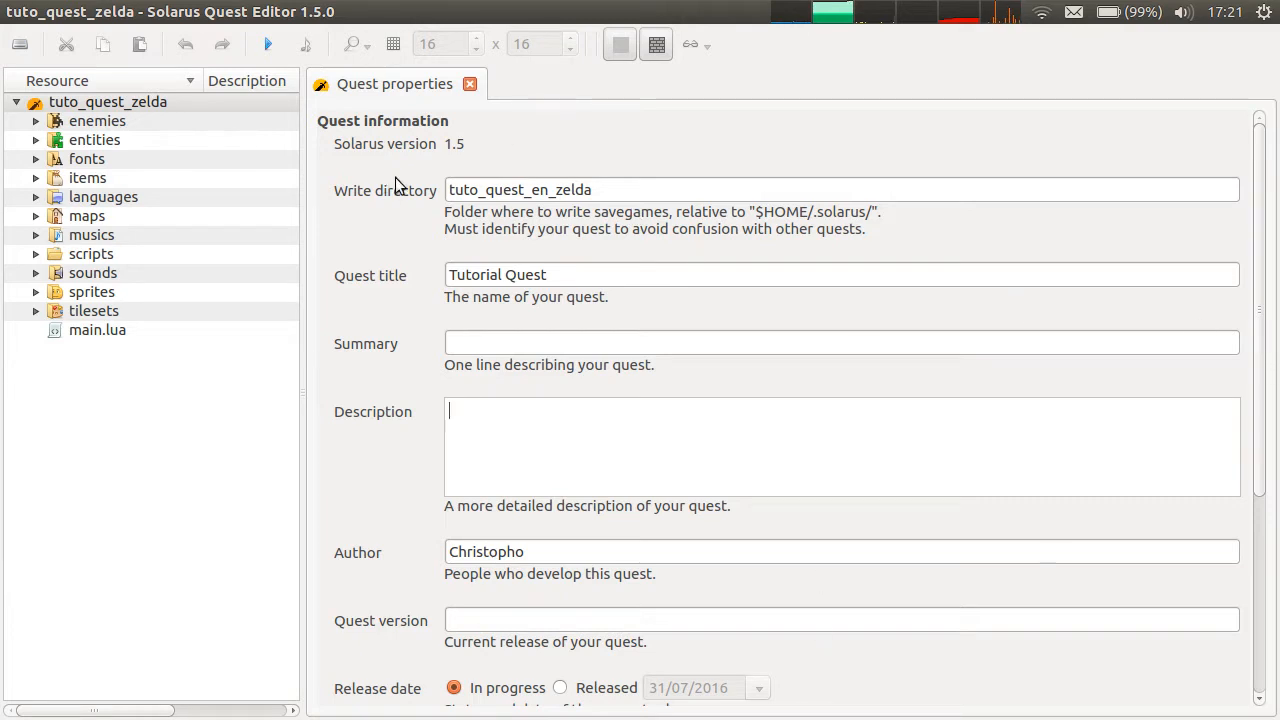
{"action": "mouse_move", "coordinate": [358, 146]}
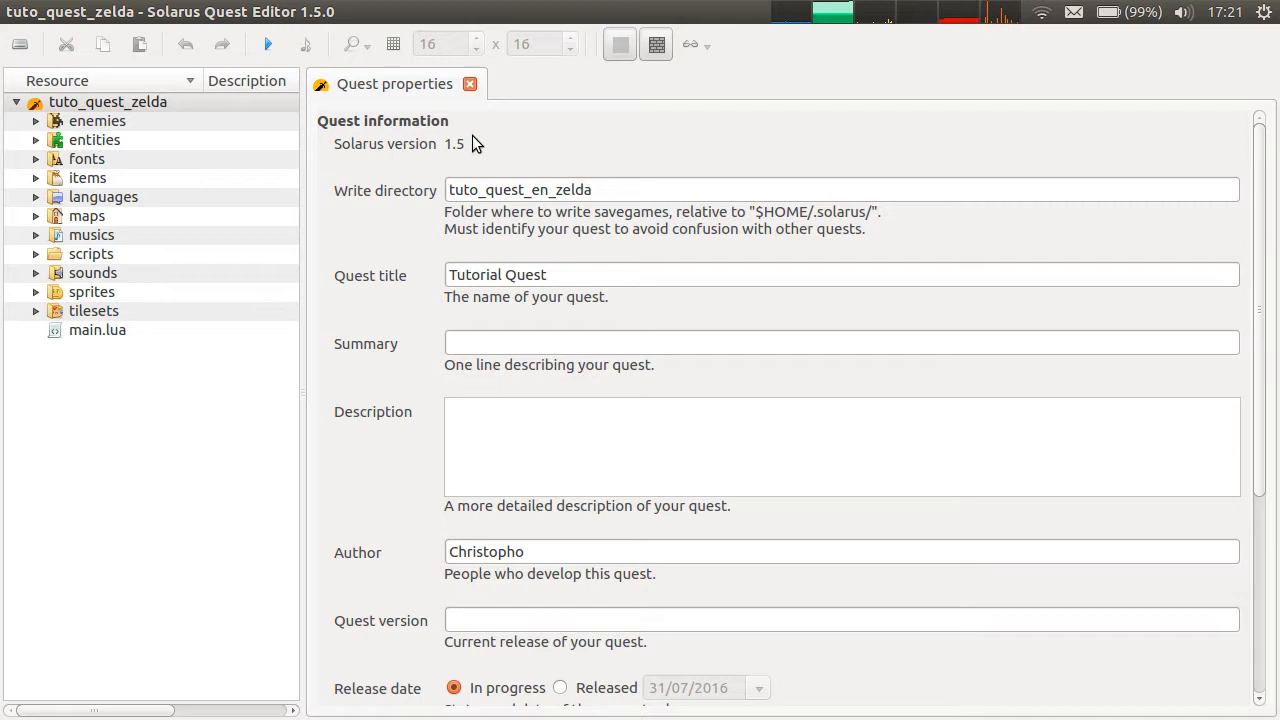
{"action": "mouse_move", "coordinate": [450, 148]}
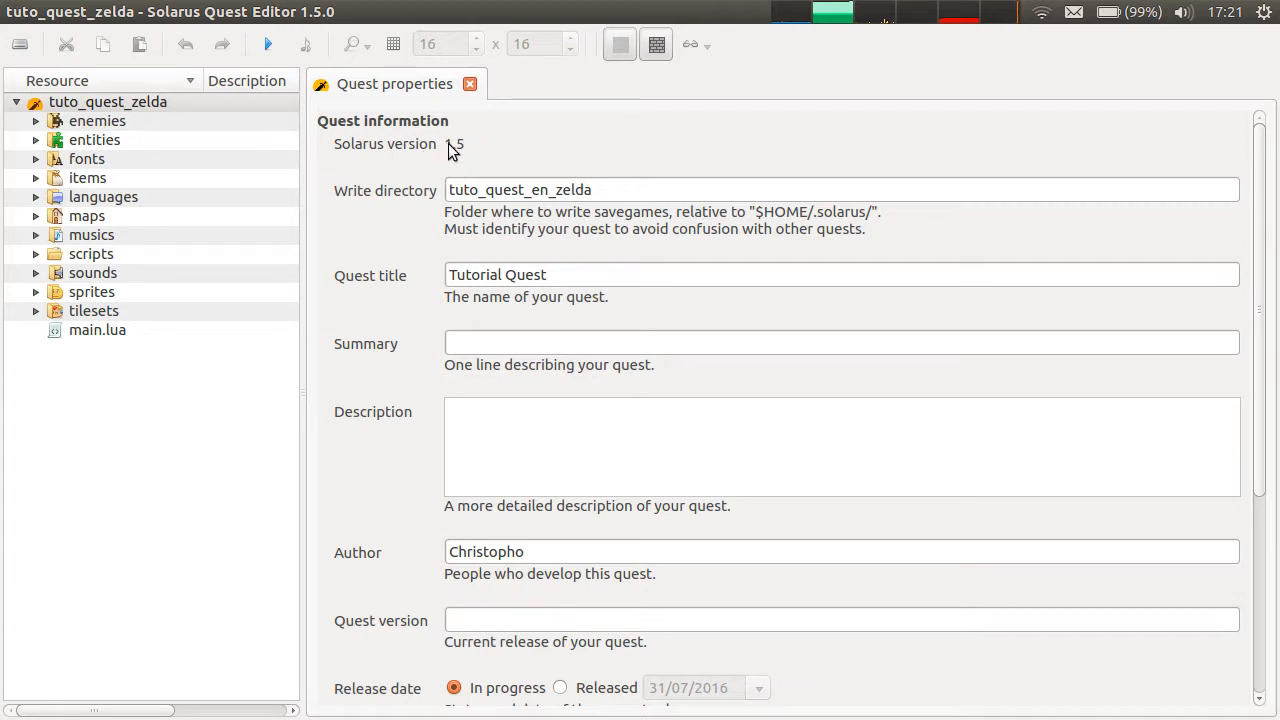
{"action": "left_click", "coordinate": [840, 189]}
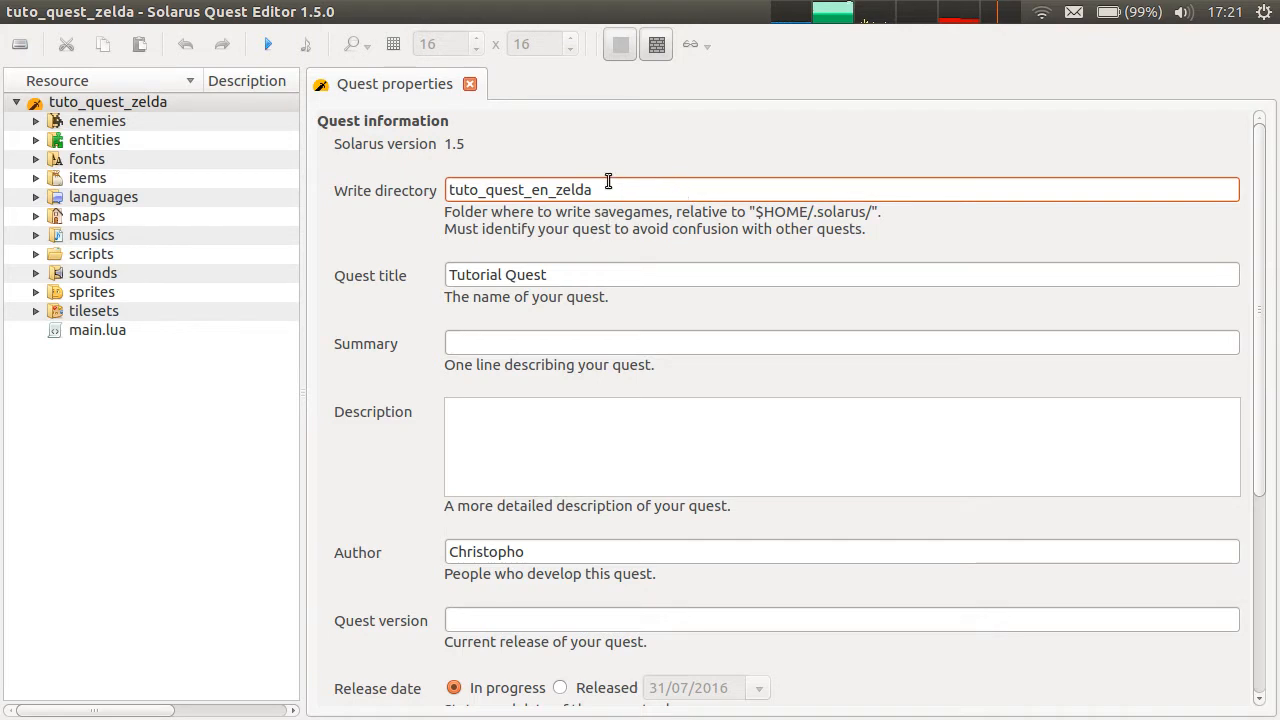
{"action": "mouse_move", "coordinate": [560, 189]}
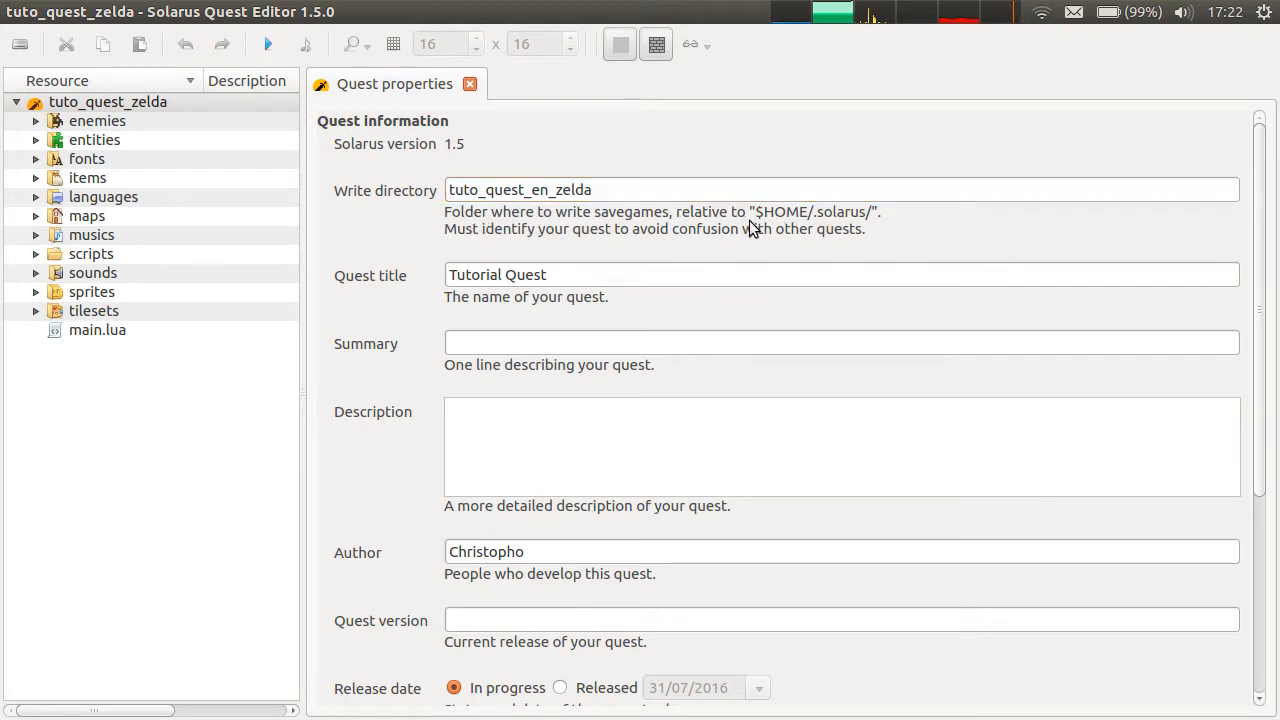
{"action": "mouse_move", "coordinate": [797, 221]}
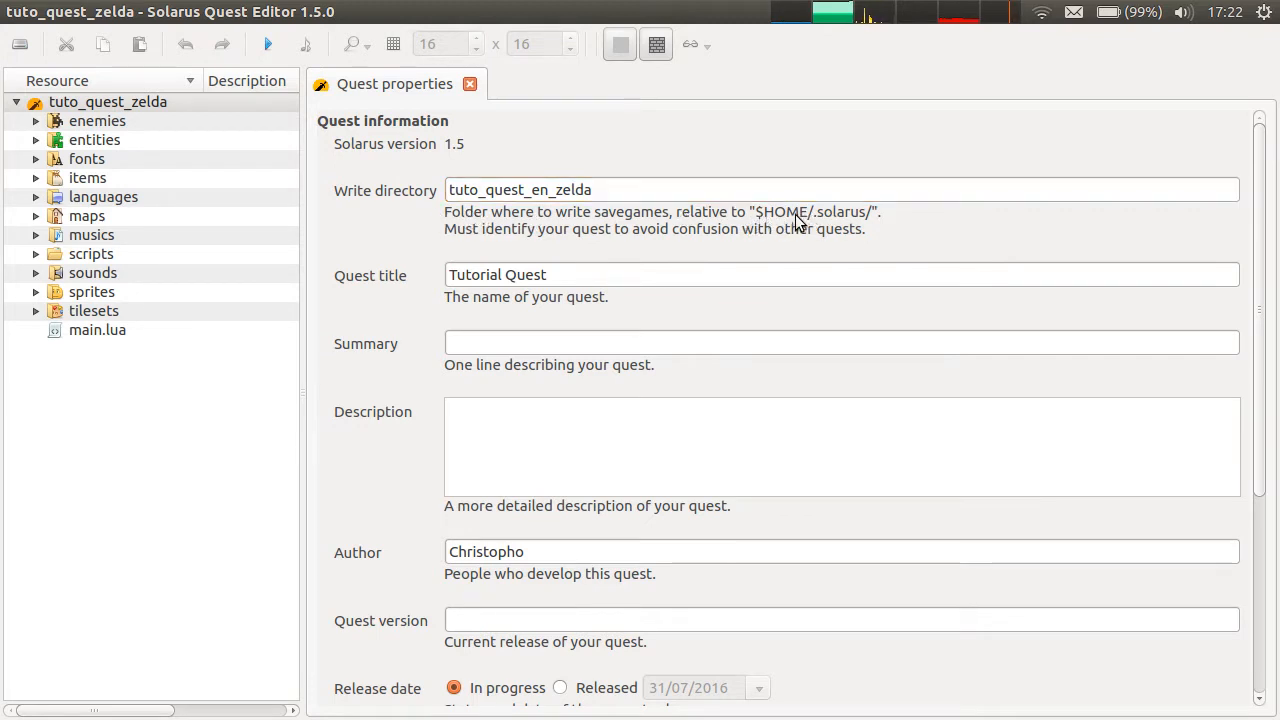
{"action": "key", "text": "Alt+Tab"}
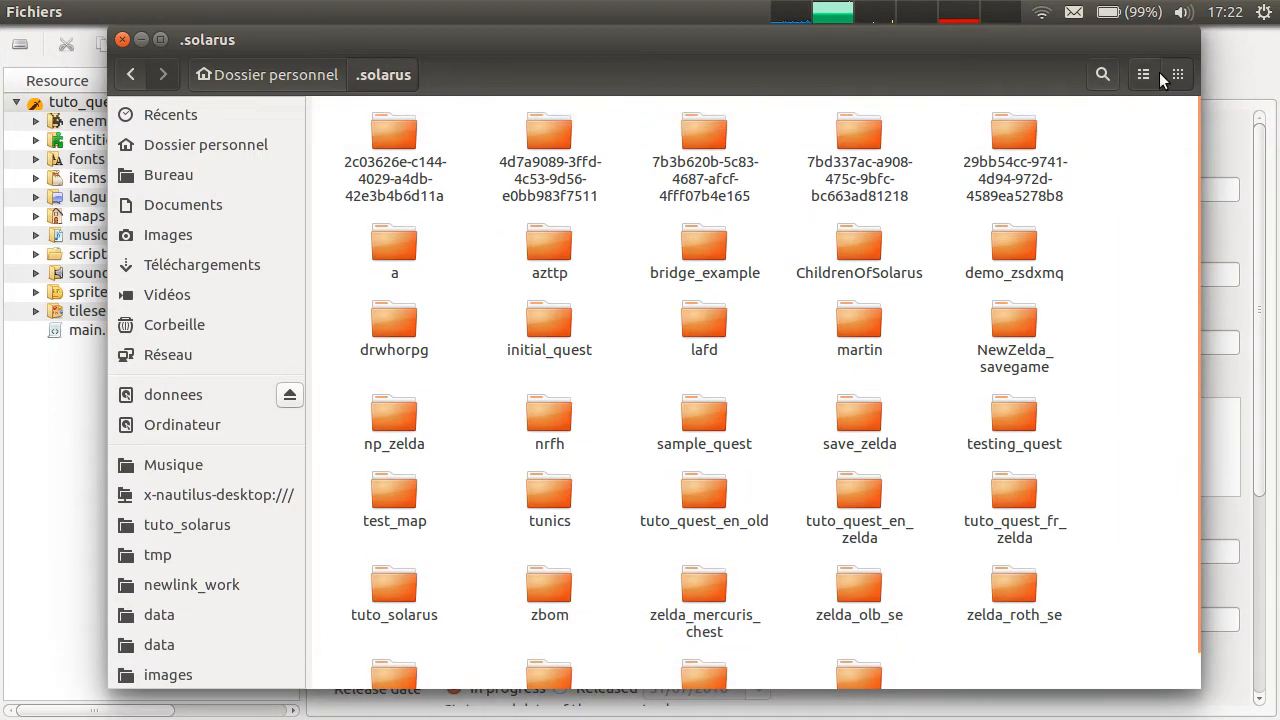
Switch .solarus to list view, open tuto_quest_en_zelda to confirm it's empty, and return
{"action": "left_click", "coordinate": [1143, 74]}
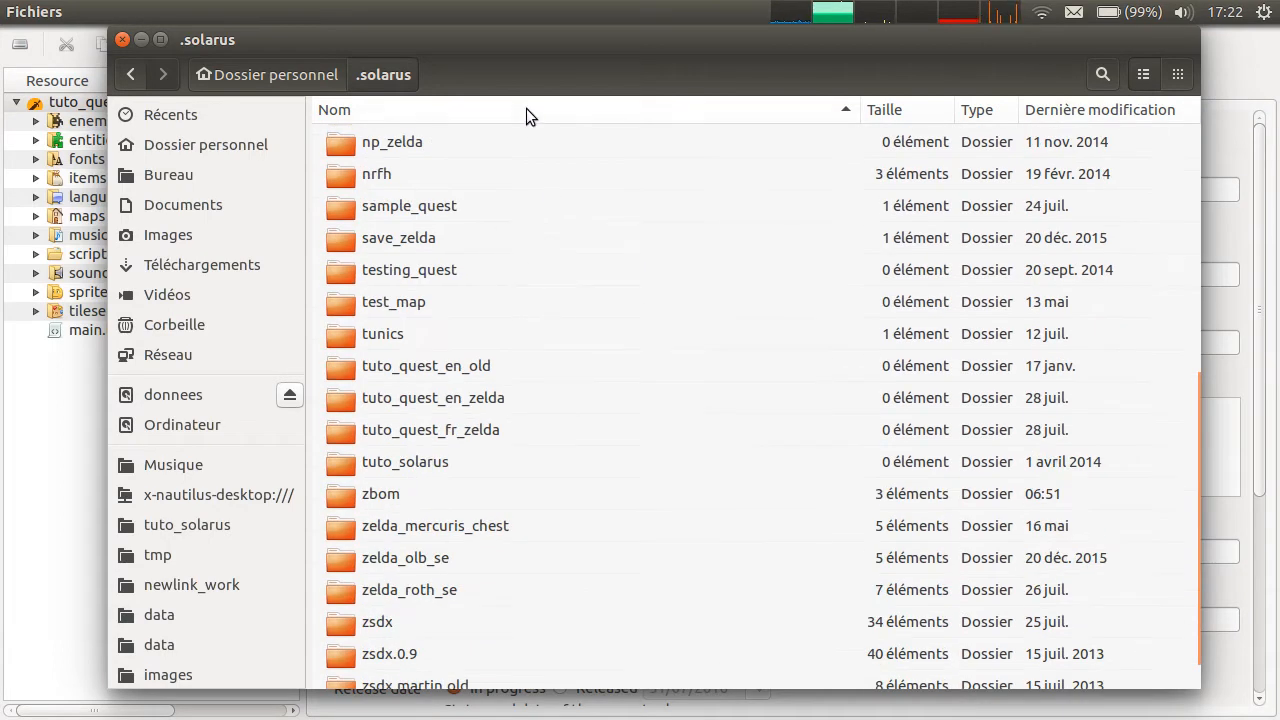
{"action": "left_click", "coordinate": [433, 397]}
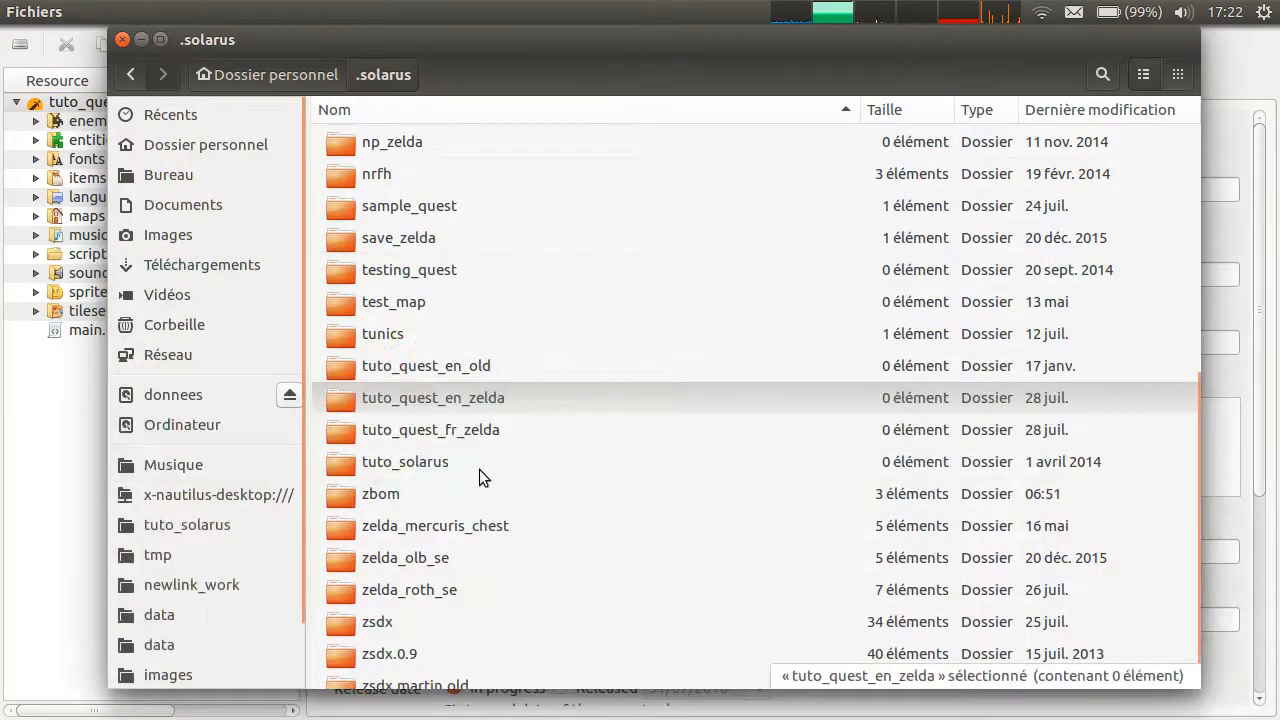
{"action": "double_click", "coordinate": [432, 397]}
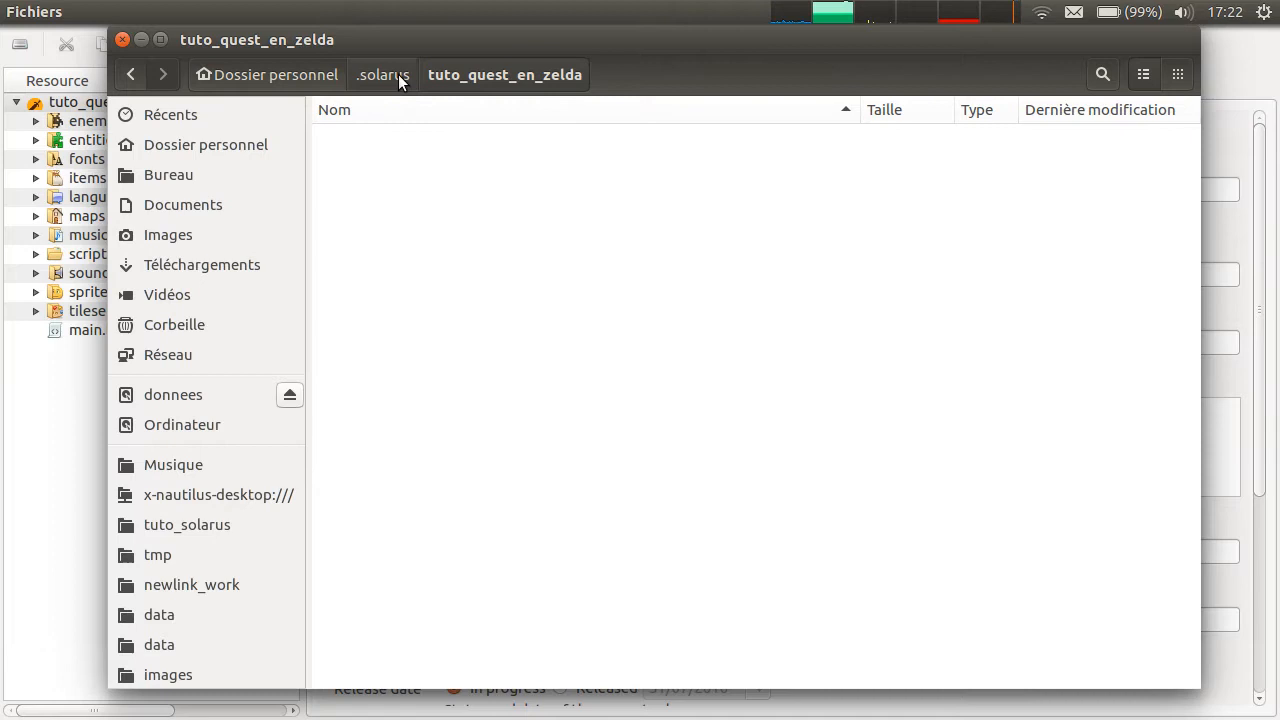
{"action": "left_click", "coordinate": [383, 74]}
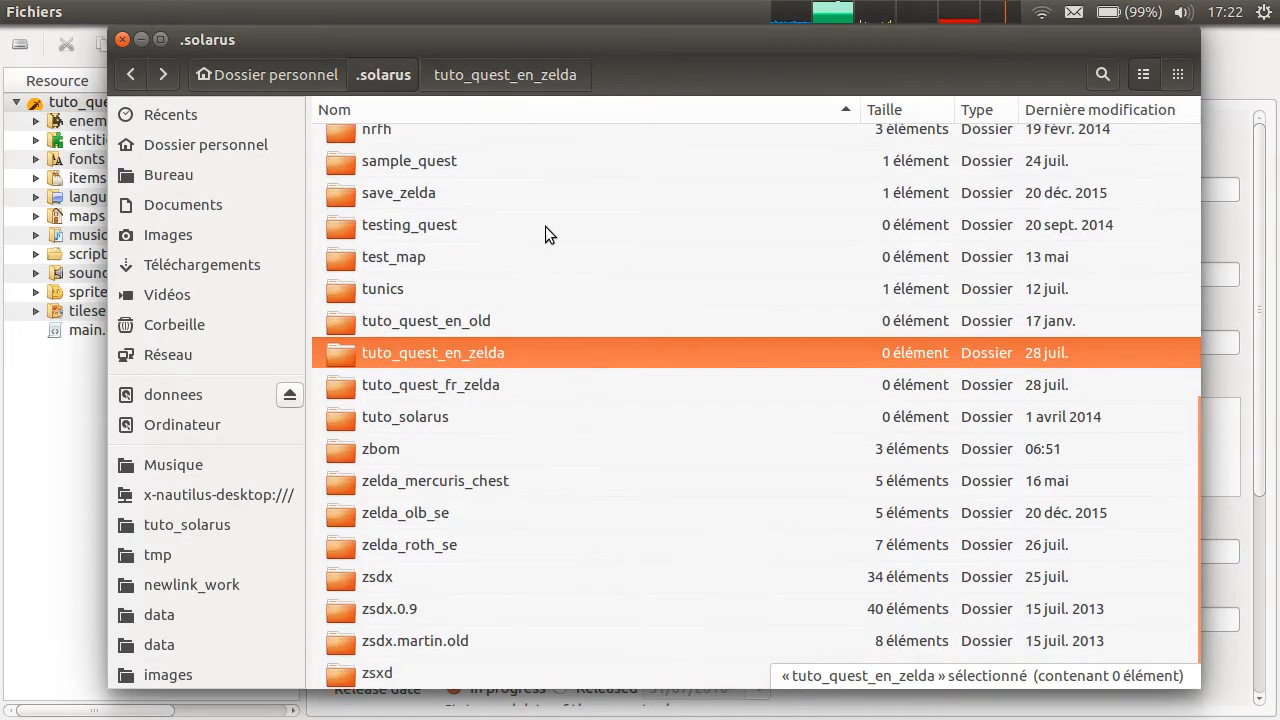
Open zelda_roth_se, select save1.dat and save3.dat, then return to .solarus
{"action": "double_click", "coordinate": [409, 544]}
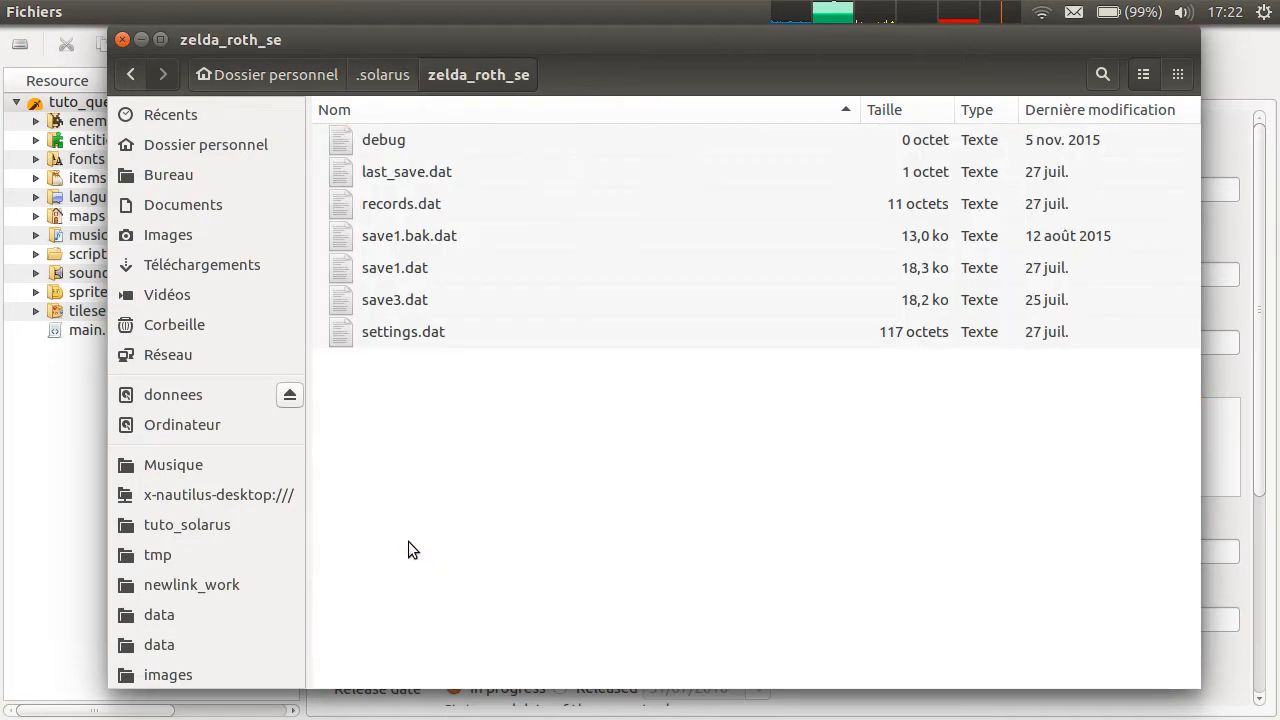
{"action": "mouse_move", "coordinate": [433, 283]}
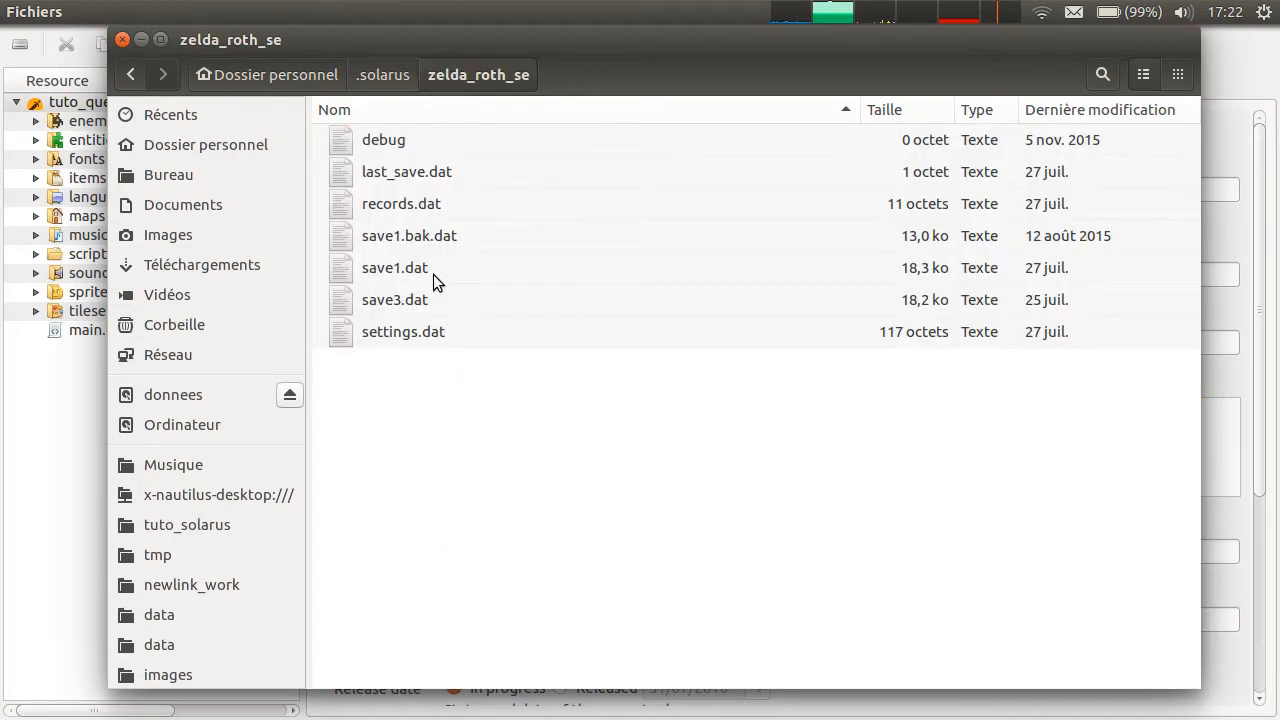
{"action": "left_click", "coordinate": [394, 267]}
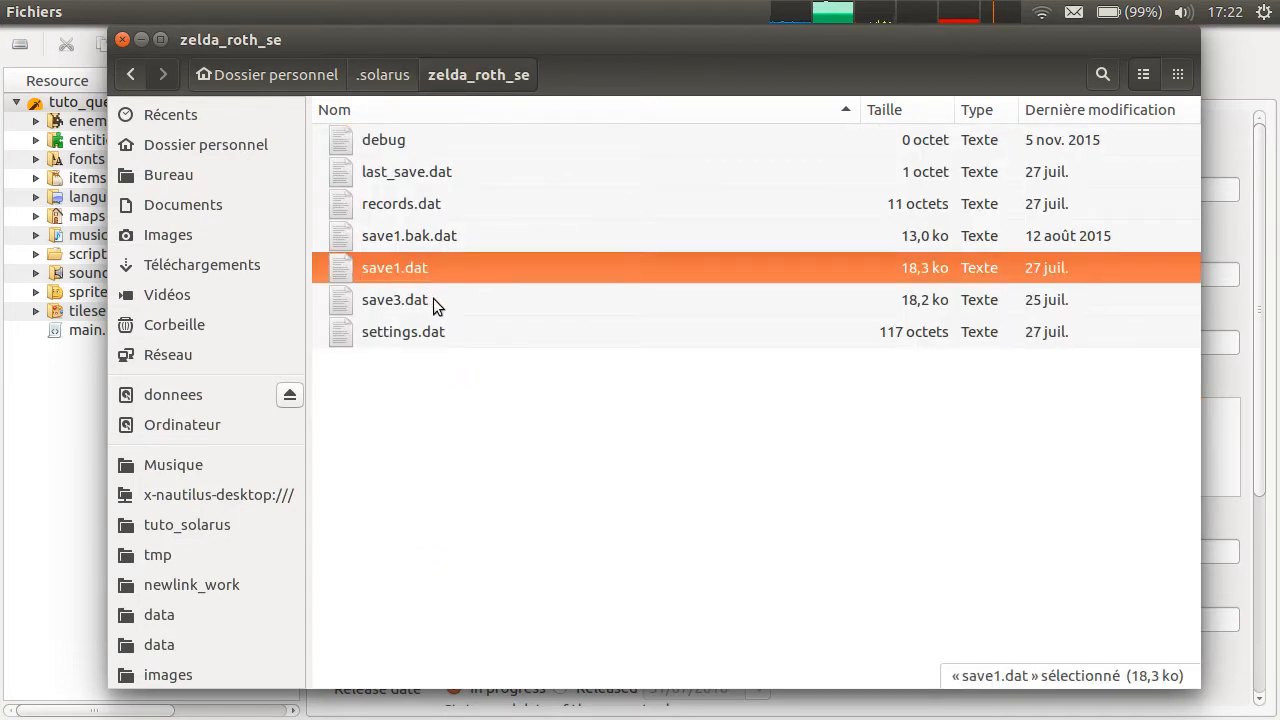
{"action": "left_click", "coordinate": [394, 299]}
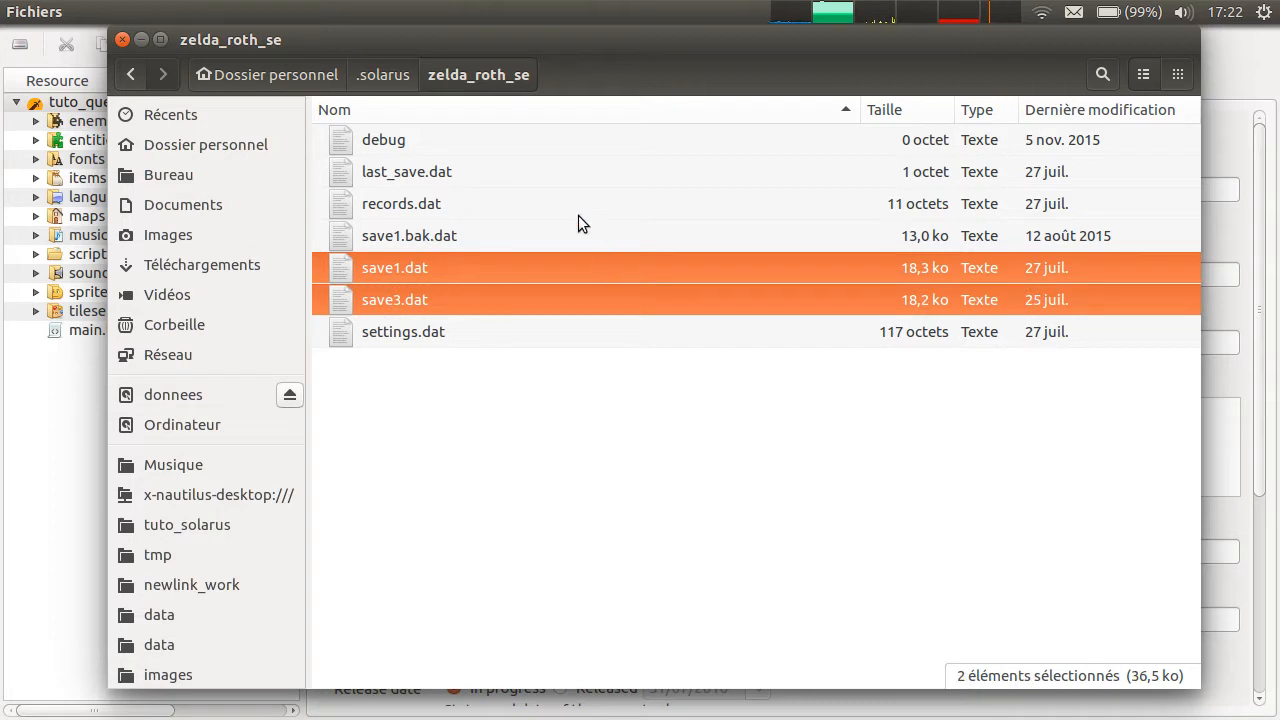
{"action": "mouse_move", "coordinate": [530, 208]}
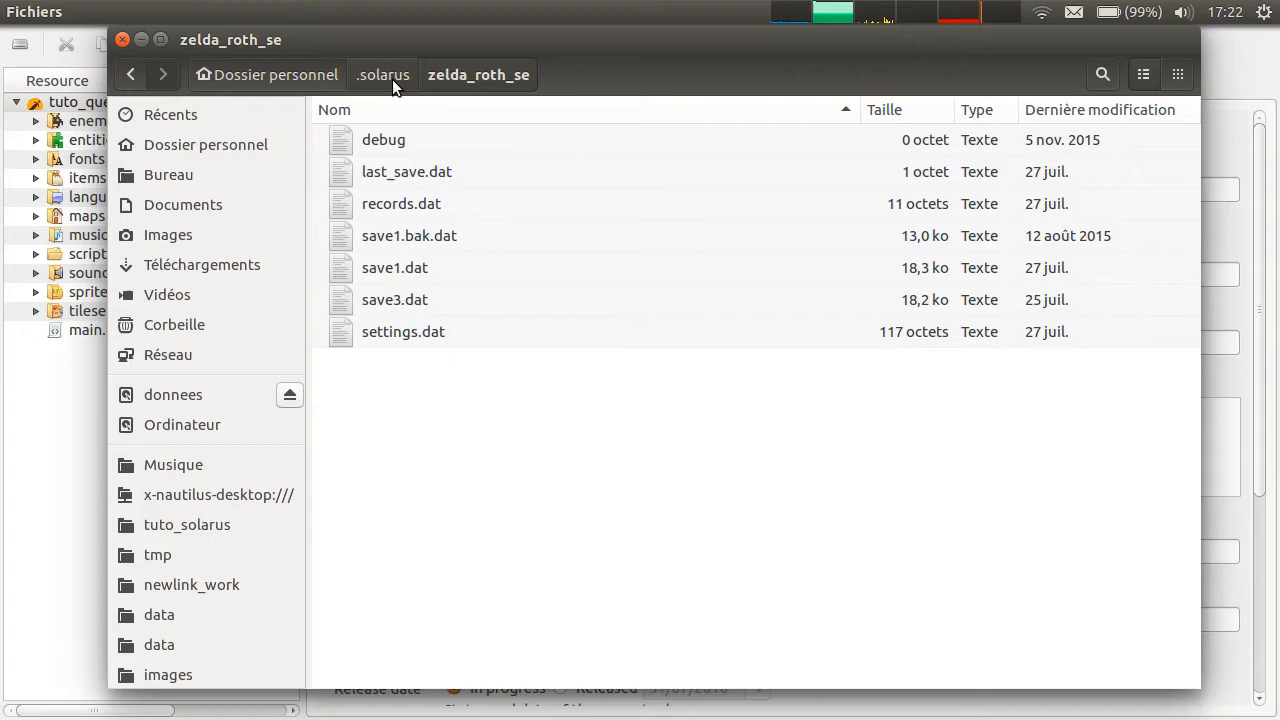
{"action": "left_click", "coordinate": [383, 74]}
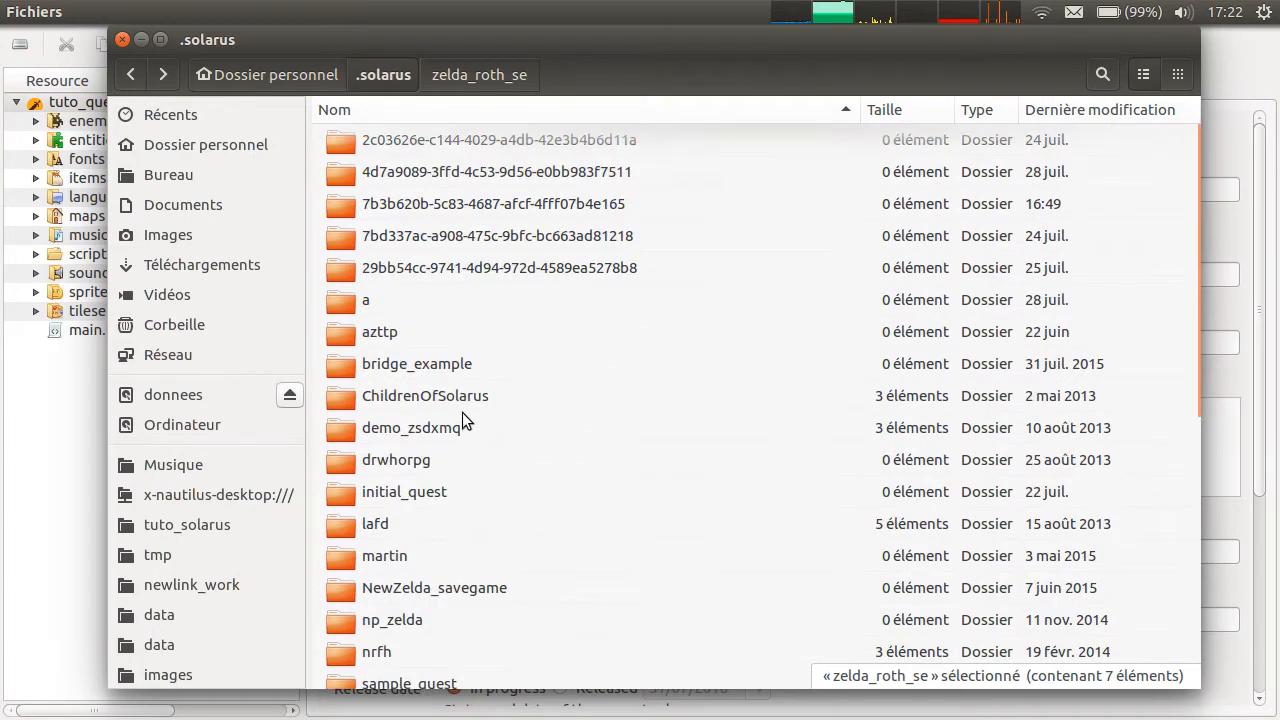
{"action": "mouse_move", "coordinate": [540, 163]}
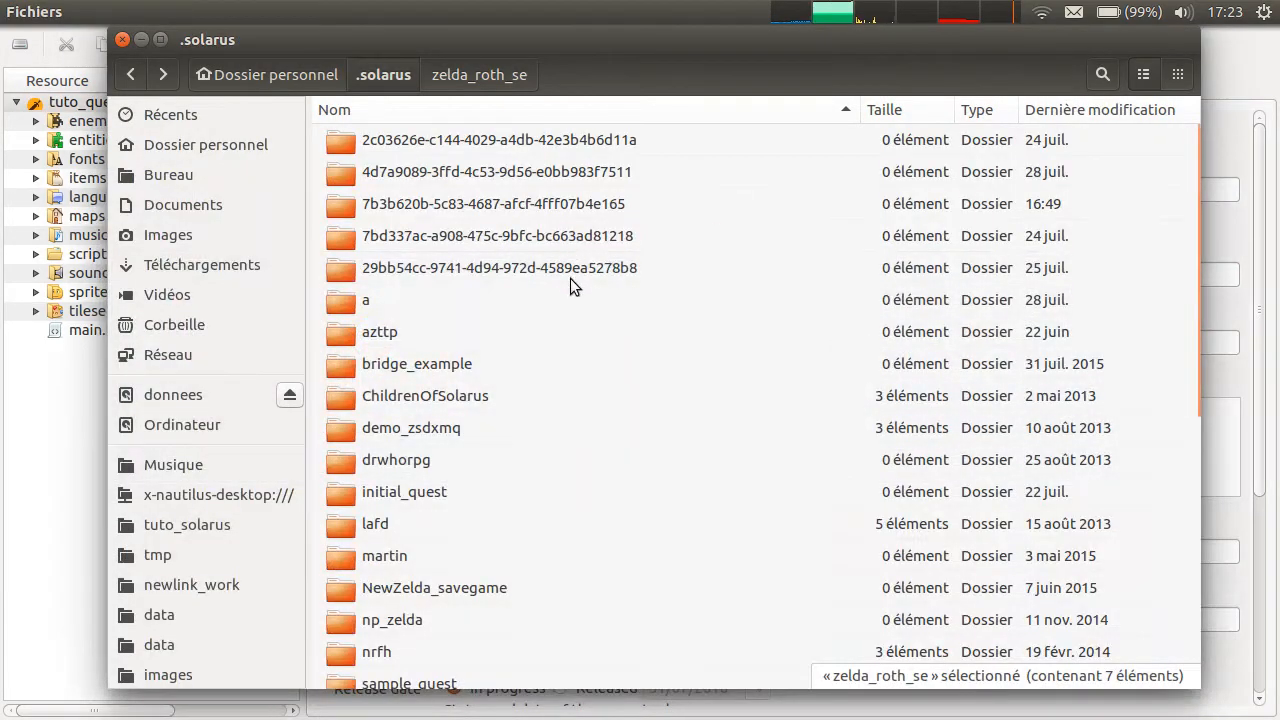
Select the 4d7a9089 folder and scroll through the .solarus quest savegame folders
{"action": "left_click", "coordinate": [495, 171]}
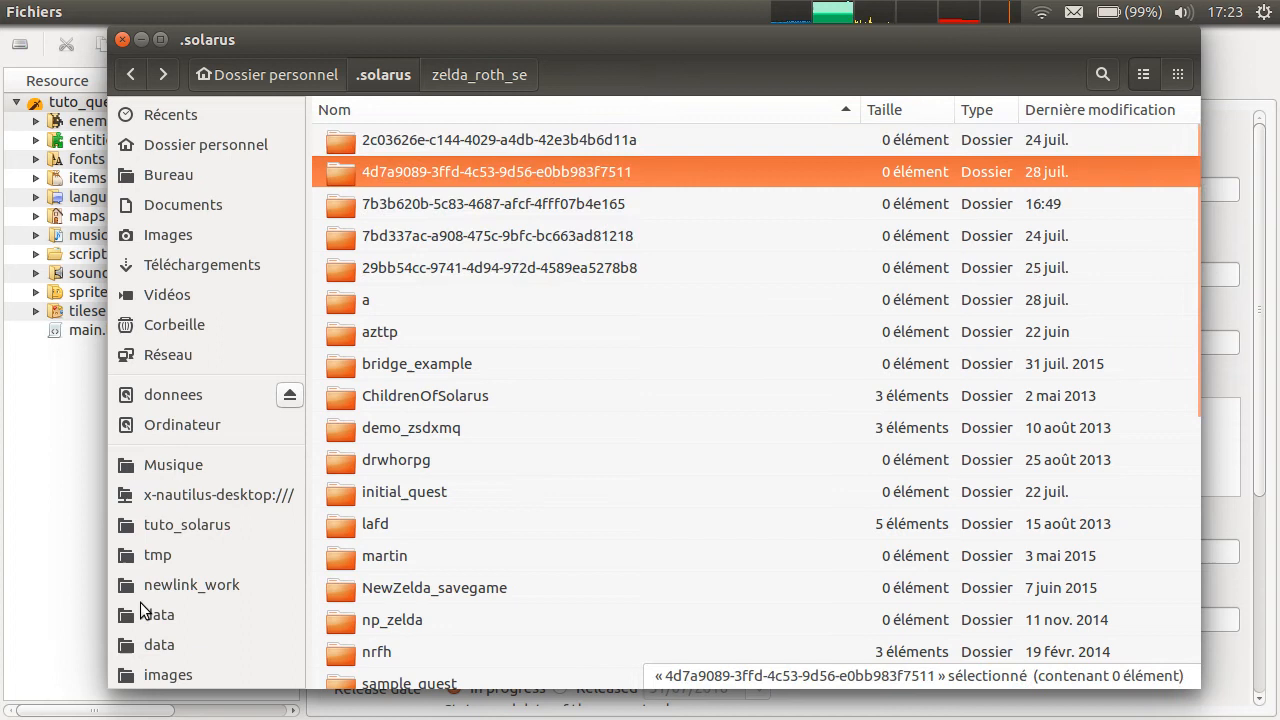
{"action": "mouse_move", "coordinate": [669, 233]}
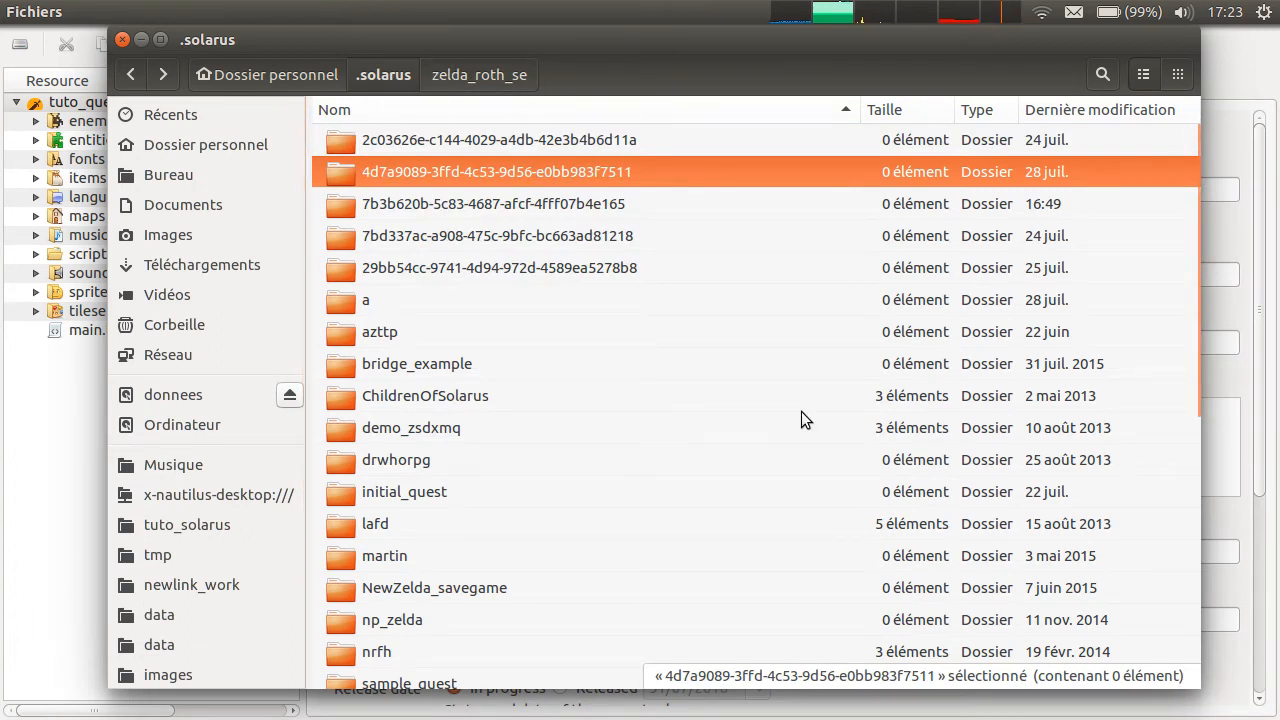
{"action": "mouse_move", "coordinate": [1013, 240]}
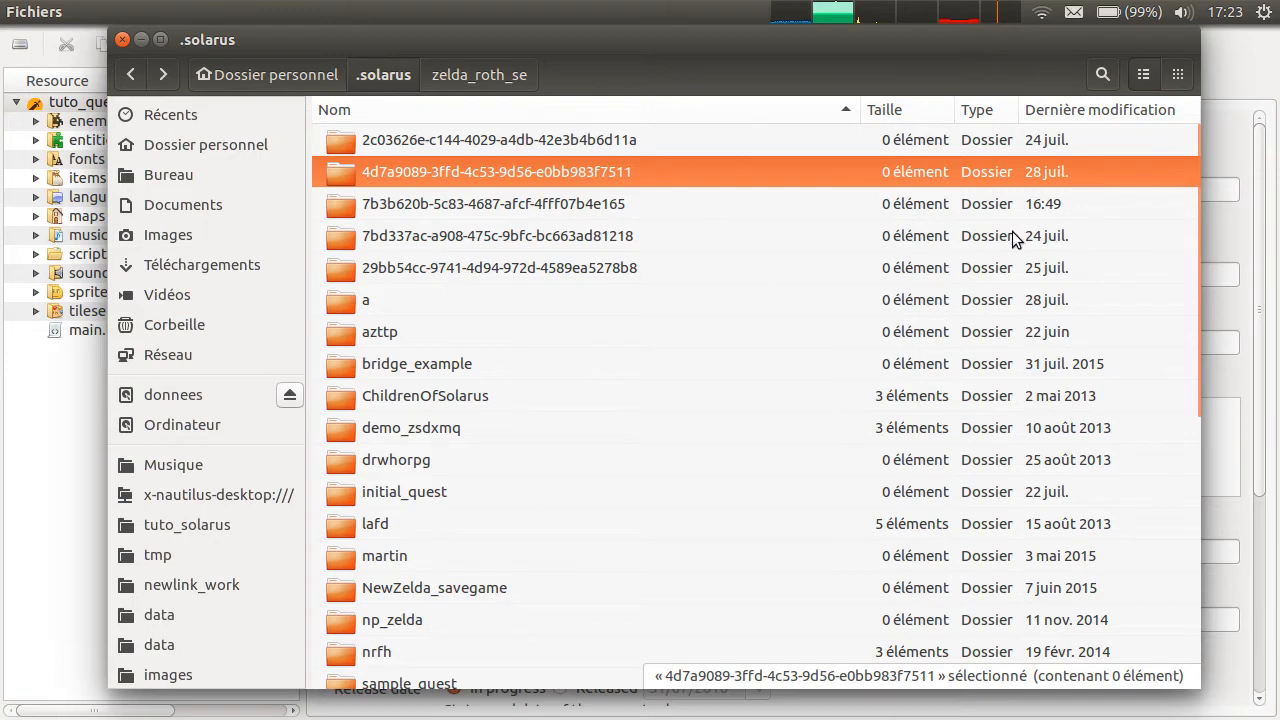
{"action": "scroll", "scroll_direction": "down", "scroll_amount": 3}
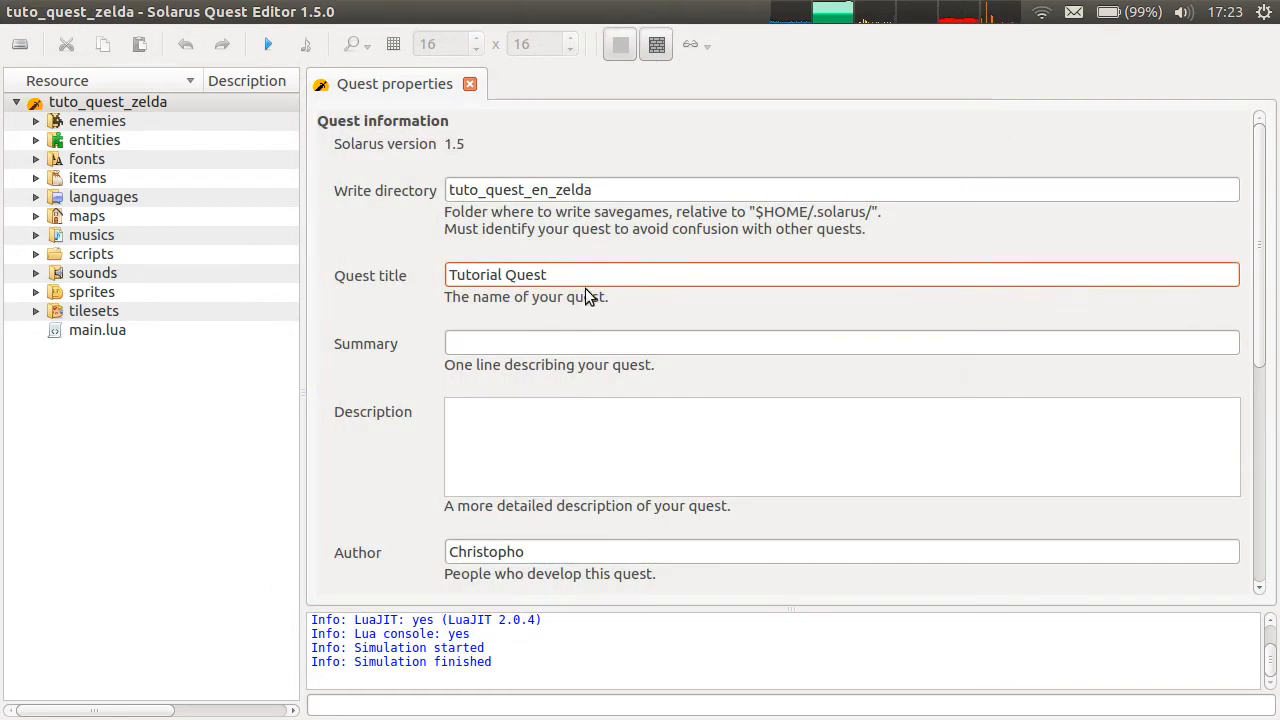
Scroll the view while leaving Files for the desktop
{"action": "scroll", "scroll_direction": "down", "scroll_amount": 3}
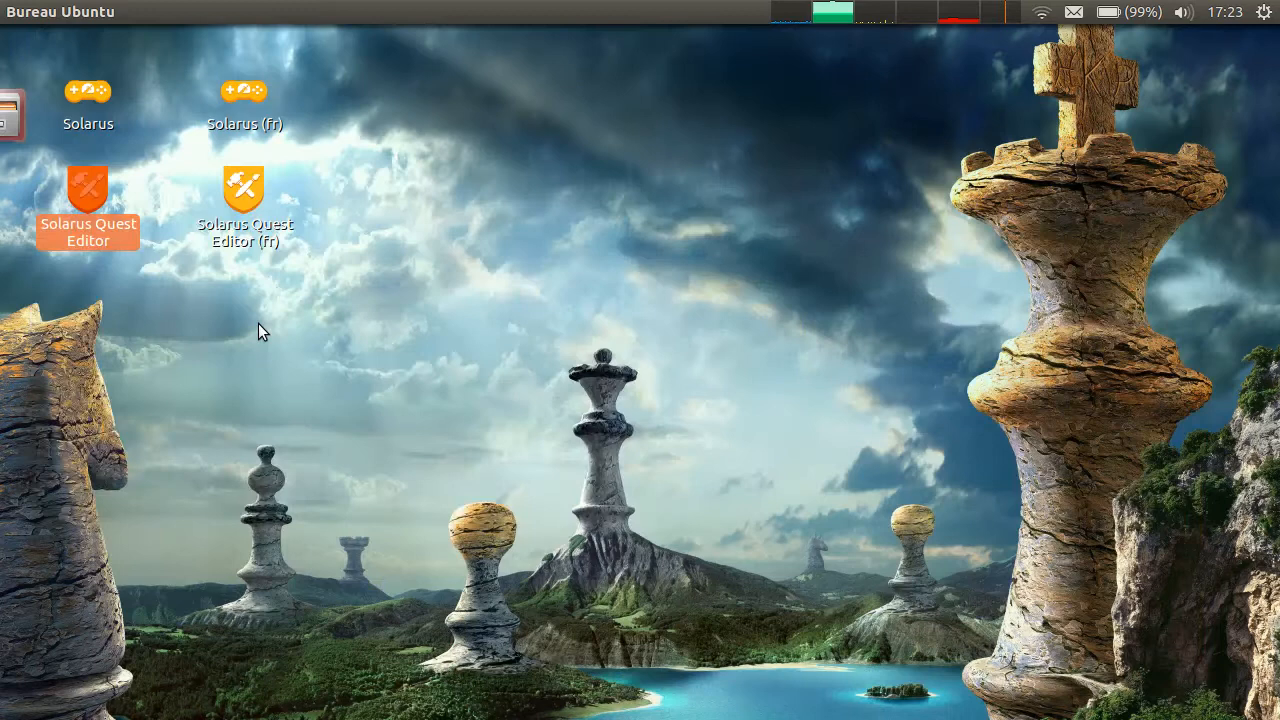
Launch Solarus from its desktop shortcut icon
{"action": "left_click", "coordinate": [88, 95]}
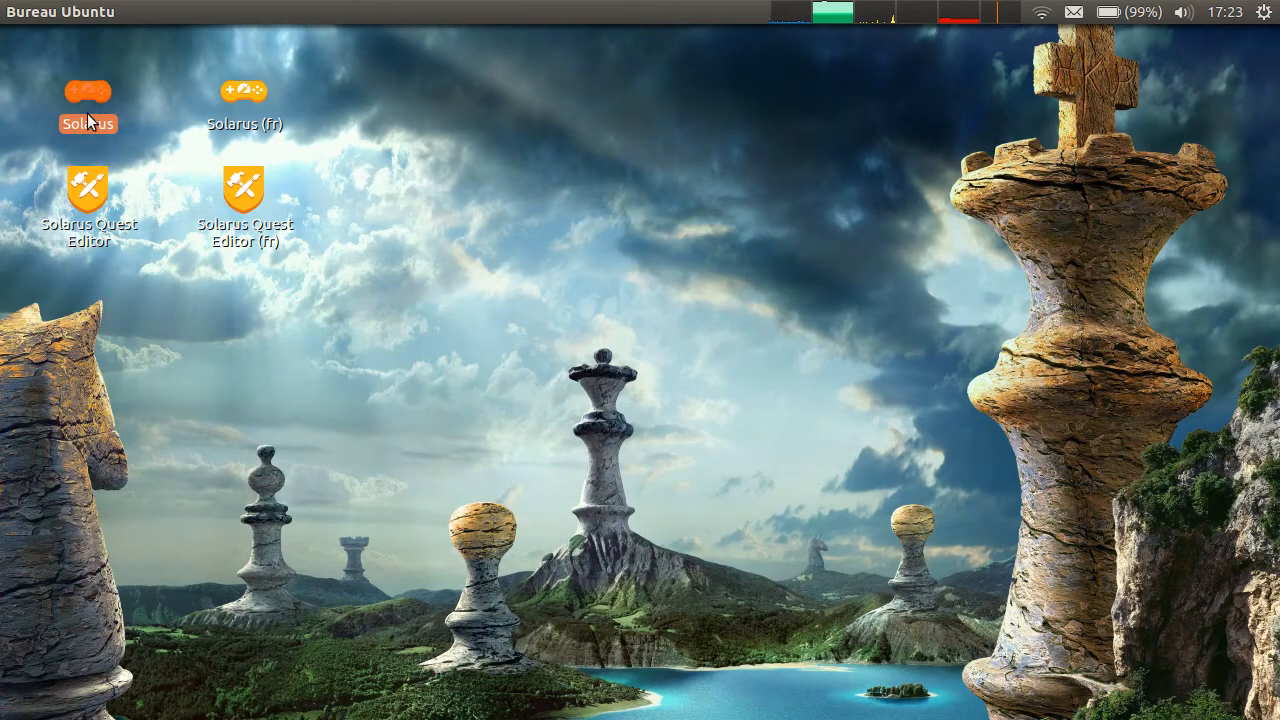
{"action": "double_click", "coordinate": [88, 90]}
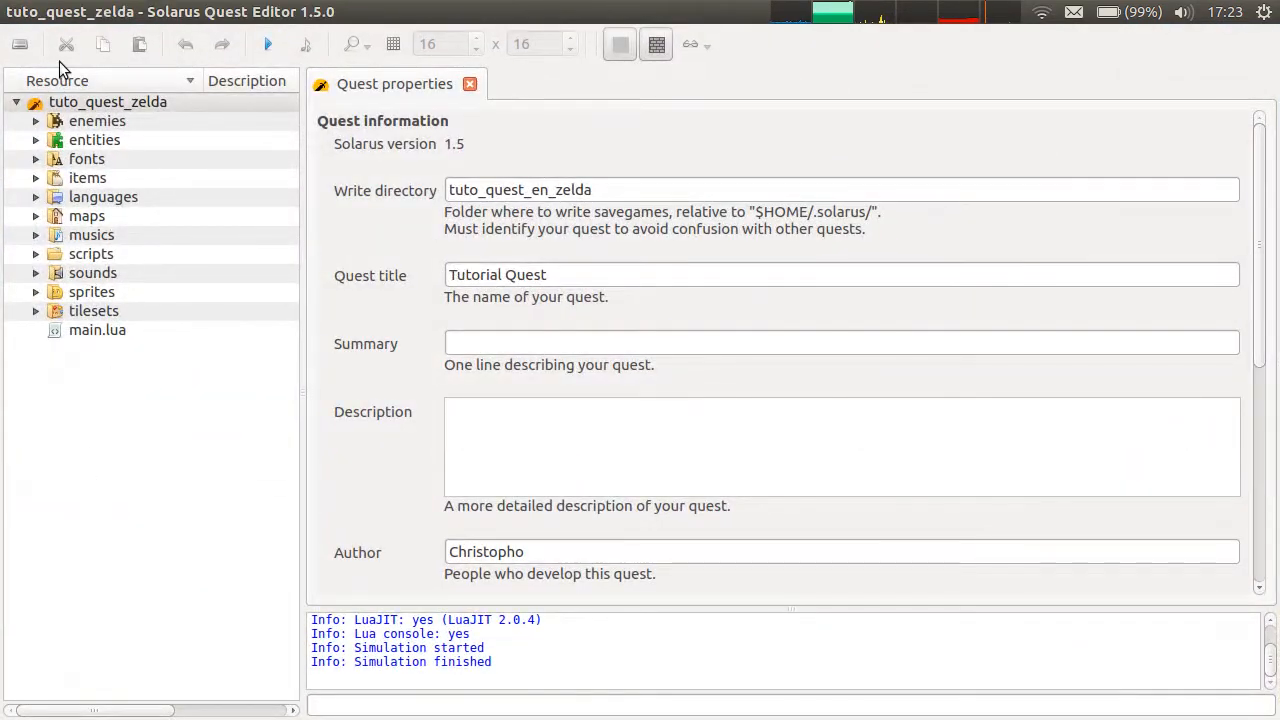
{"action": "left_click", "coordinate": [35, 215]}
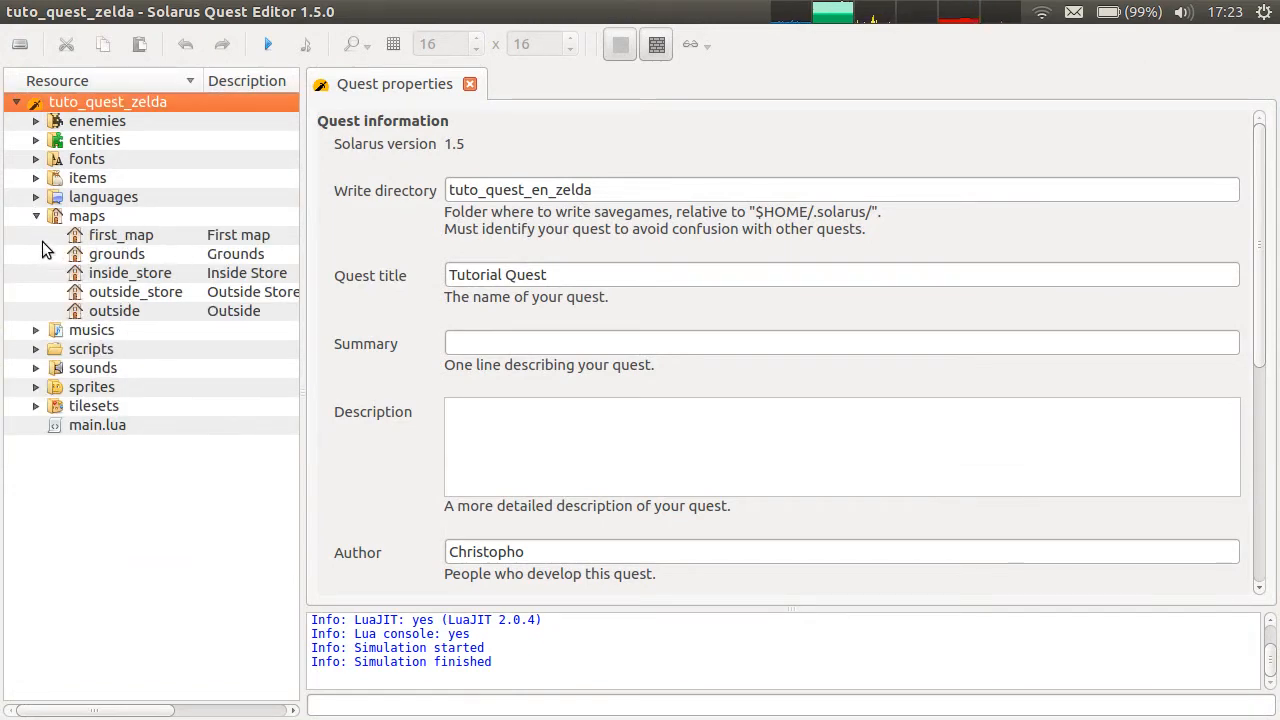
{"action": "left_click", "coordinate": [36, 215]}
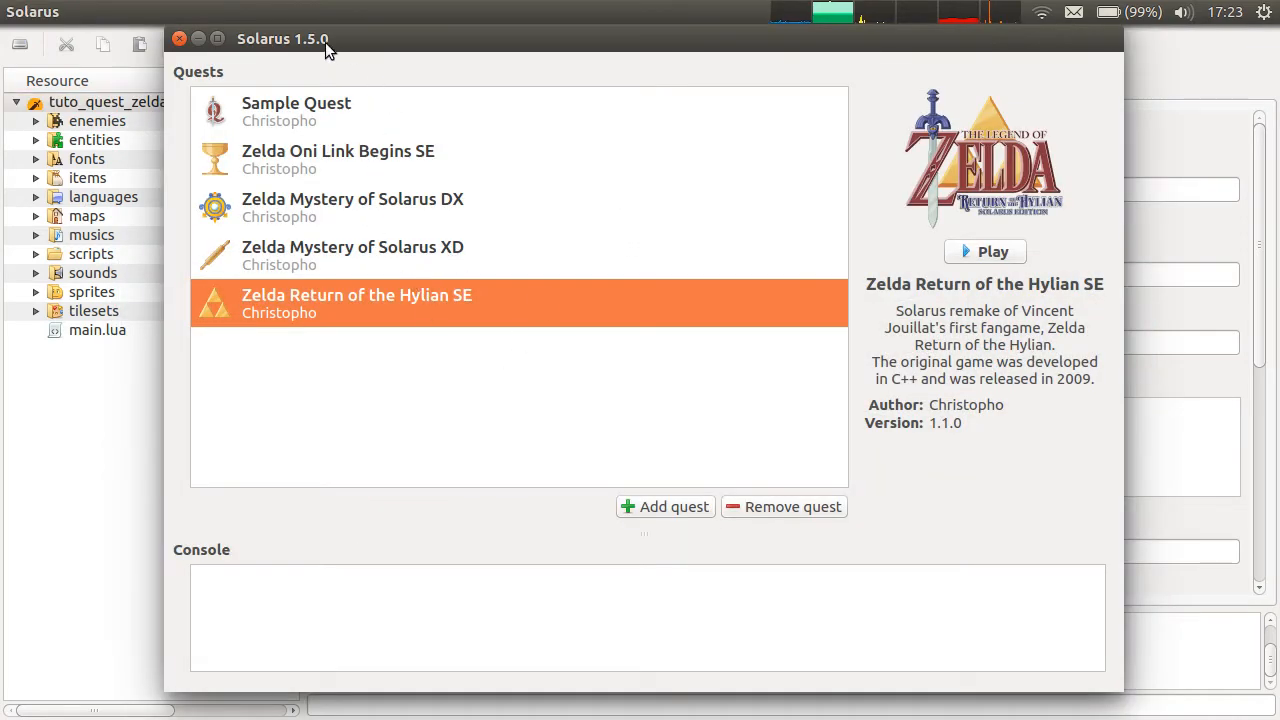
{"action": "mouse_move", "coordinate": [408, 194]}
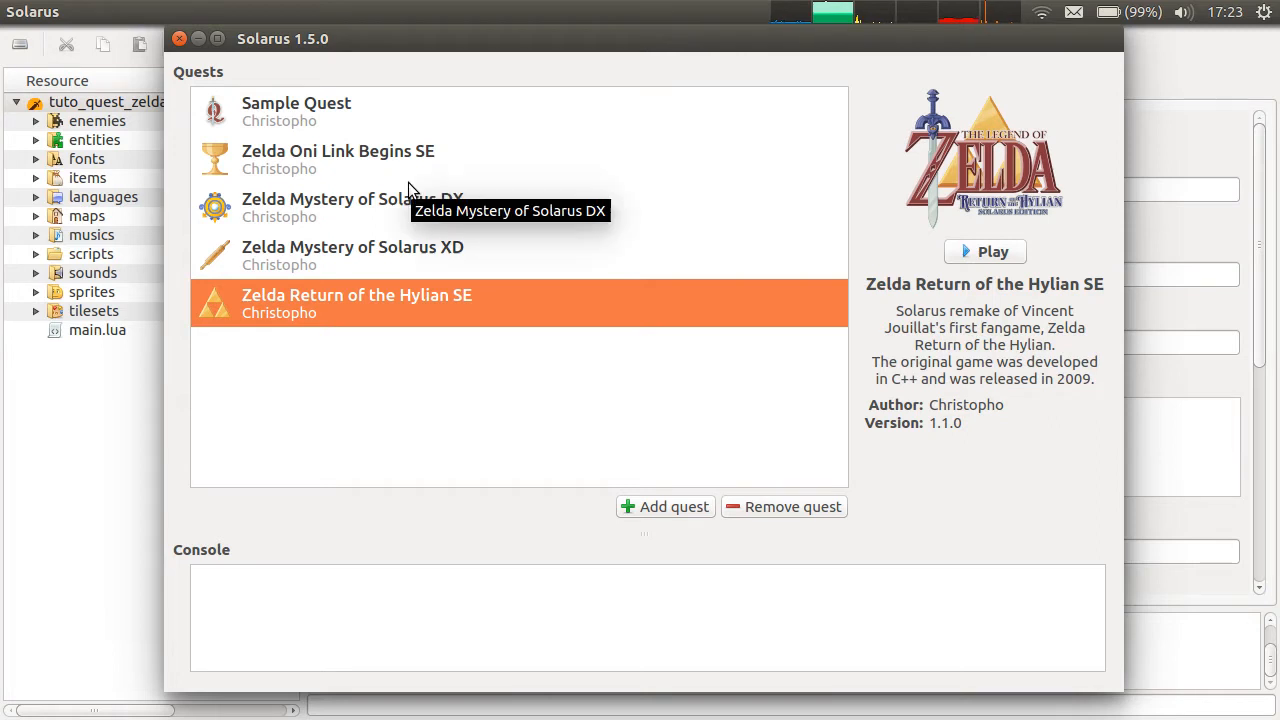
{"action": "mouse_move", "coordinate": [920, 281]}
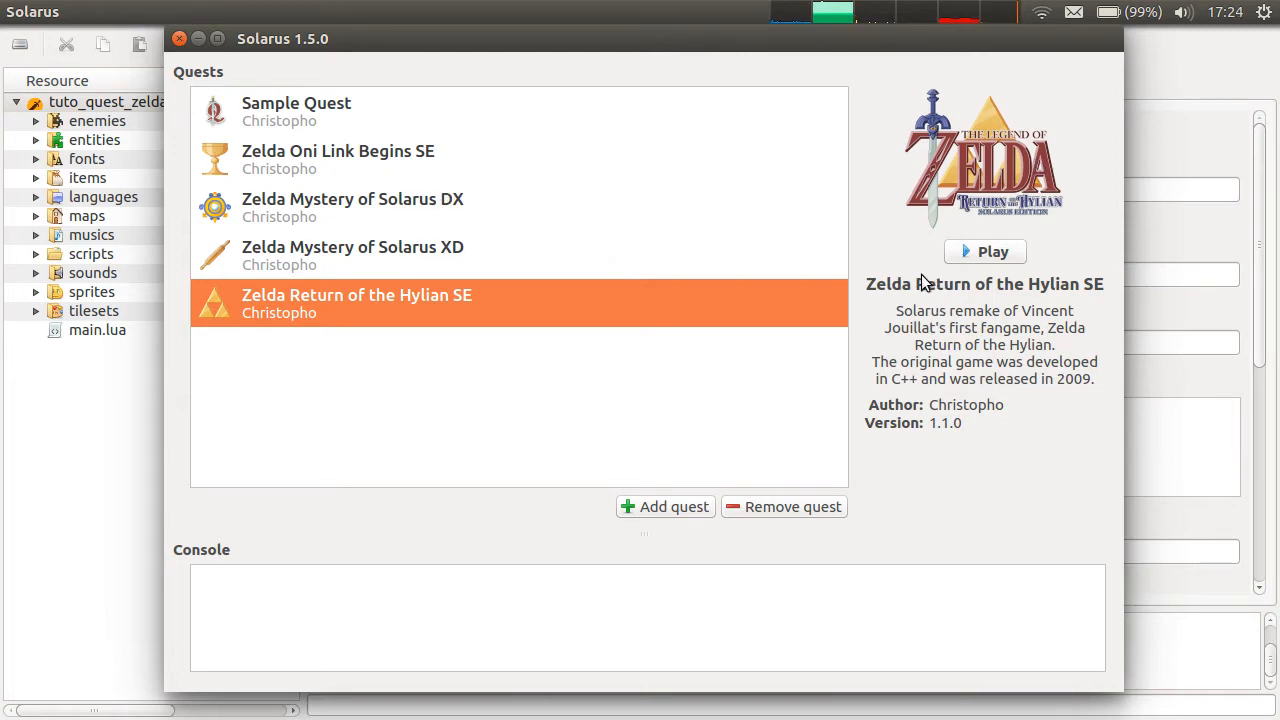
{"action": "mouse_move", "coordinate": [928, 413]}
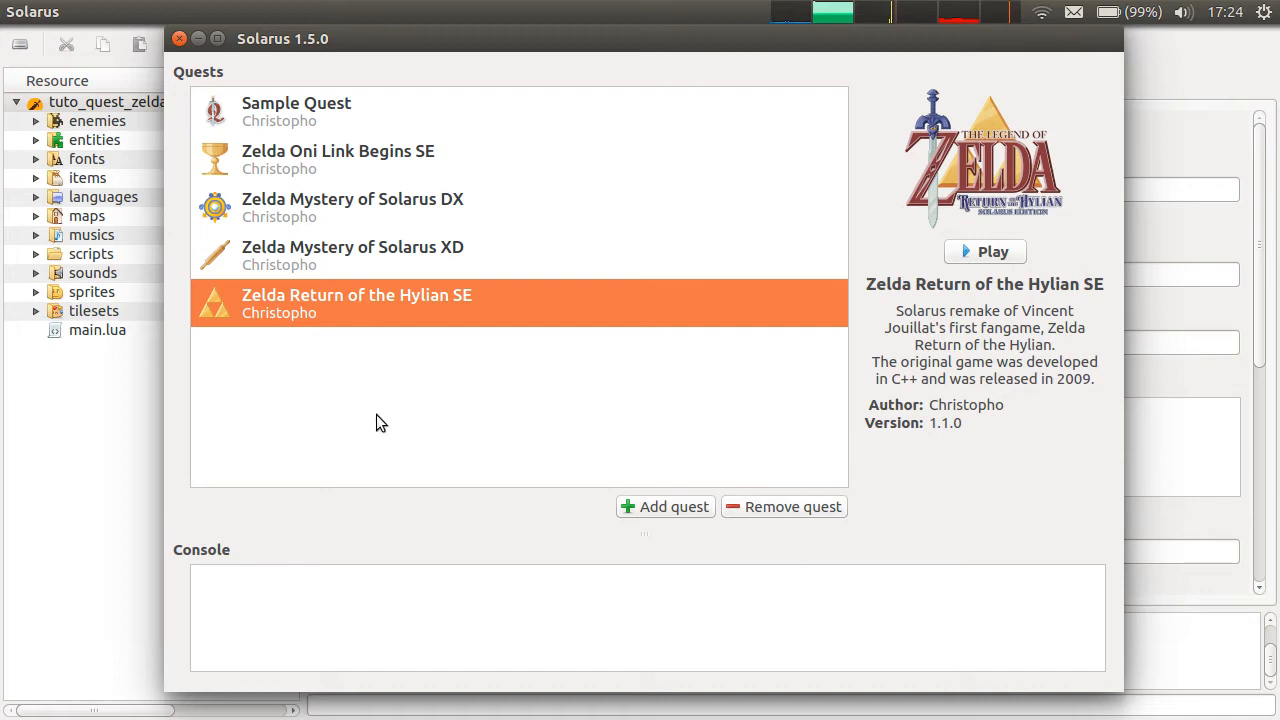
Add jeux/tuto_solarus/en/tuto_quest_zelda to the launcher's quest list via Add quest
{"action": "left_click", "coordinate": [665, 506]}
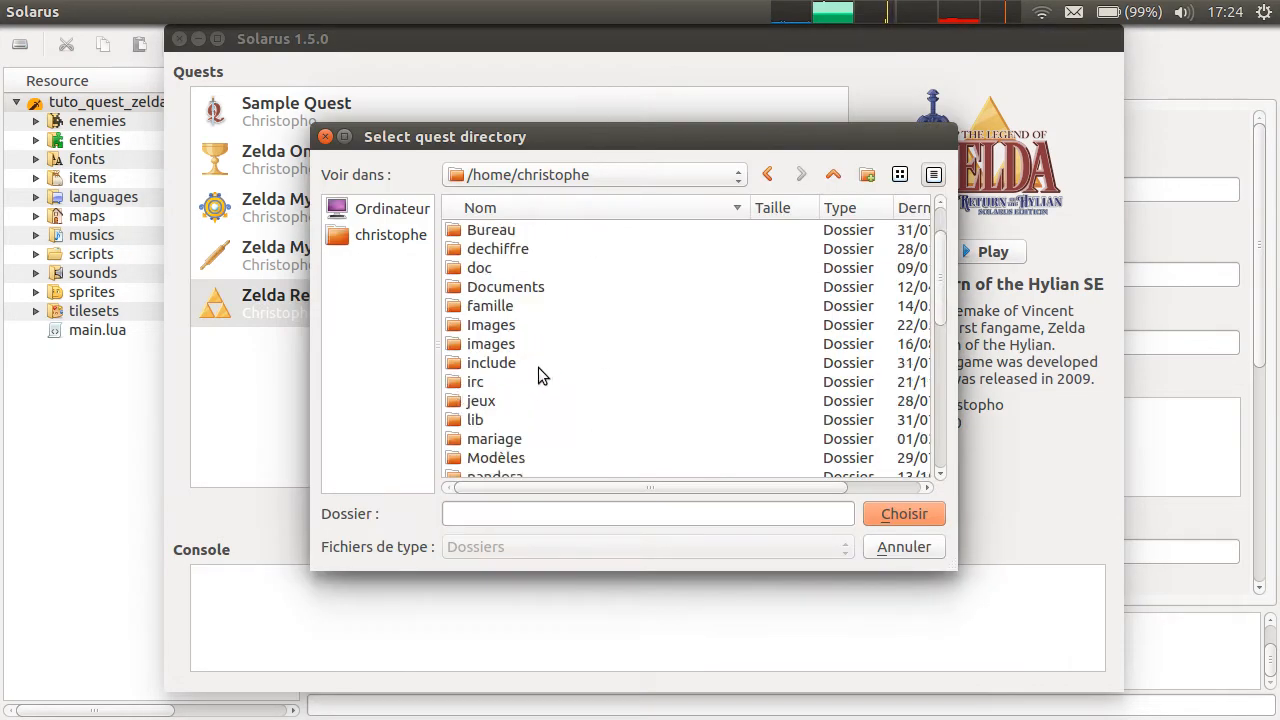
{"action": "double_click", "coordinate": [481, 400]}
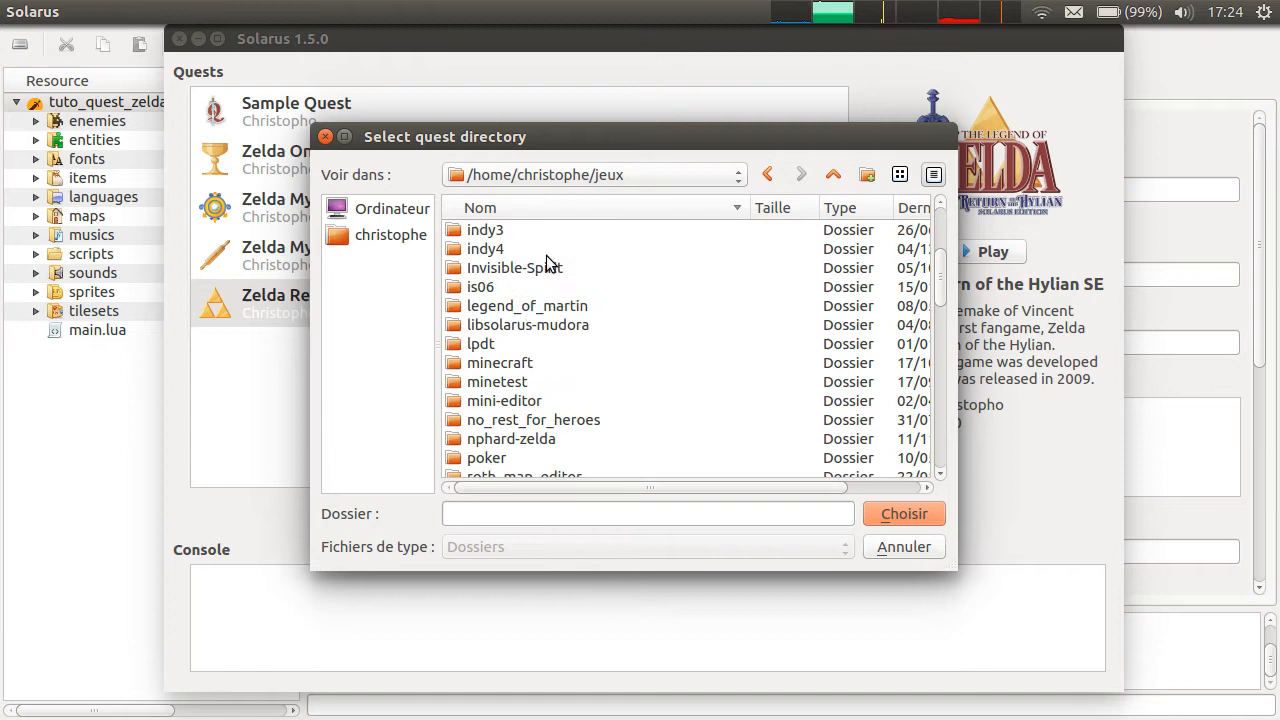
{"action": "scroll", "scroll_direction": "down", "scroll_amount": 3}
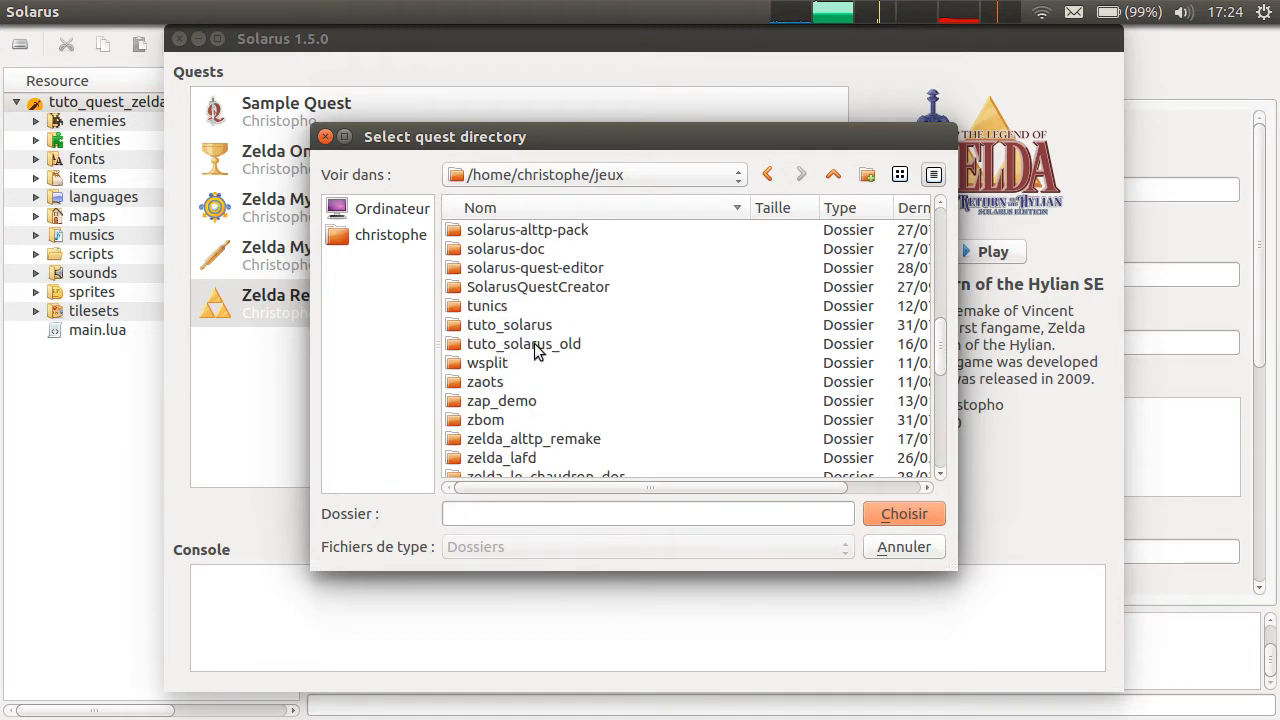
{"action": "double_click", "coordinate": [509, 324]}
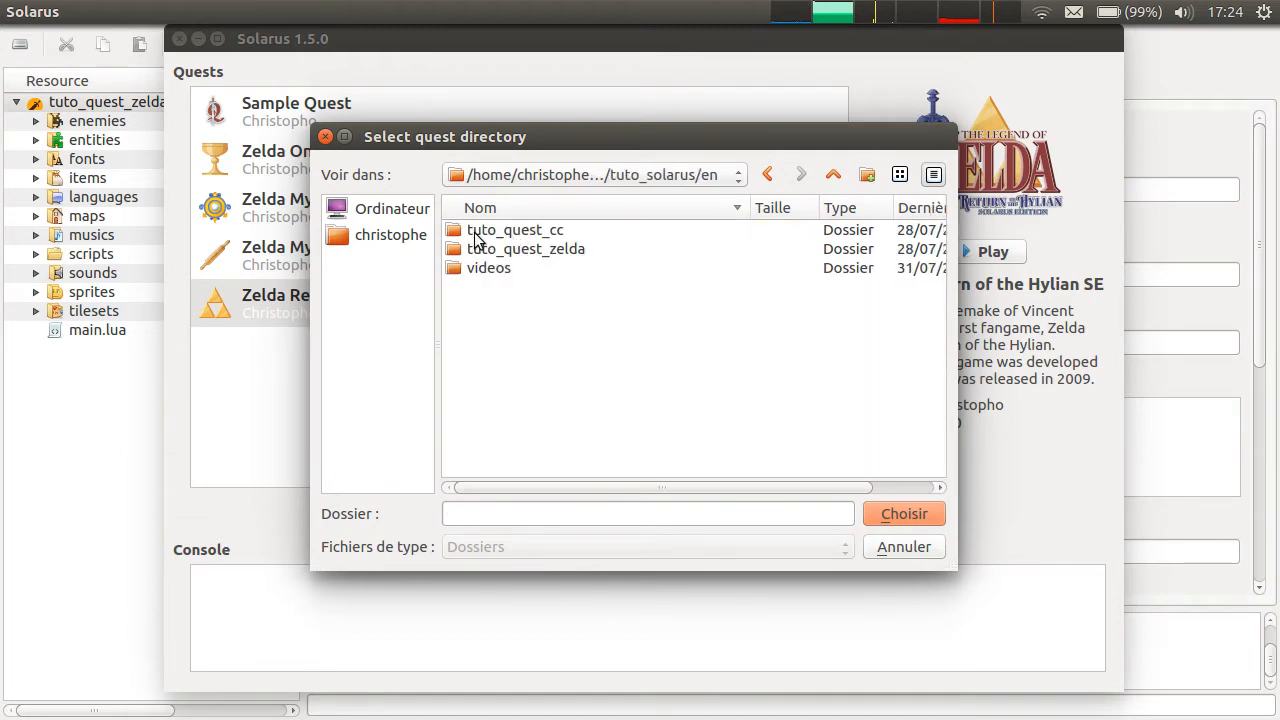
{"action": "left_click", "coordinate": [903, 547]}
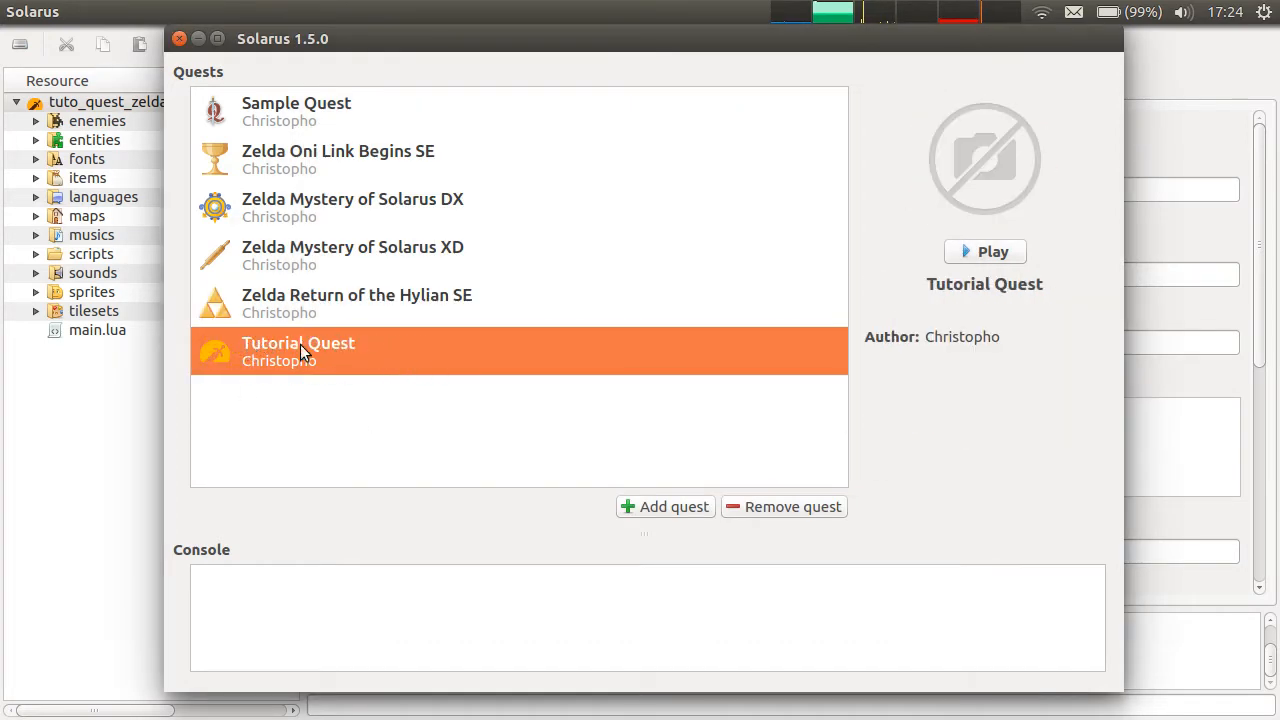
Inspect the Tutorial Quest entry's title and author Christopho in the launcher
{"action": "double_click", "coordinate": [298, 343]}
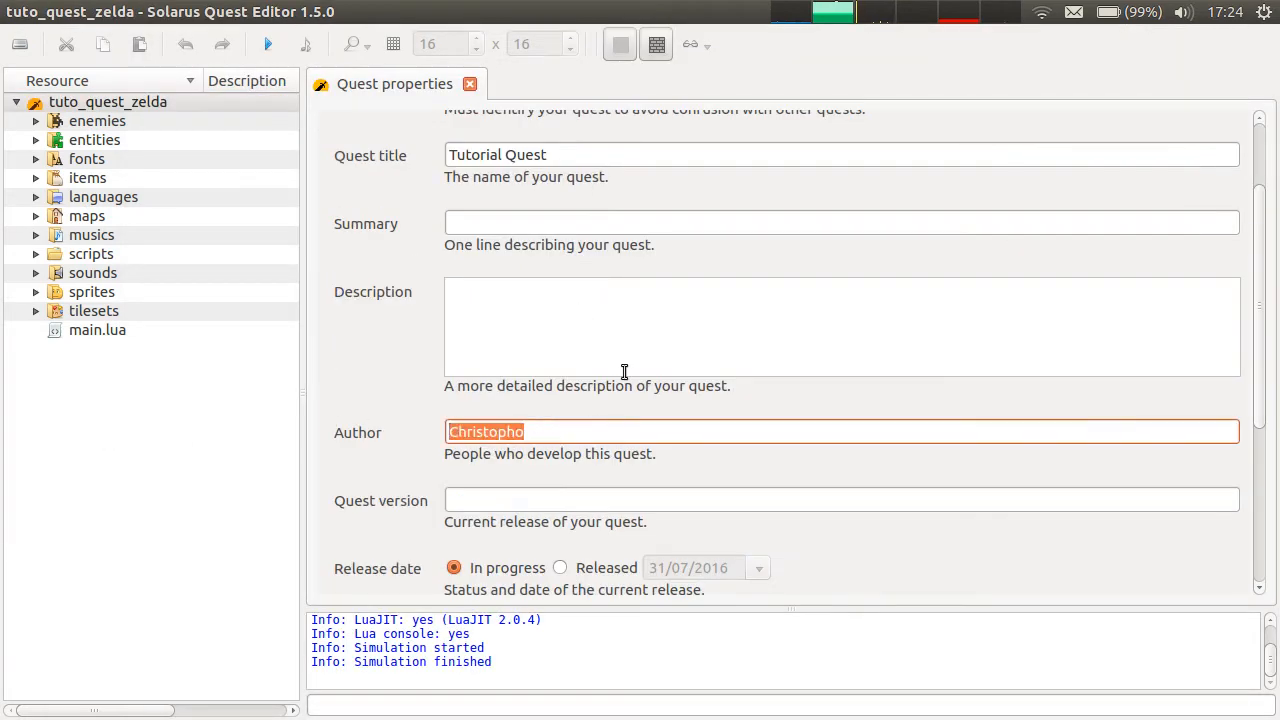
{"action": "left_click", "coordinate": [840, 500]}
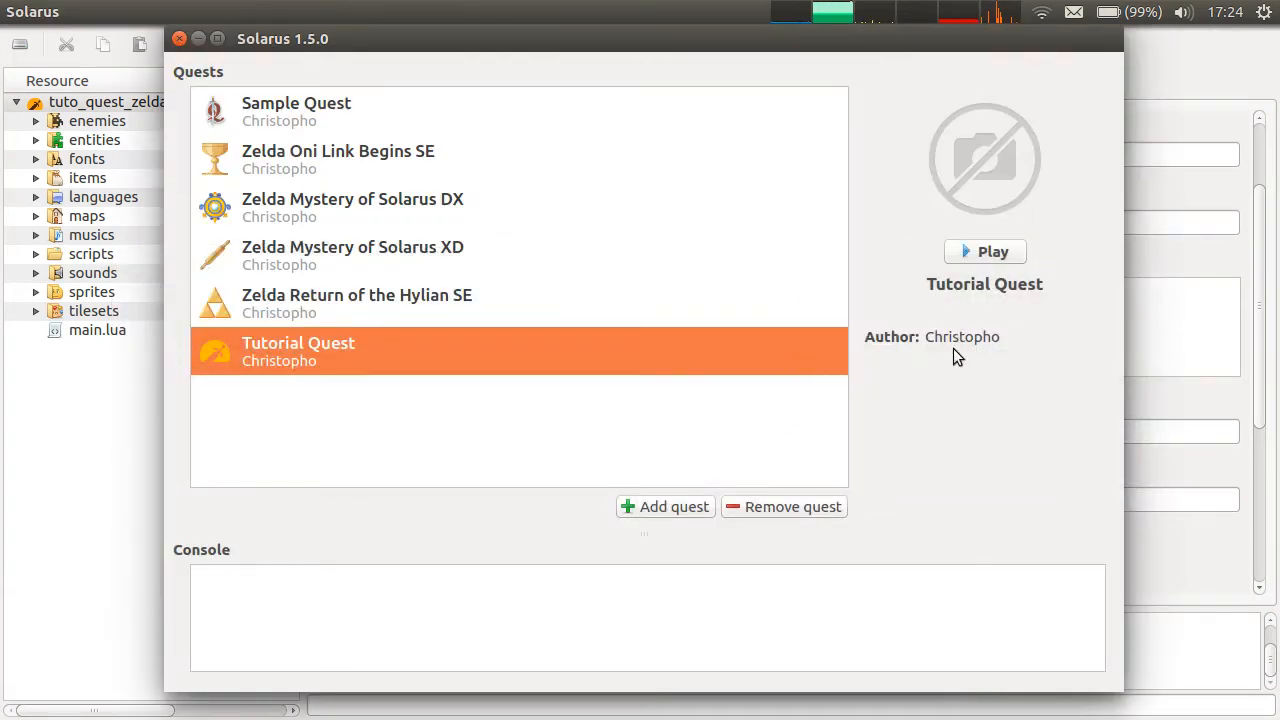
{"action": "mouse_move", "coordinate": [449, 400]}
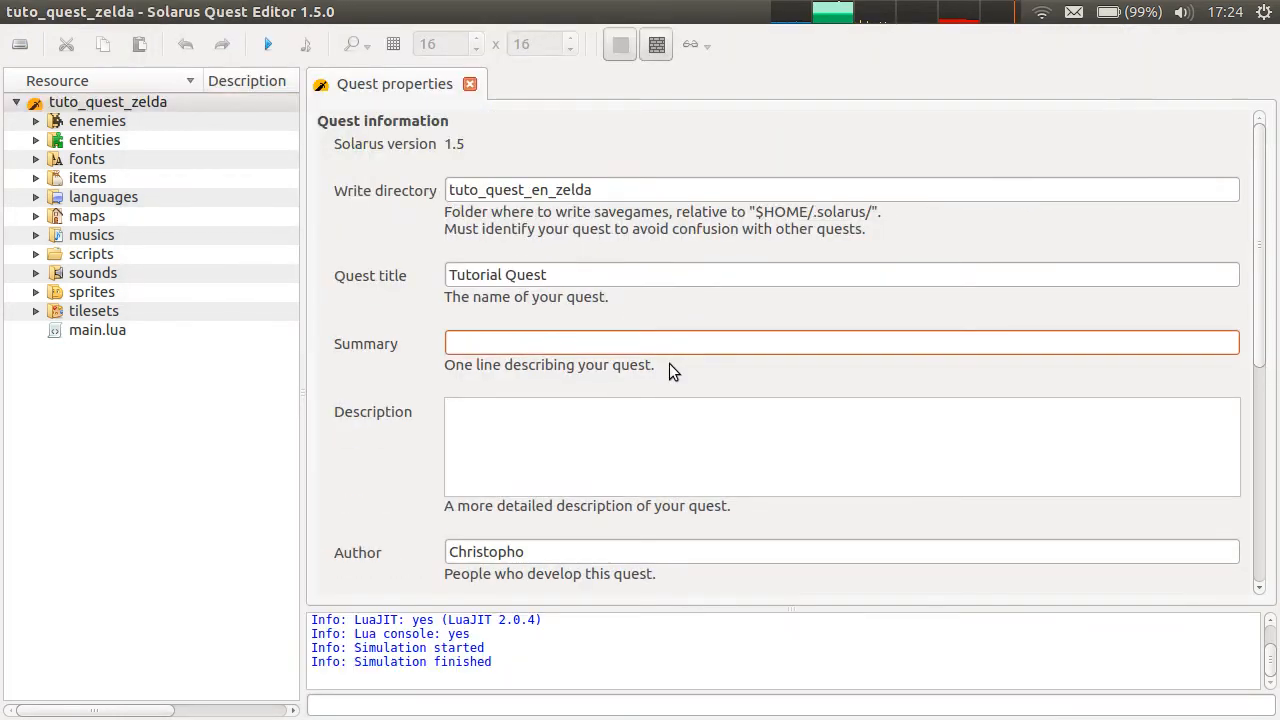
Start the description with a line about video tutorials
{"action": "type", "text": "Quest us"}
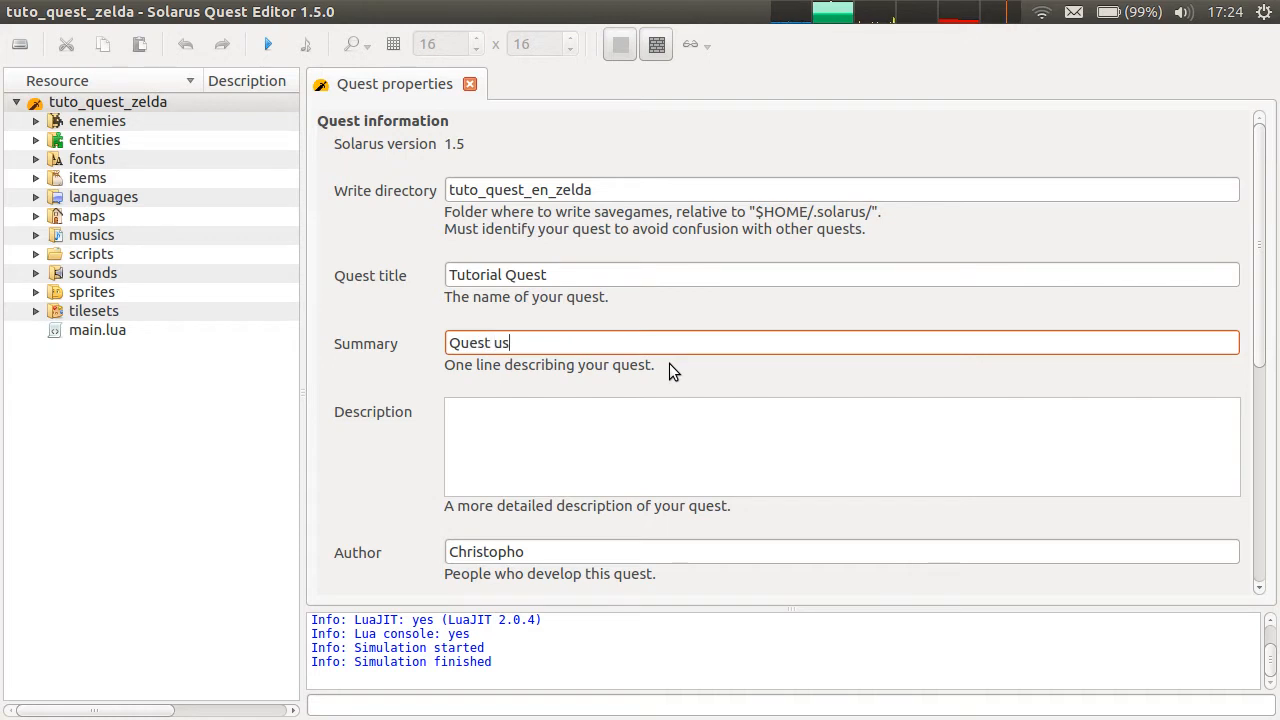
{"action": "type", "text": "ed for video"}
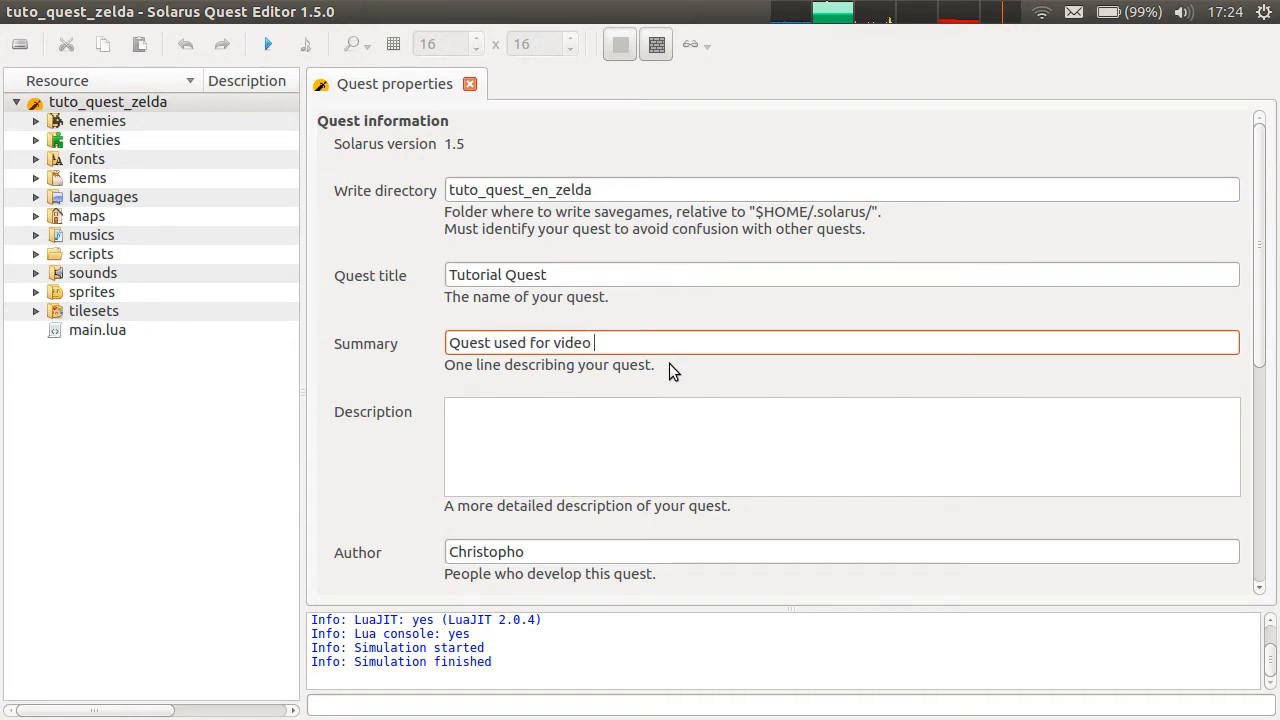
{"action": "type", "text": "tutorial"}
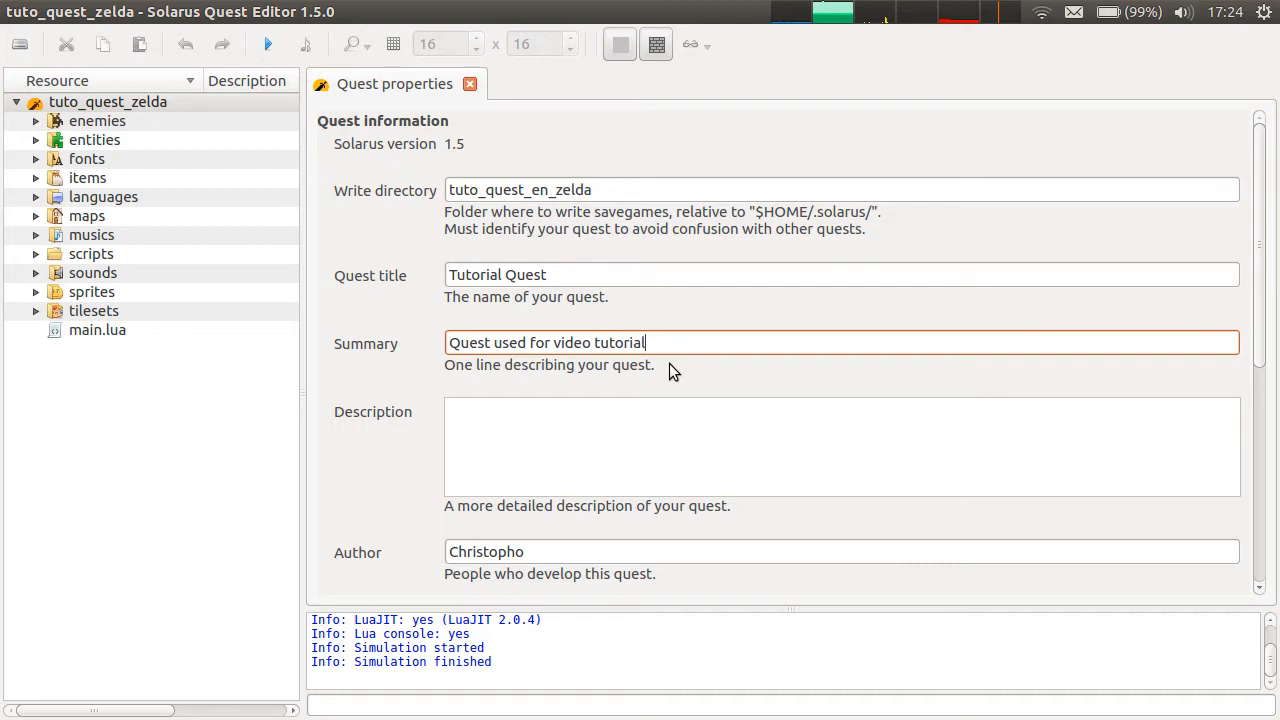
{"action": "type", "text": "s"}
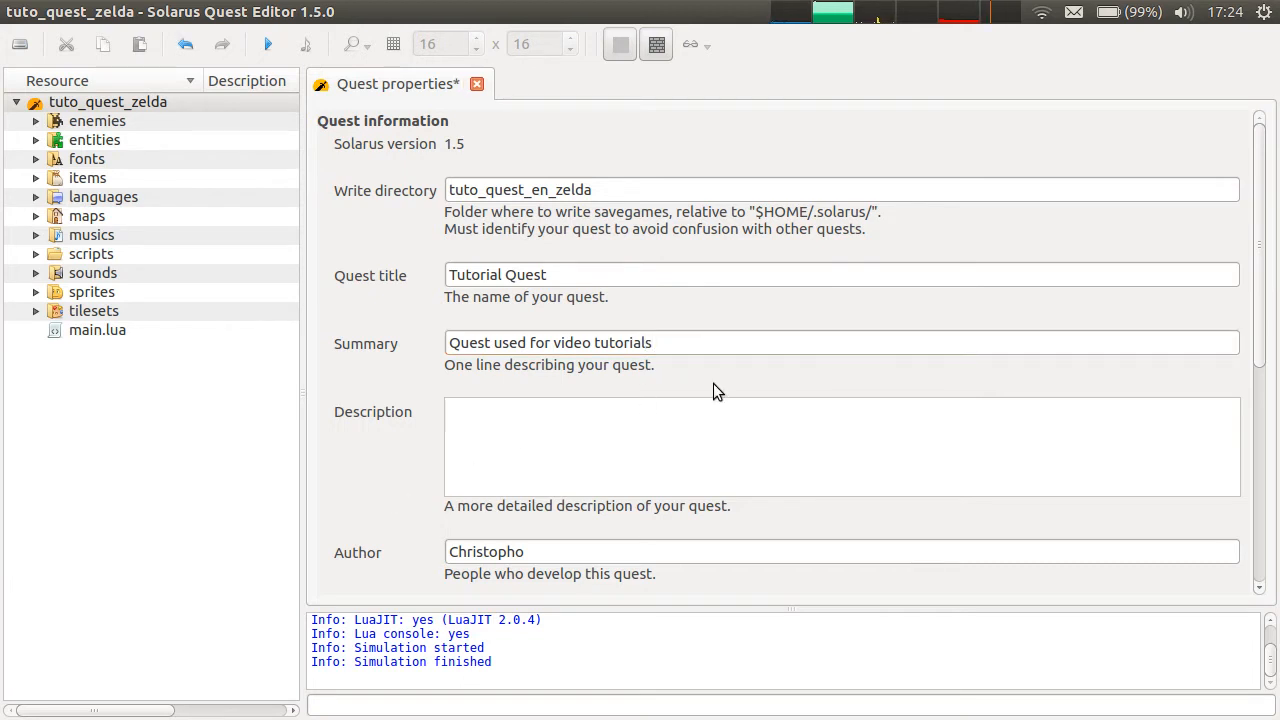
Add 'This quest contains maps and scripts used in the Solarus tutorial YouTube playlist.'
{"action": "type", "text": "This quest"}
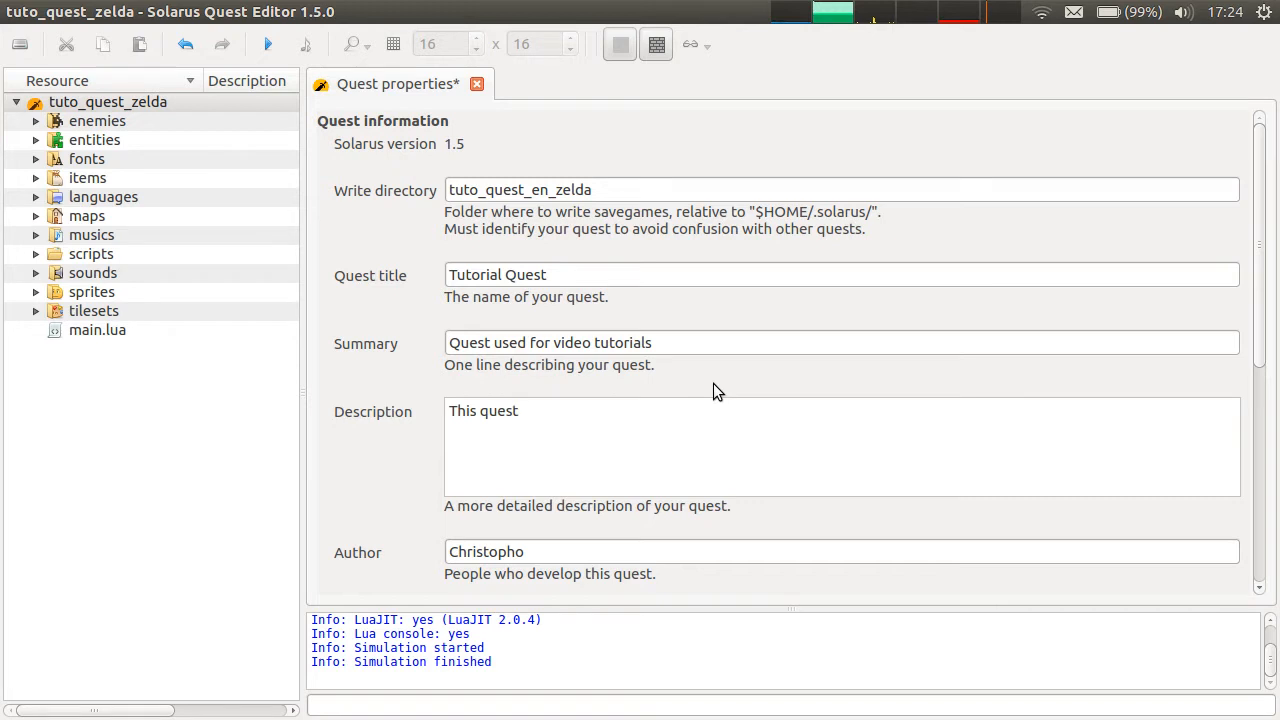
{"action": "type", "text": "contains ma"}
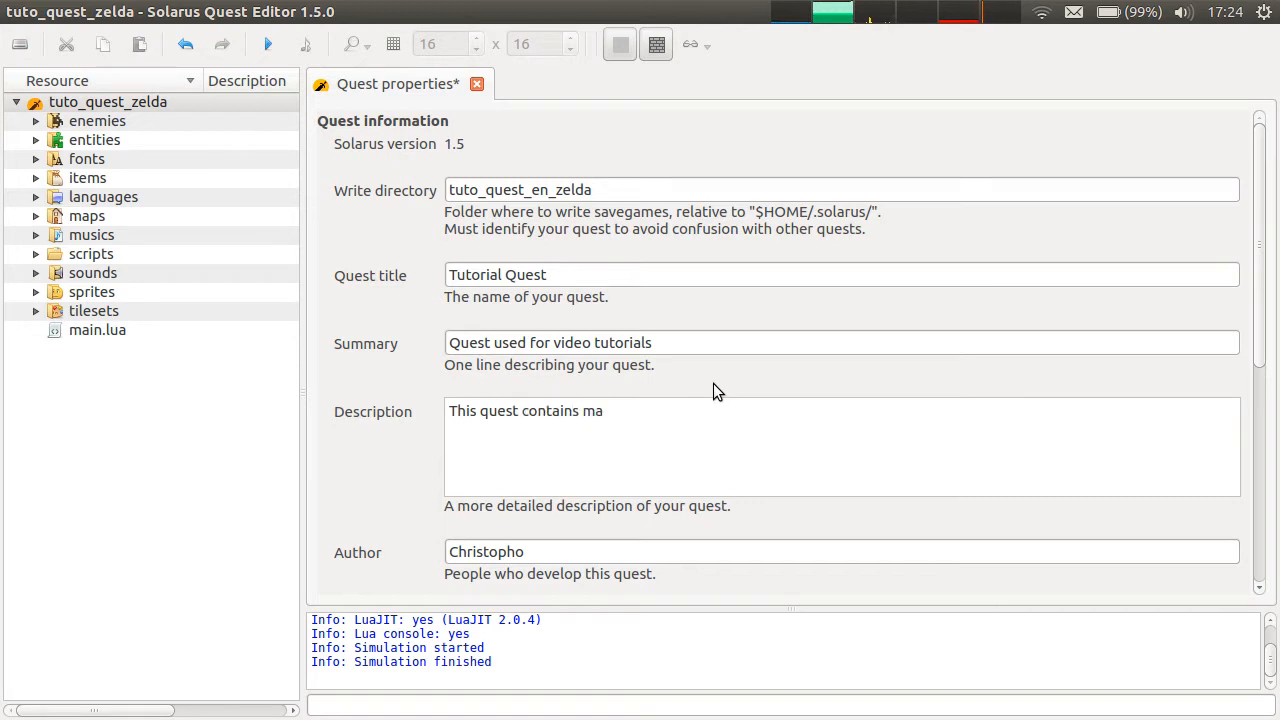
{"action": "type", "text": "ps ans"}
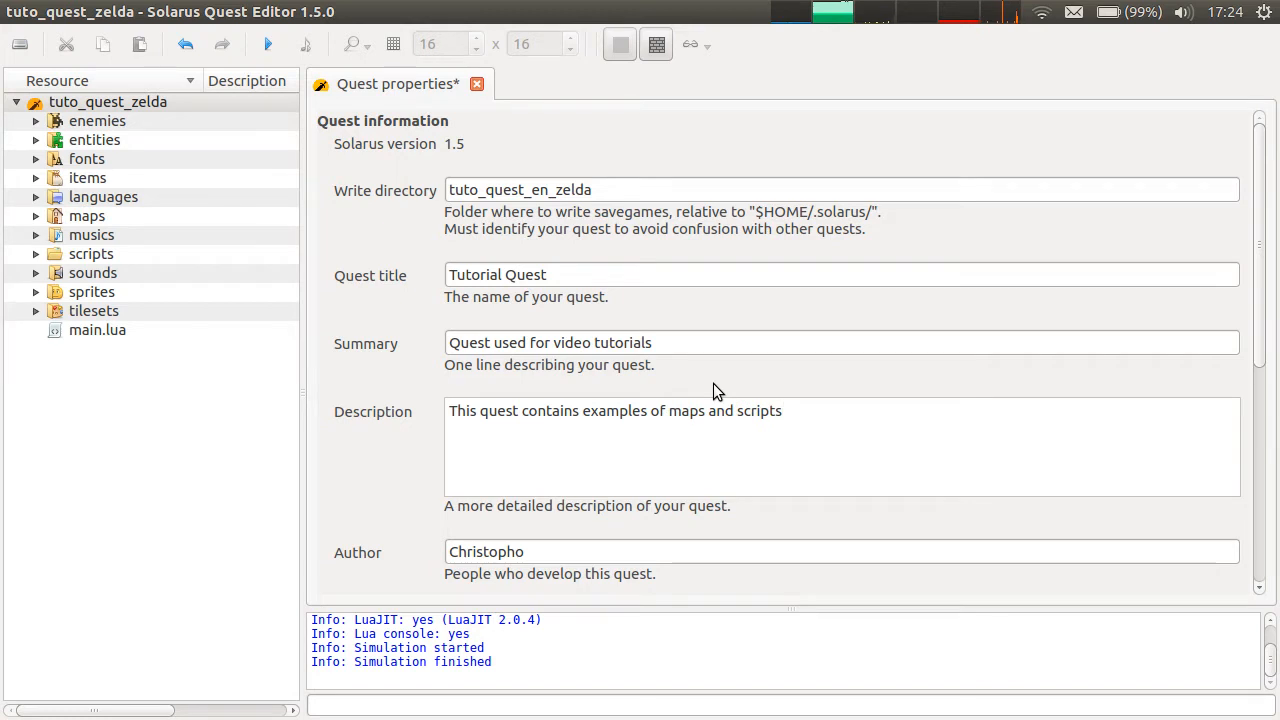
{"action": "type", "text": "used in t"}
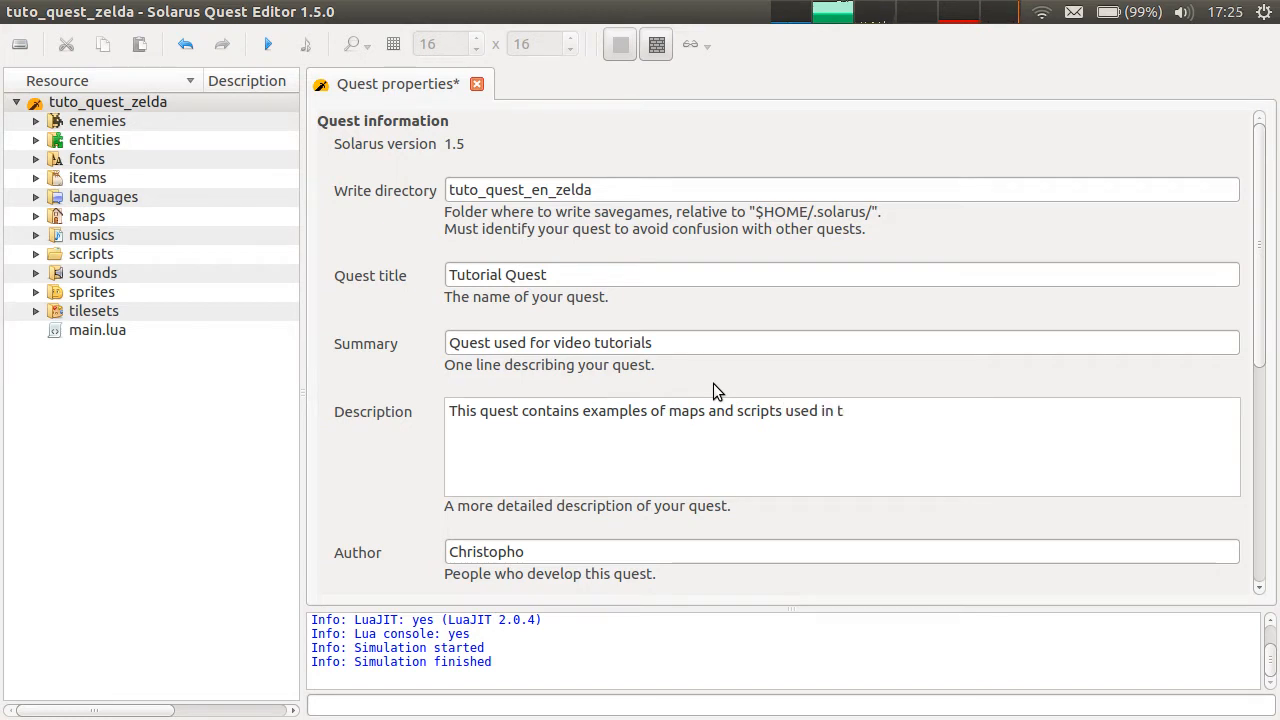
{"action": "type", "text": "he"}
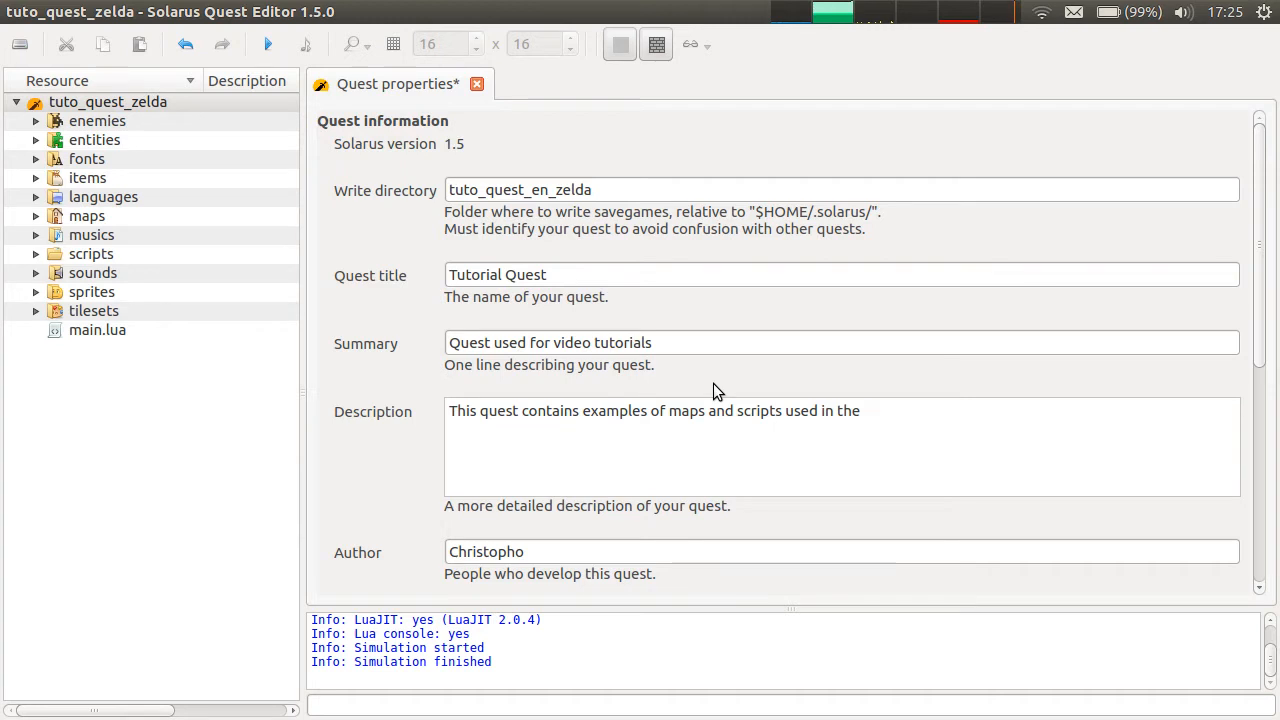
{"action": "type", "text": "Sio"}
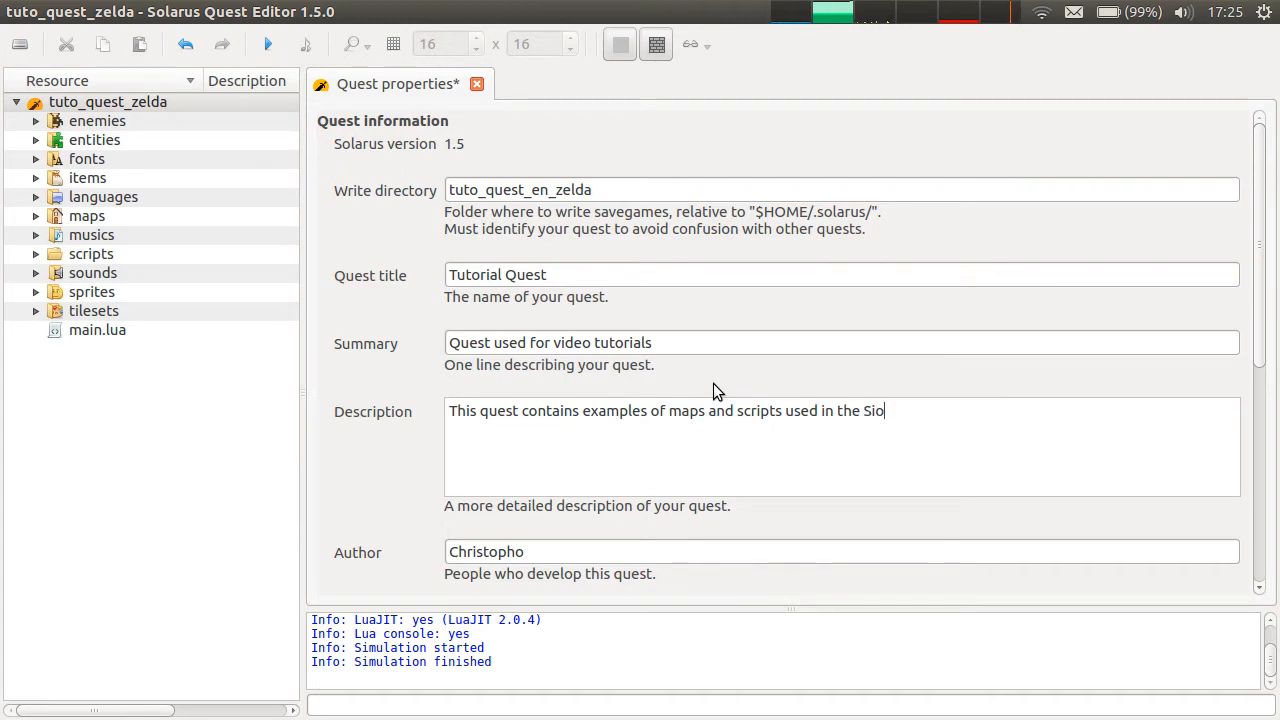
{"action": "key", "text": "BackSpace"}
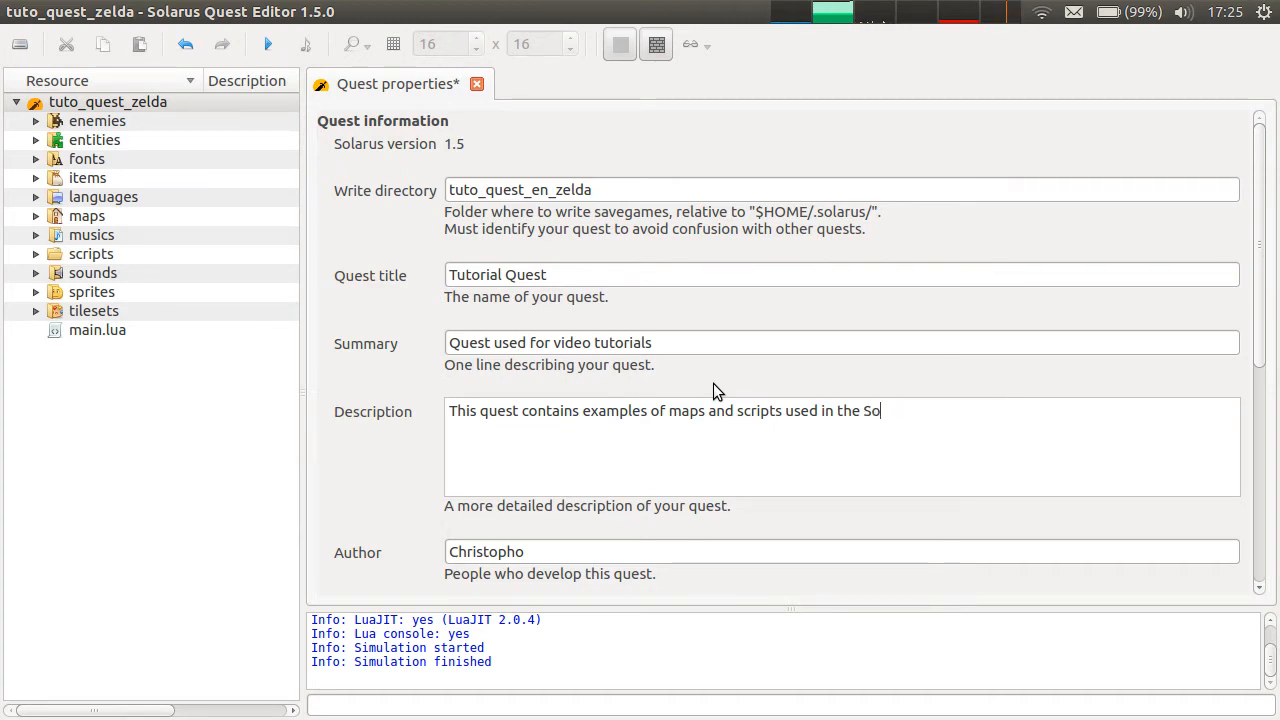
{"action": "type", "text": "larus tutorial"}
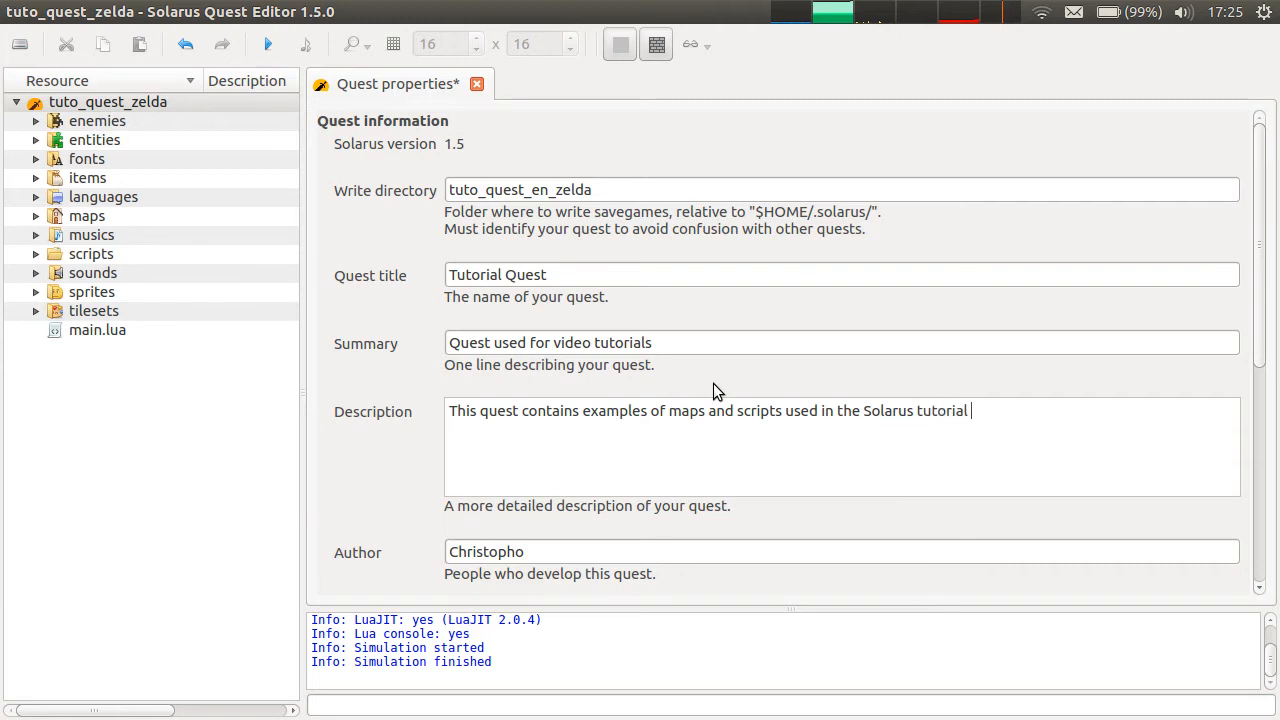
{"action": "type", "text": "YouTube"}
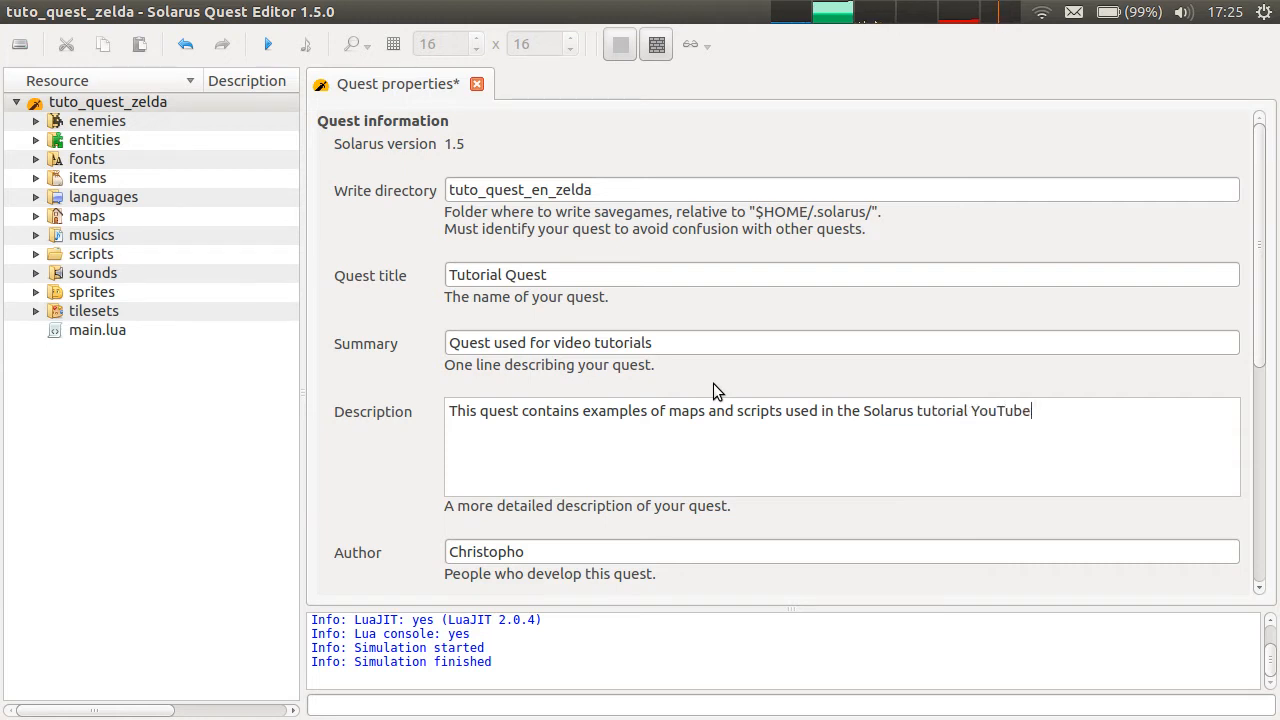
{"action": "type", "text": "playlist."}
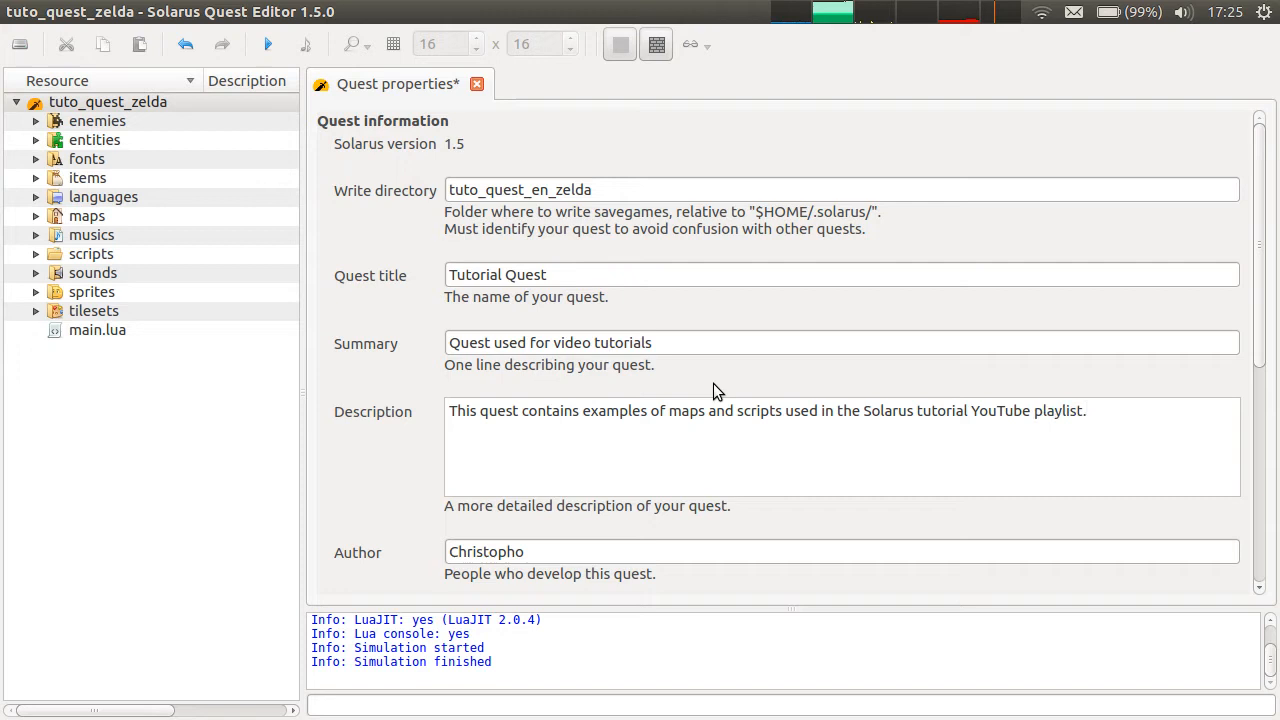
{"action": "scroll", "scroll_direction": "down", "scroll_amount": 3}
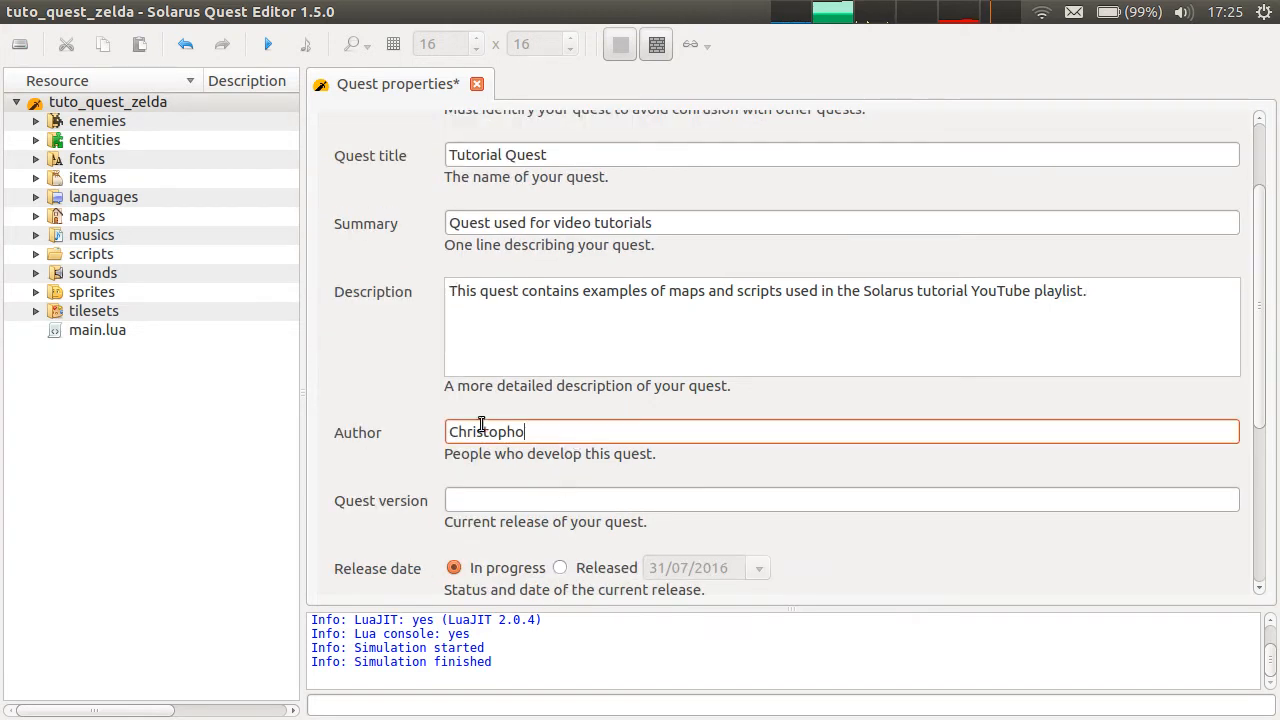
{"action": "scroll", "scroll_direction": "down", "scroll_amount": 3}
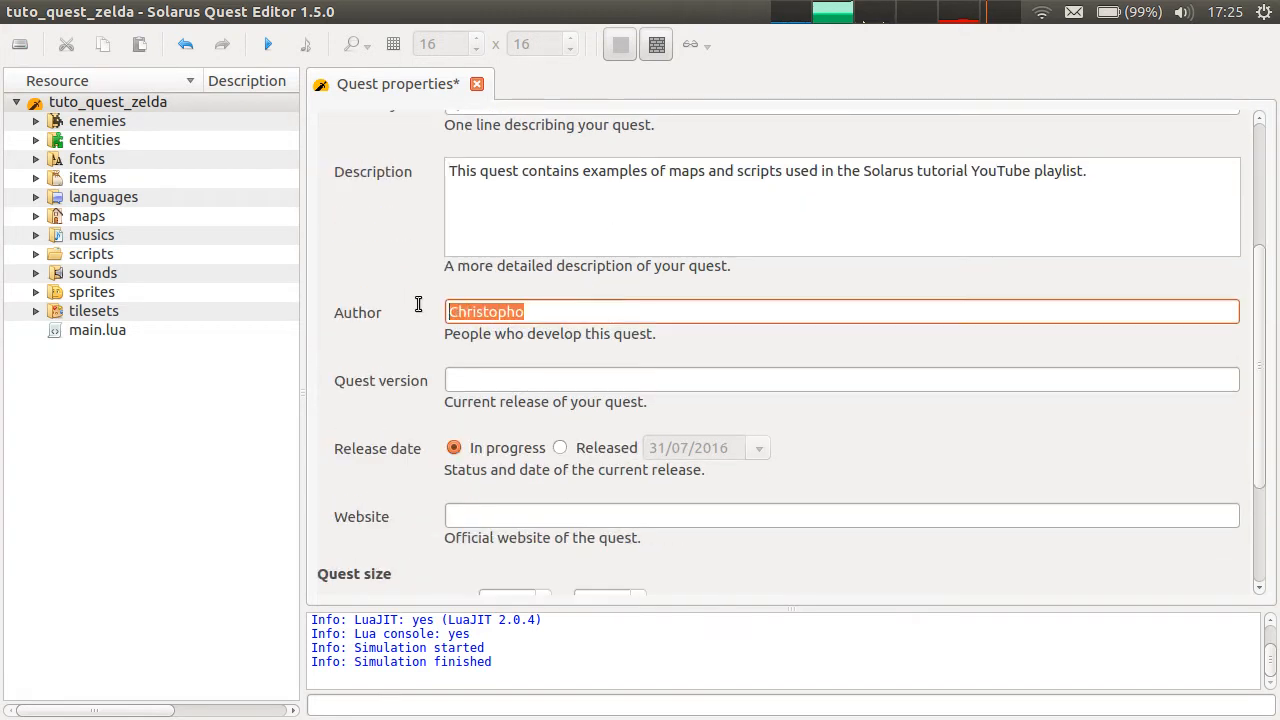
{"action": "left_click", "coordinate": [841, 379]}
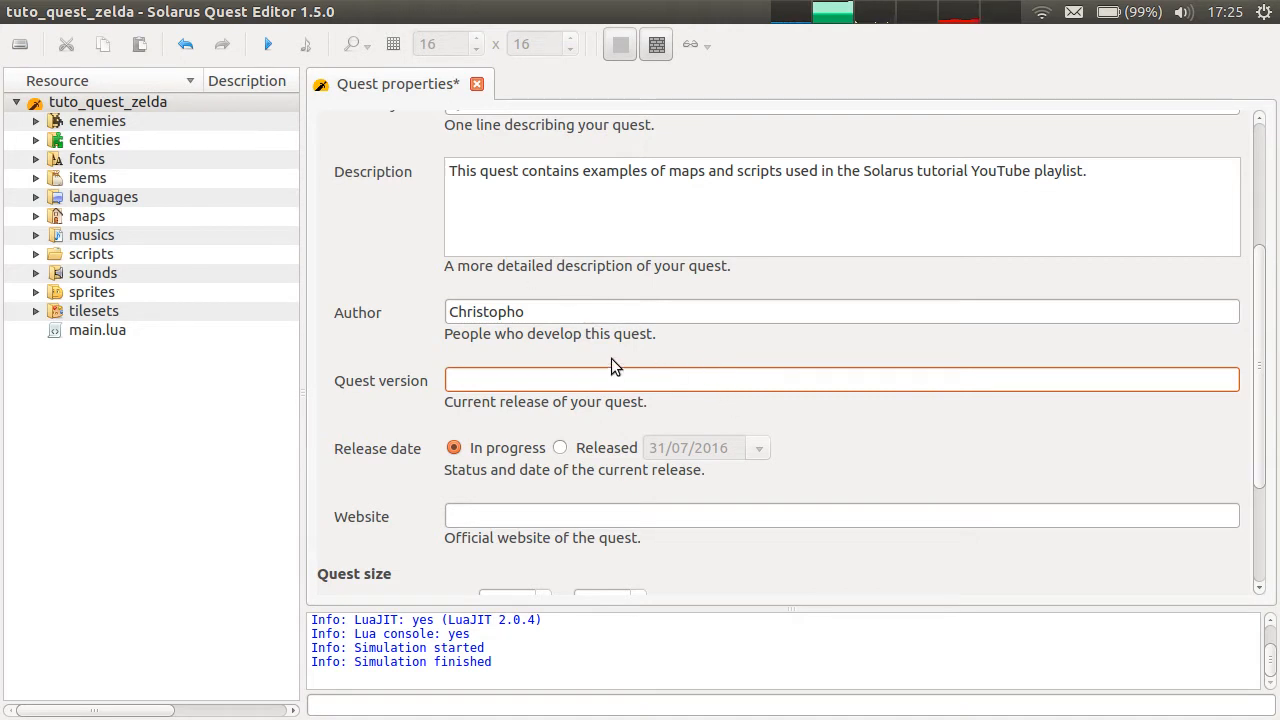
{"action": "scroll", "scroll_direction": "down", "scroll_amount": 3}
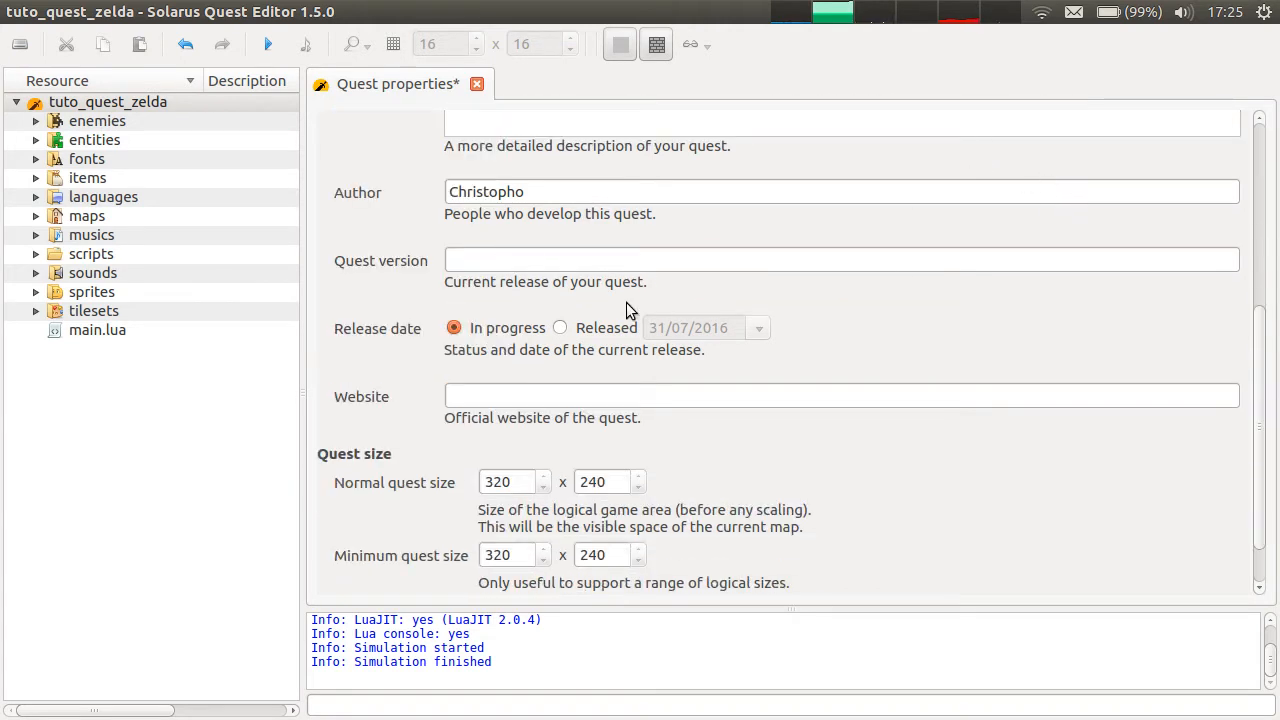
{"action": "mouse_move", "coordinate": [737, 338]}
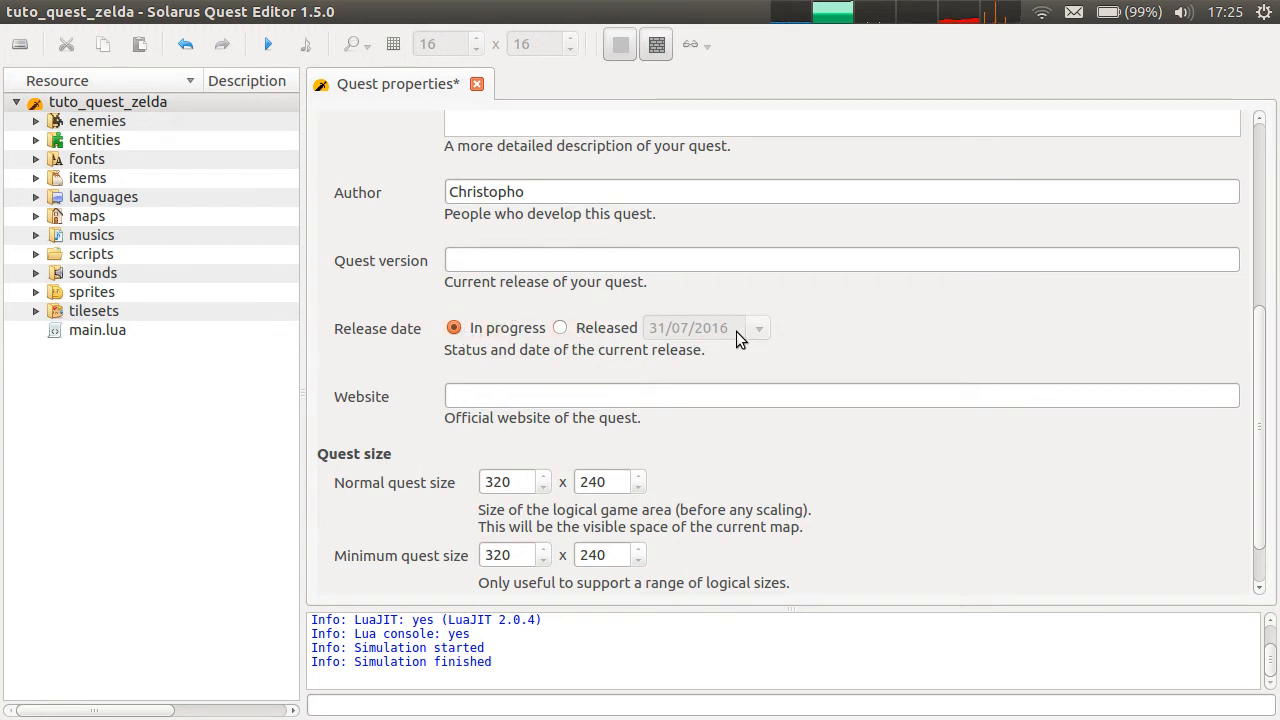
{"action": "mouse_move", "coordinate": [620, 320]}
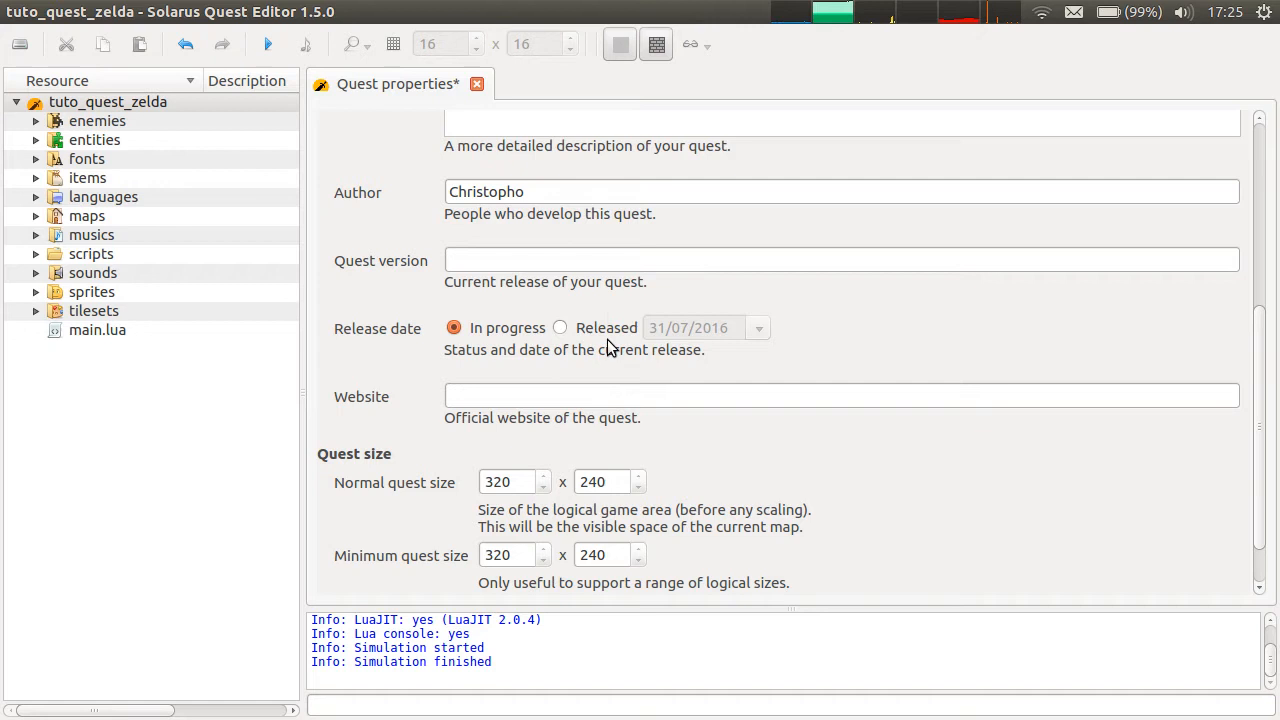
{"action": "mouse_move", "coordinate": [778, 167]}
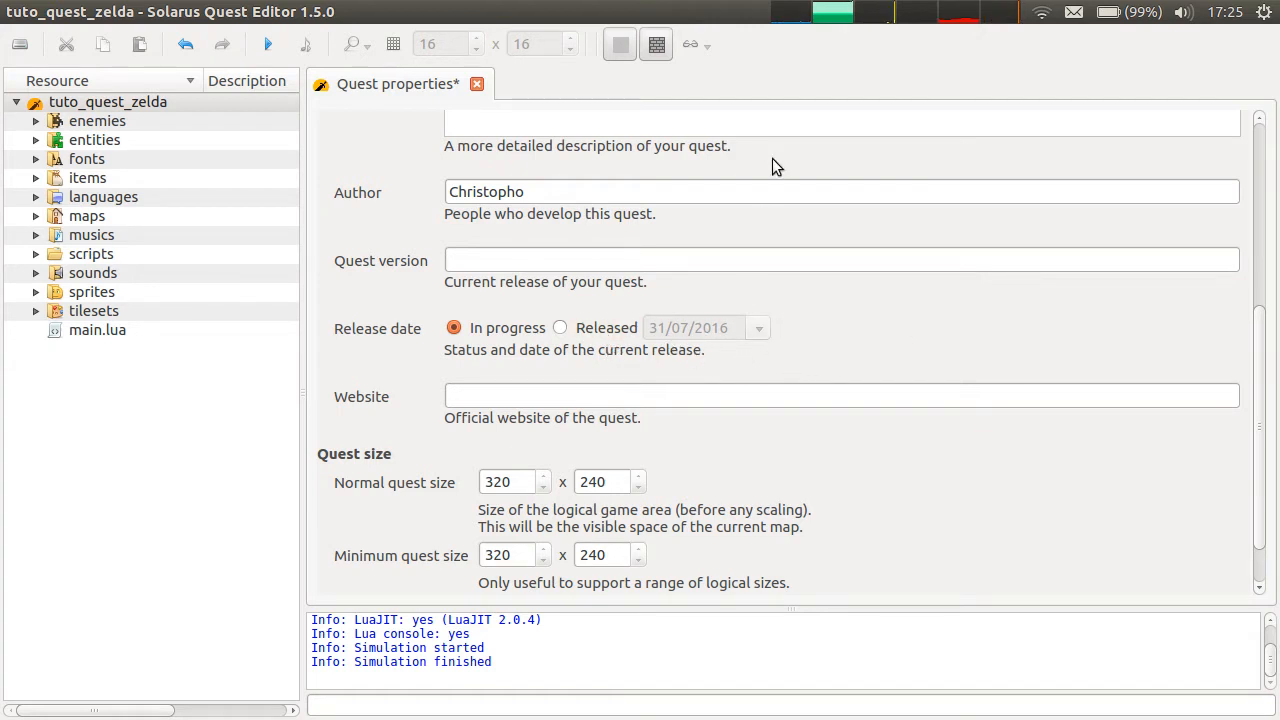
{"action": "left_click", "coordinate": [545, 394]}
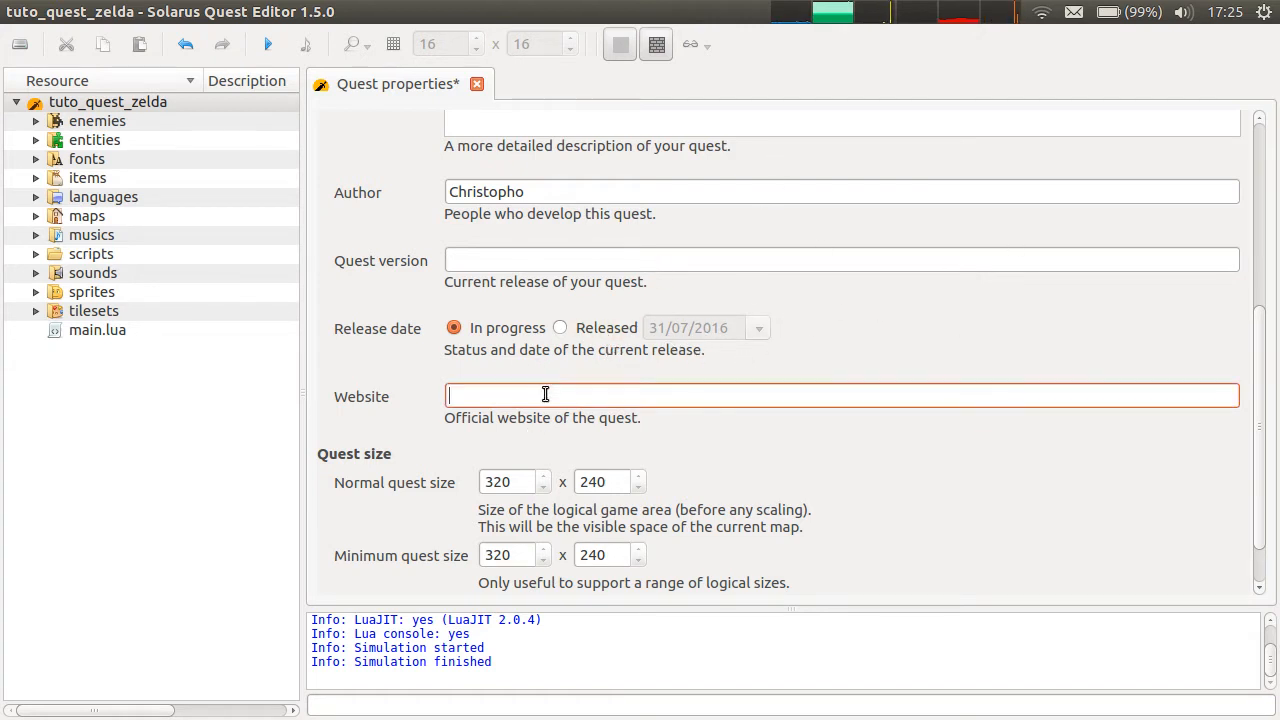
{"action": "type", "text": "http://"}
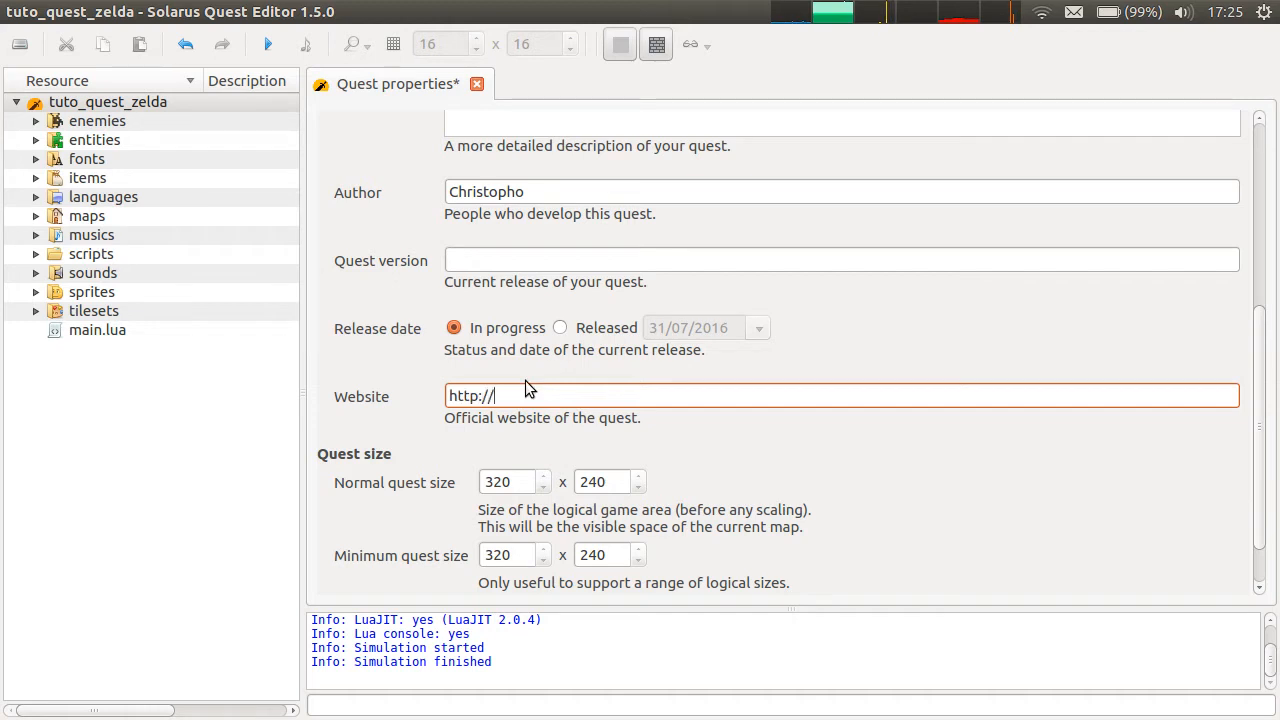
{"action": "type", "text": "www.solarus."}
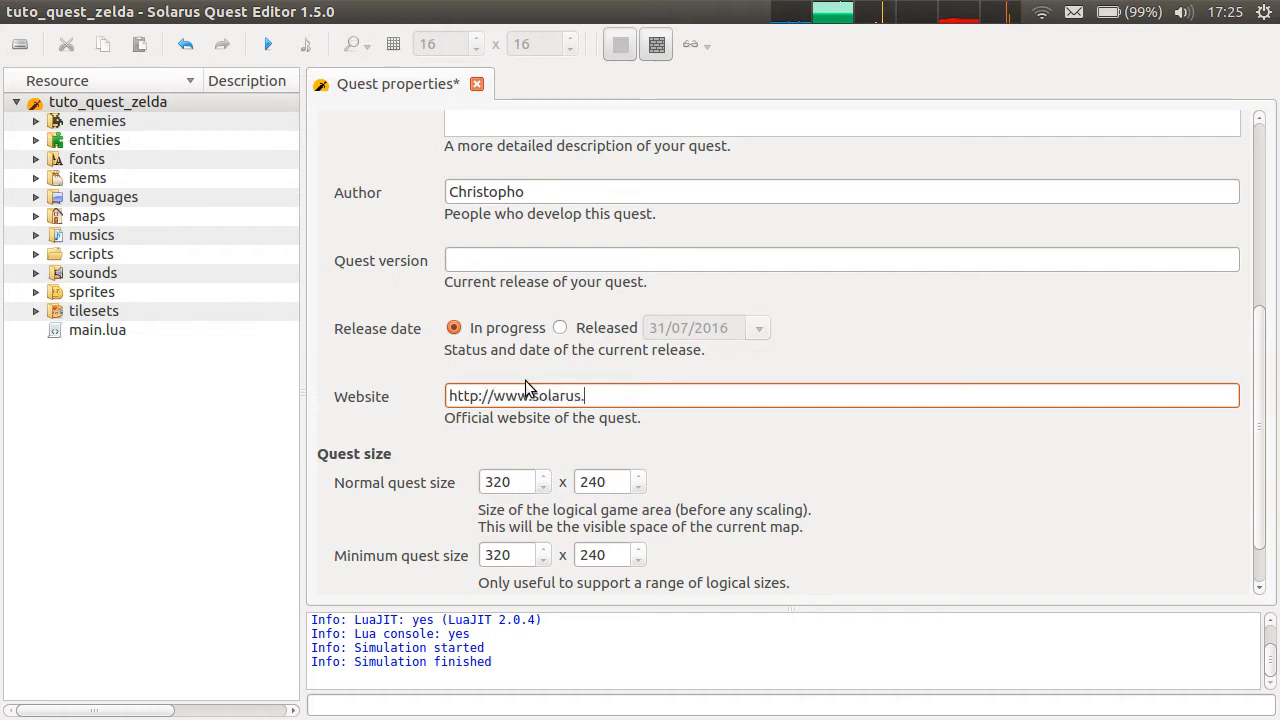
{"action": "type", "text": "games.org"}
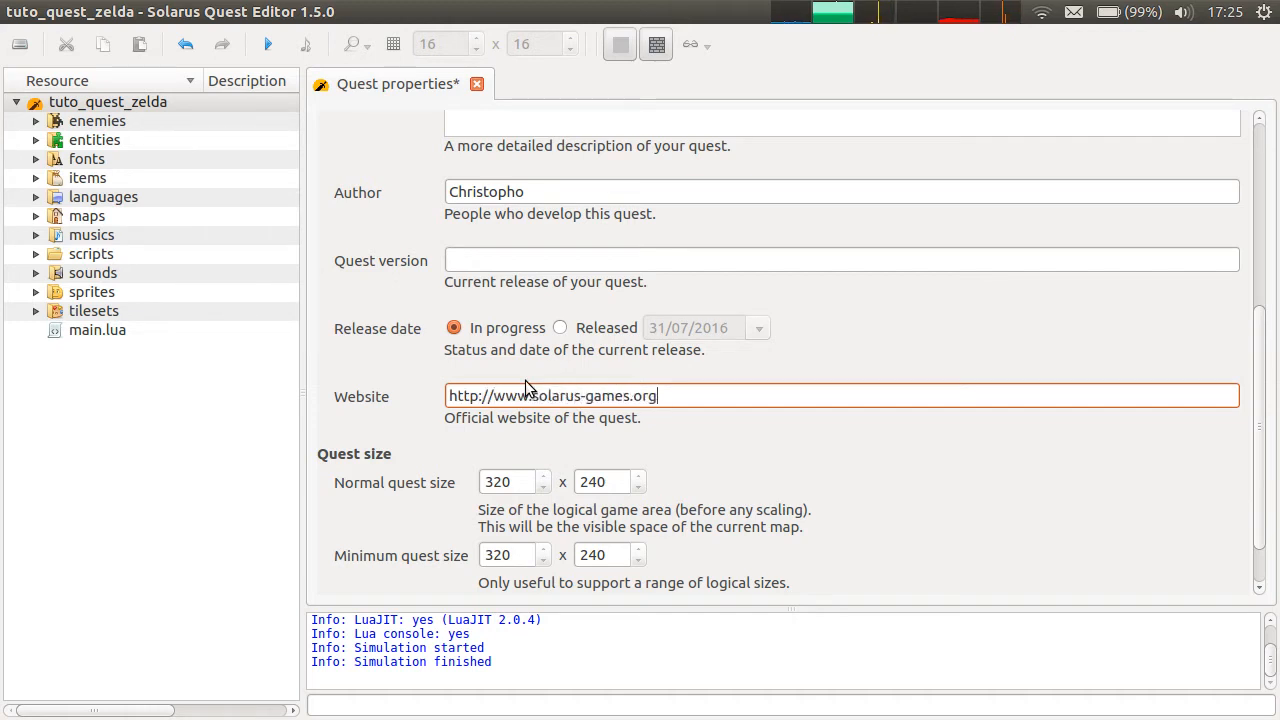
Save the quest properties and close Solarus Quest Editor
{"action": "left_click", "coordinate": [841, 260]}
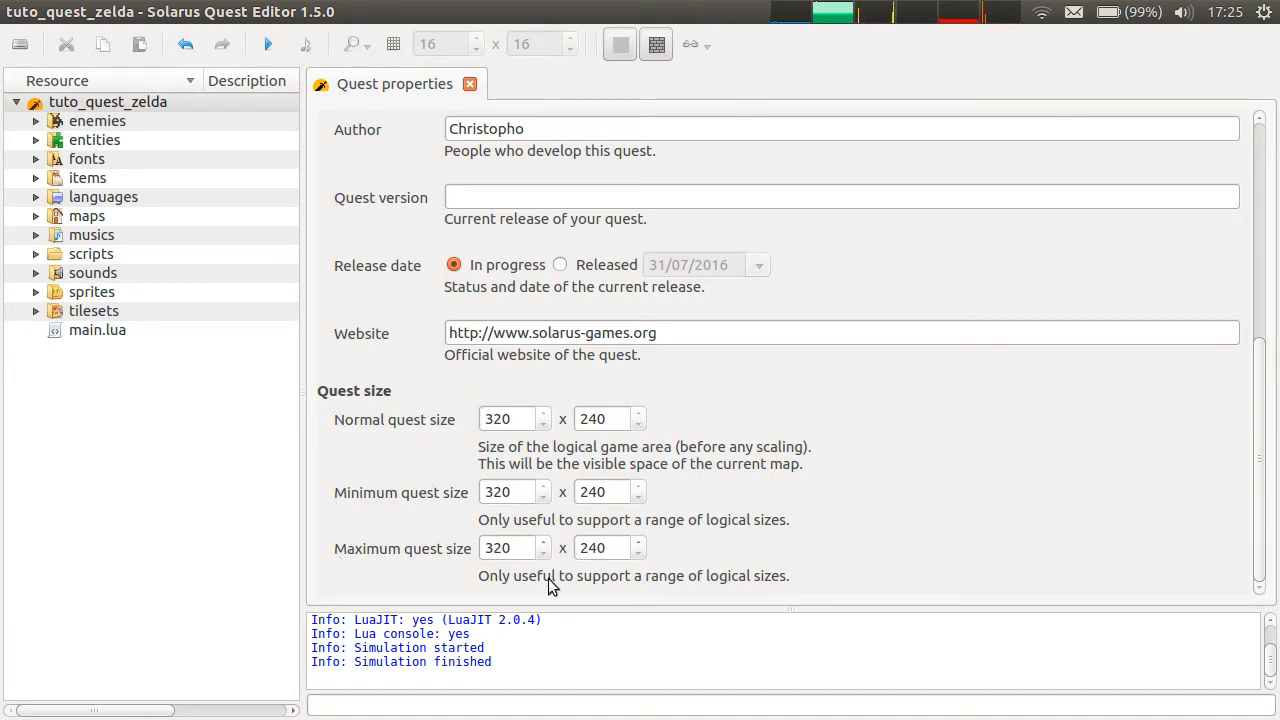
{"action": "key", "text": "alt+Tab"}
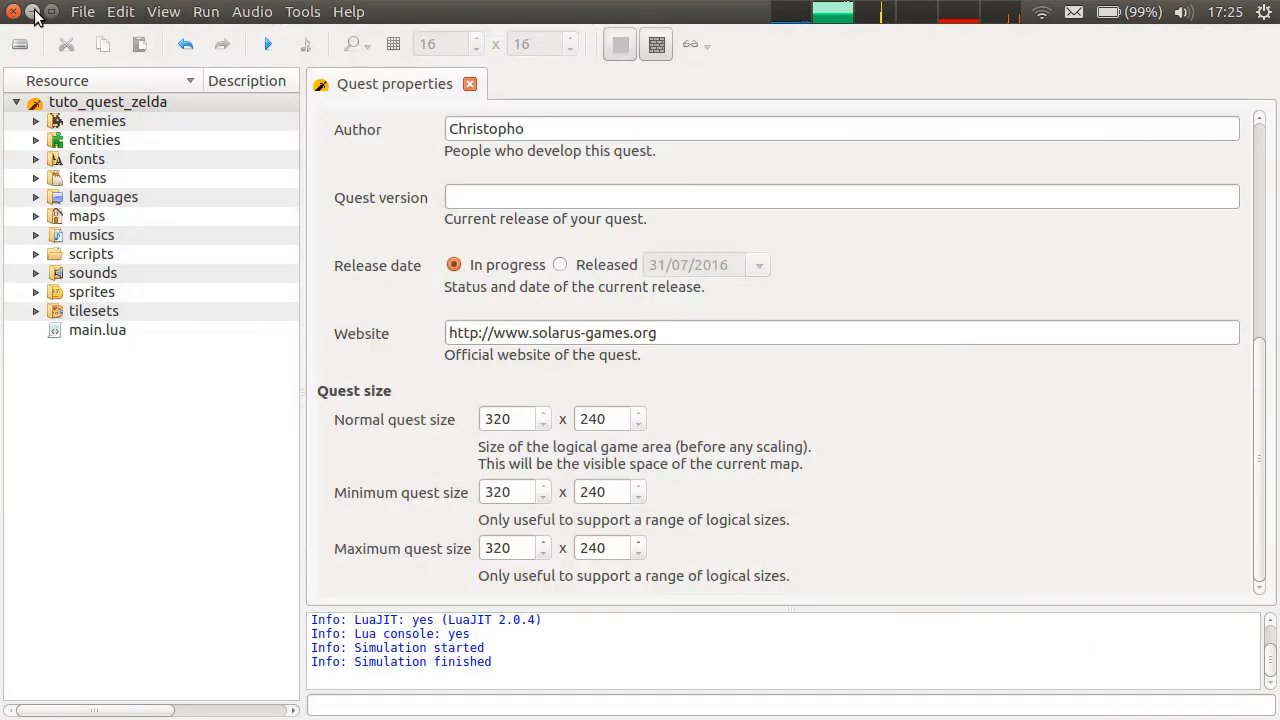
{"action": "left_click", "coordinate": [14, 11]}
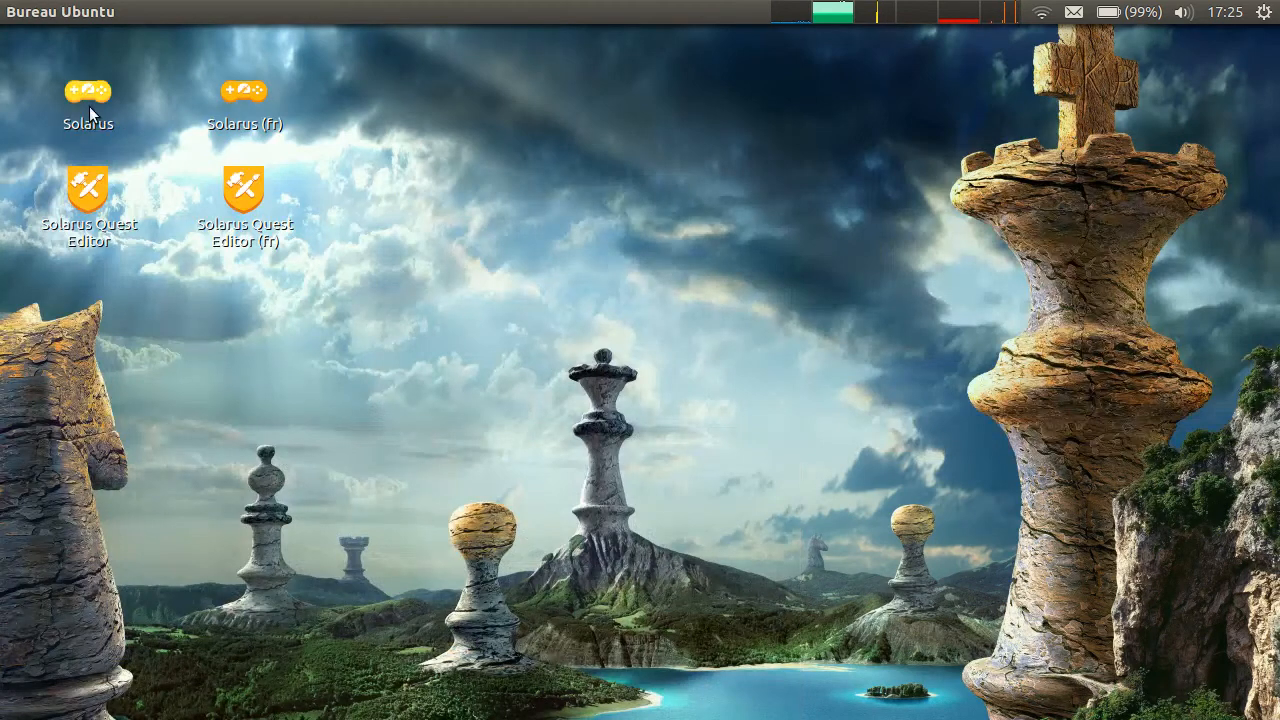
Launch Solarus to check Tutorial Quest's description and author Christopho, then return to the editor
{"action": "double_click", "coordinate": [88, 90]}
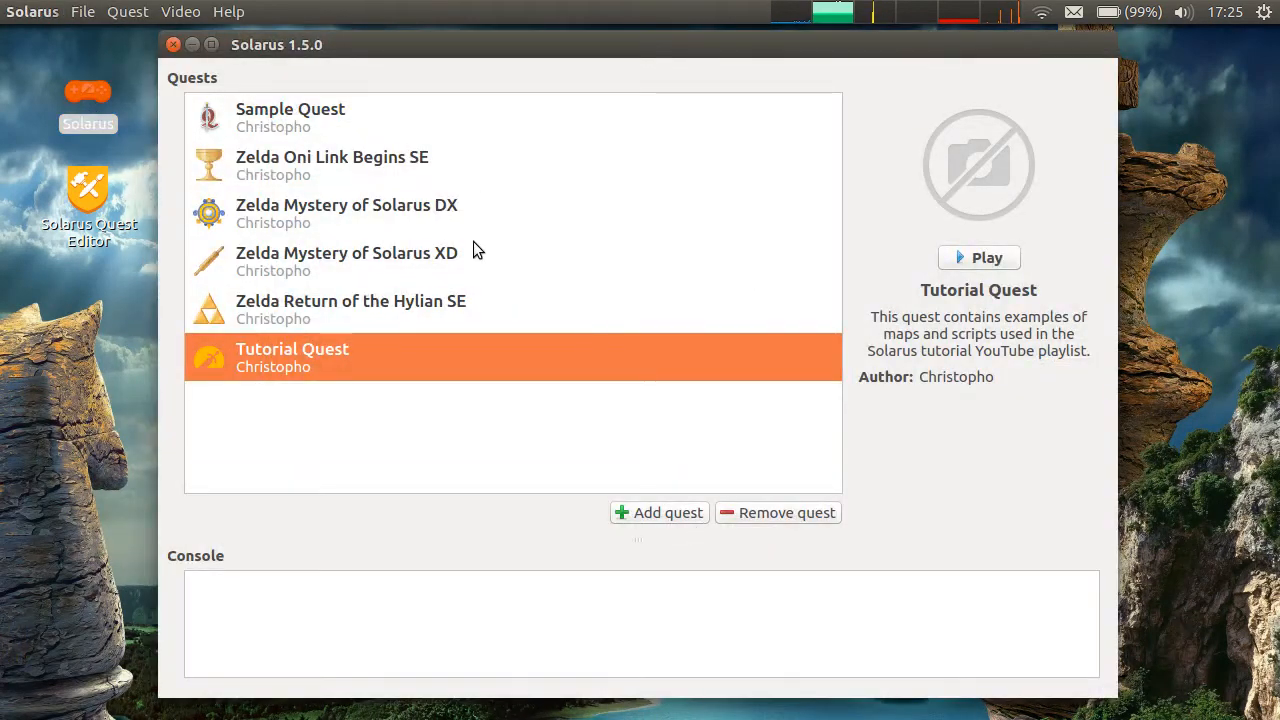
{"action": "mouse_move", "coordinate": [1063, 327]}
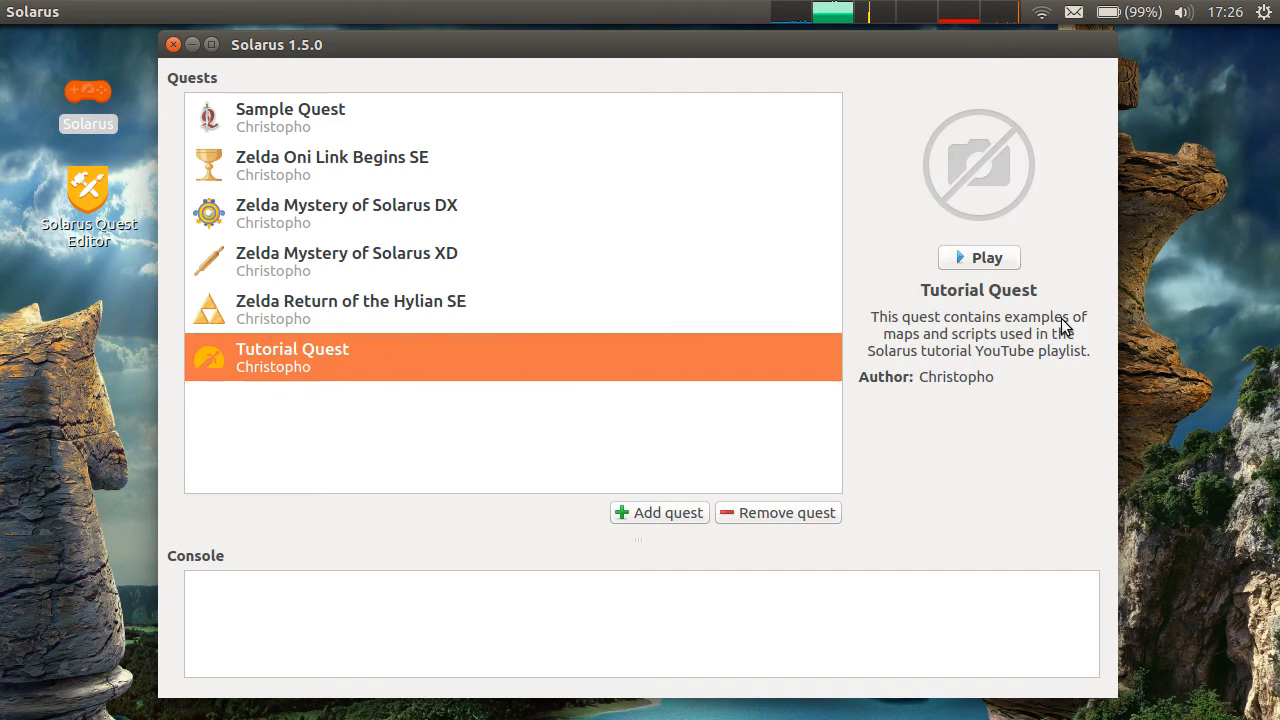
{"action": "mouse_move", "coordinate": [1040, 318]}
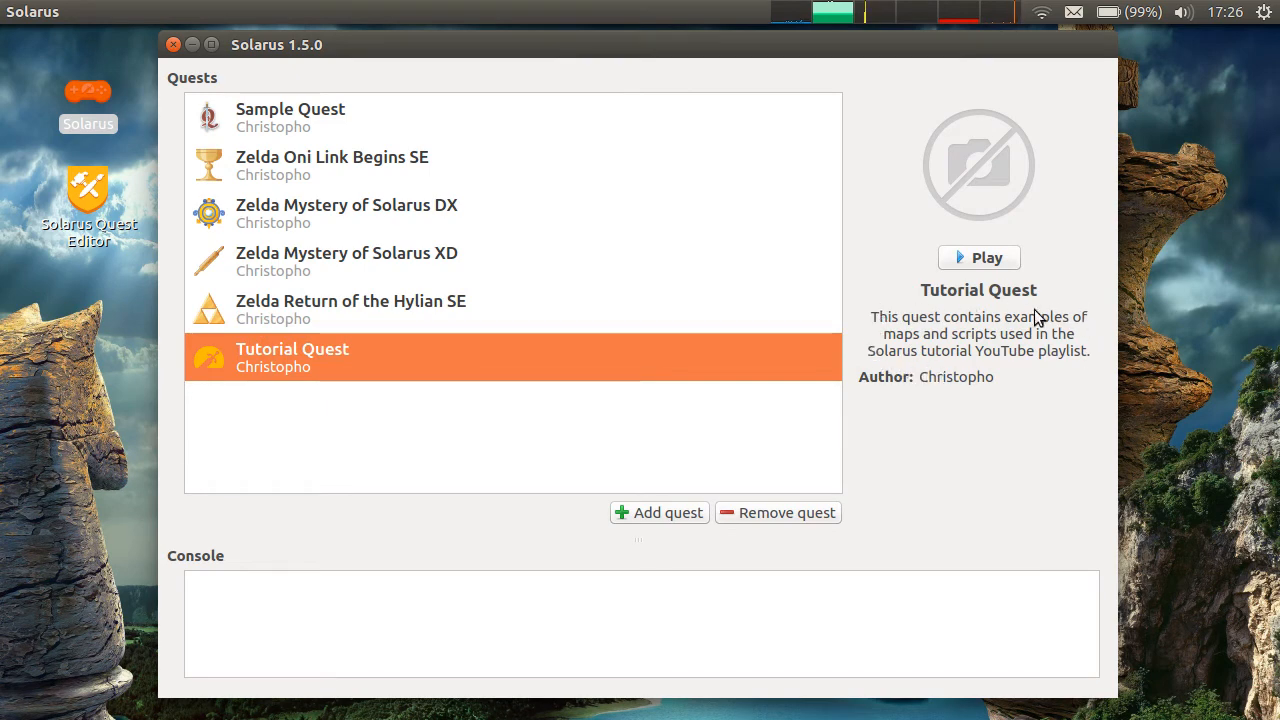
{"action": "mouse_move", "coordinate": [998, 432]}
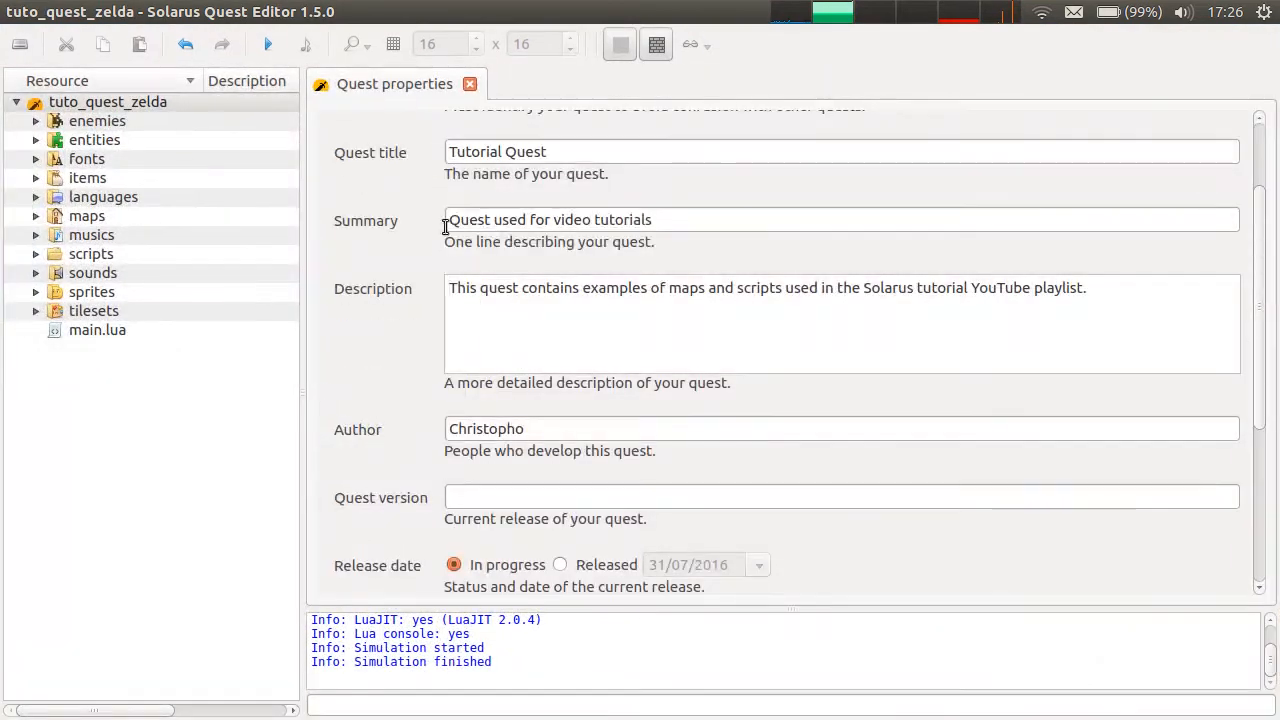
{"action": "left_click", "coordinate": [675, 219]}
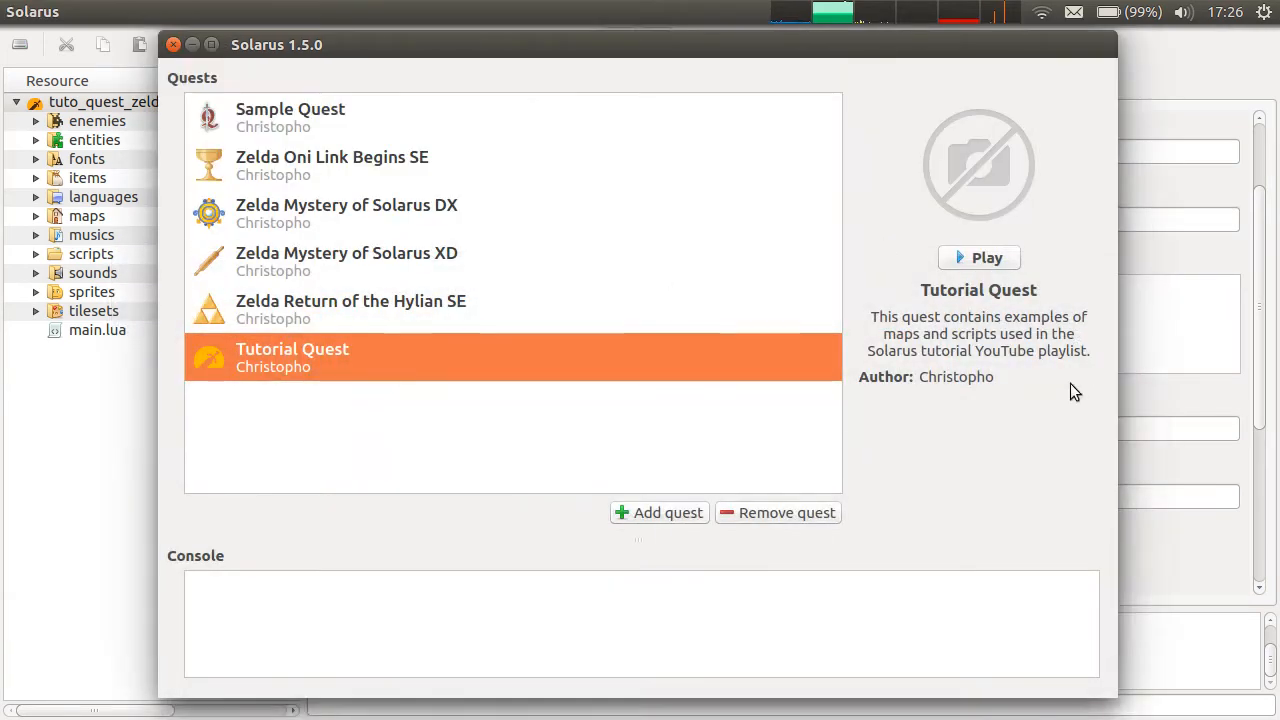
{"action": "mouse_move", "coordinate": [458, 383]}
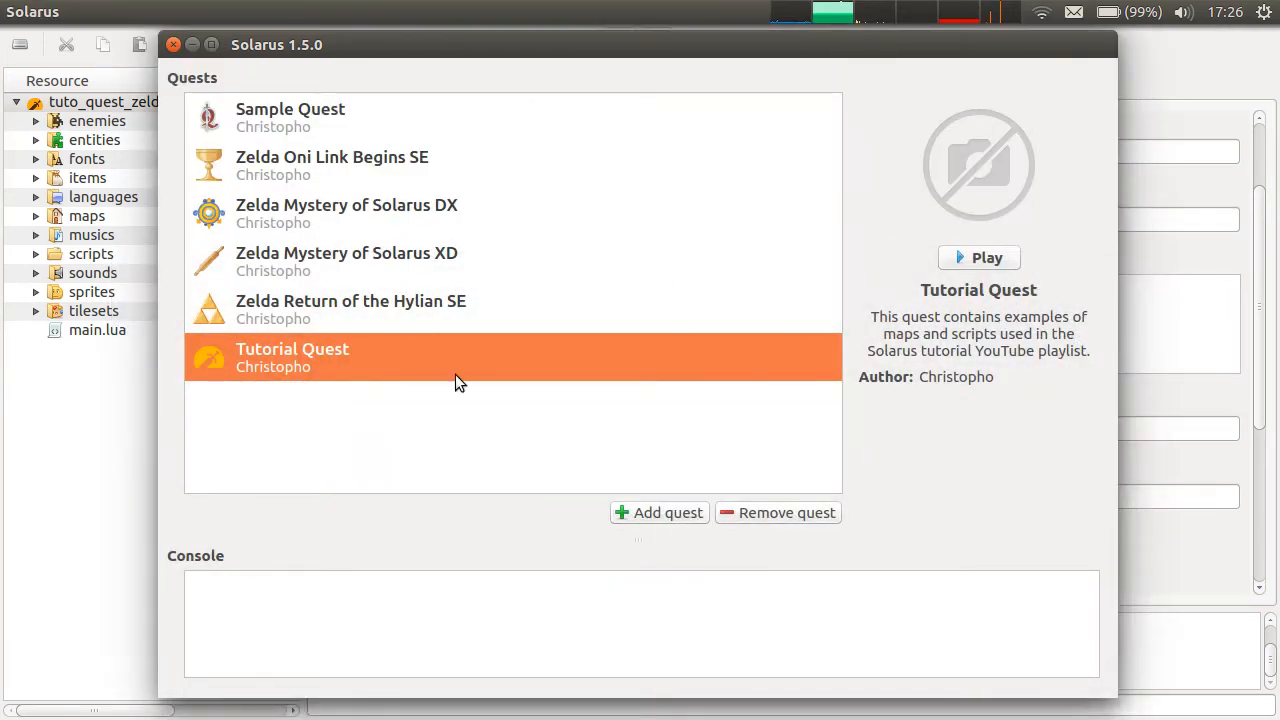
{"action": "mouse_move", "coordinate": [425, 340]}
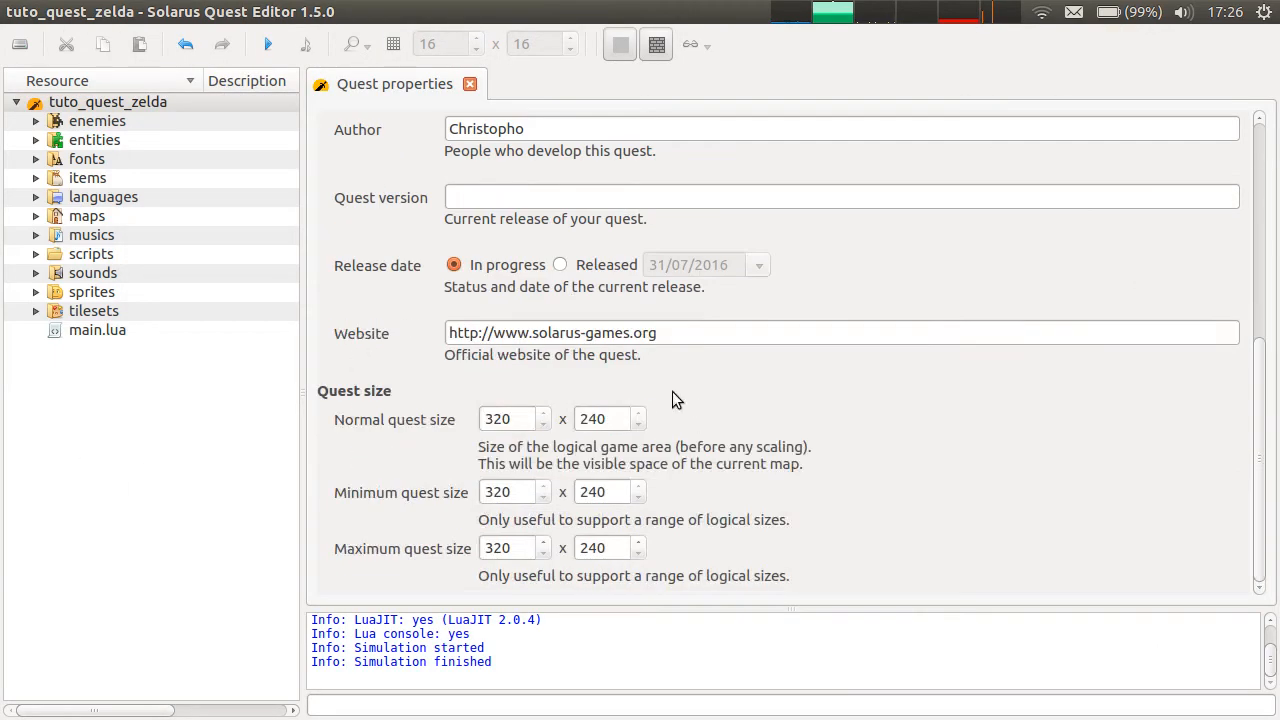
Run Tutorial Quest from the editor to see the hero on a grassy map
{"action": "left_click", "coordinate": [510, 418]}
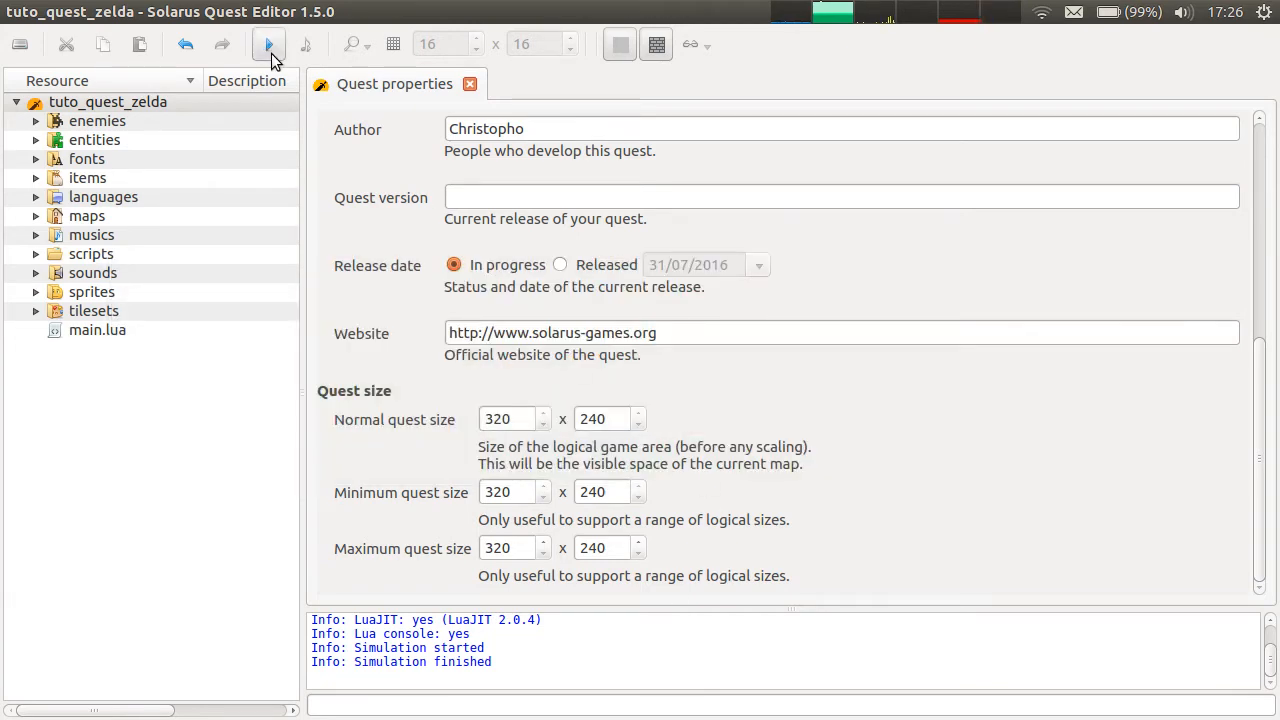
{"action": "left_click", "coordinate": [267, 44]}
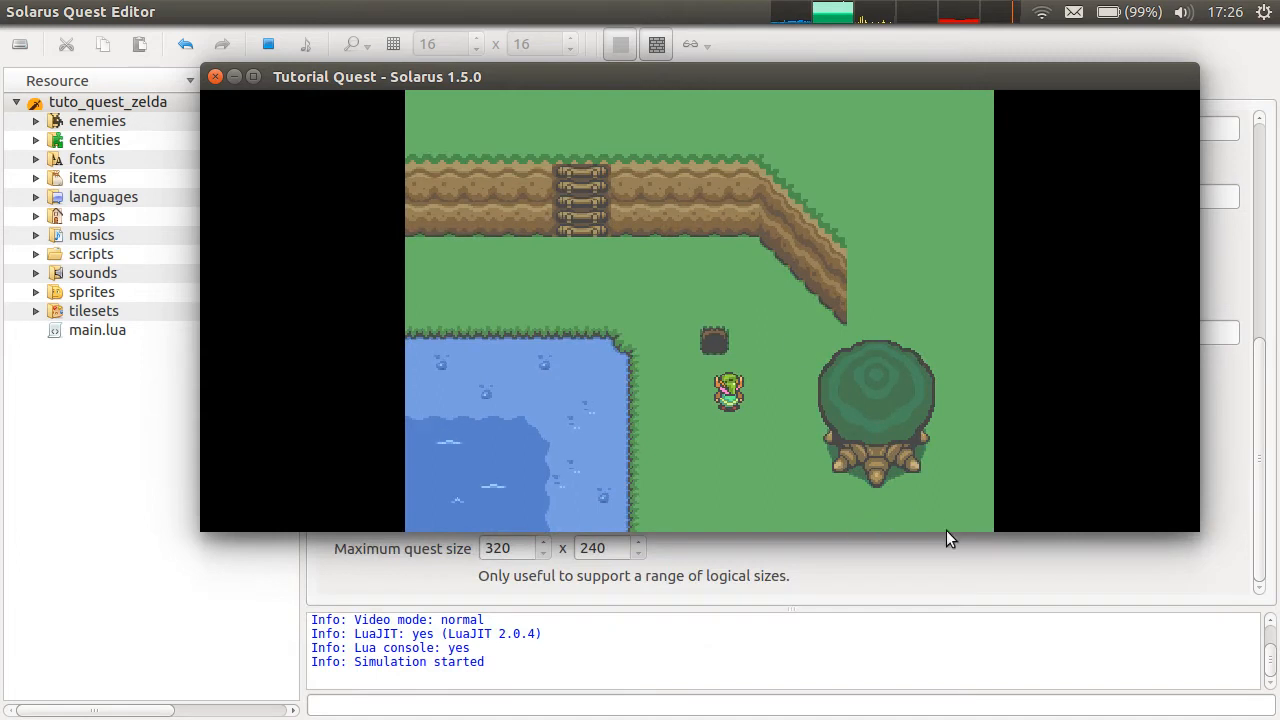
{"action": "mouse_move", "coordinate": [405, 82]}
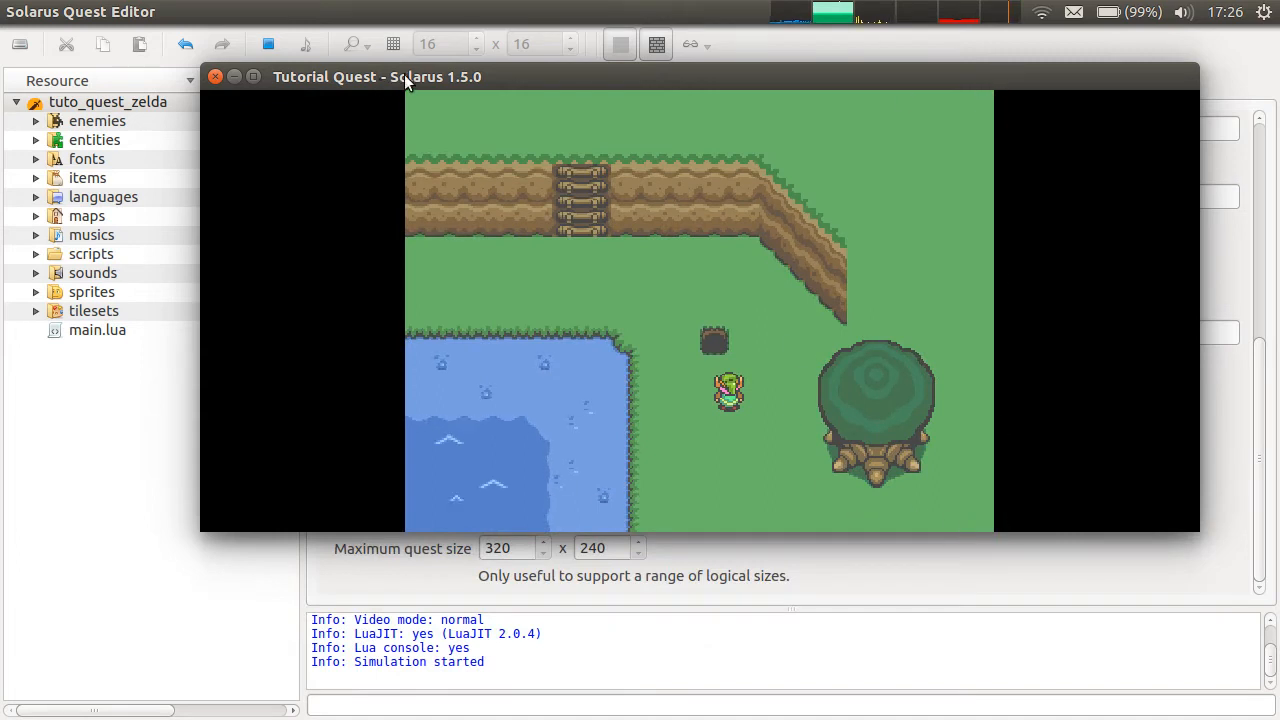
{"action": "mouse_move", "coordinate": [980, 536]}
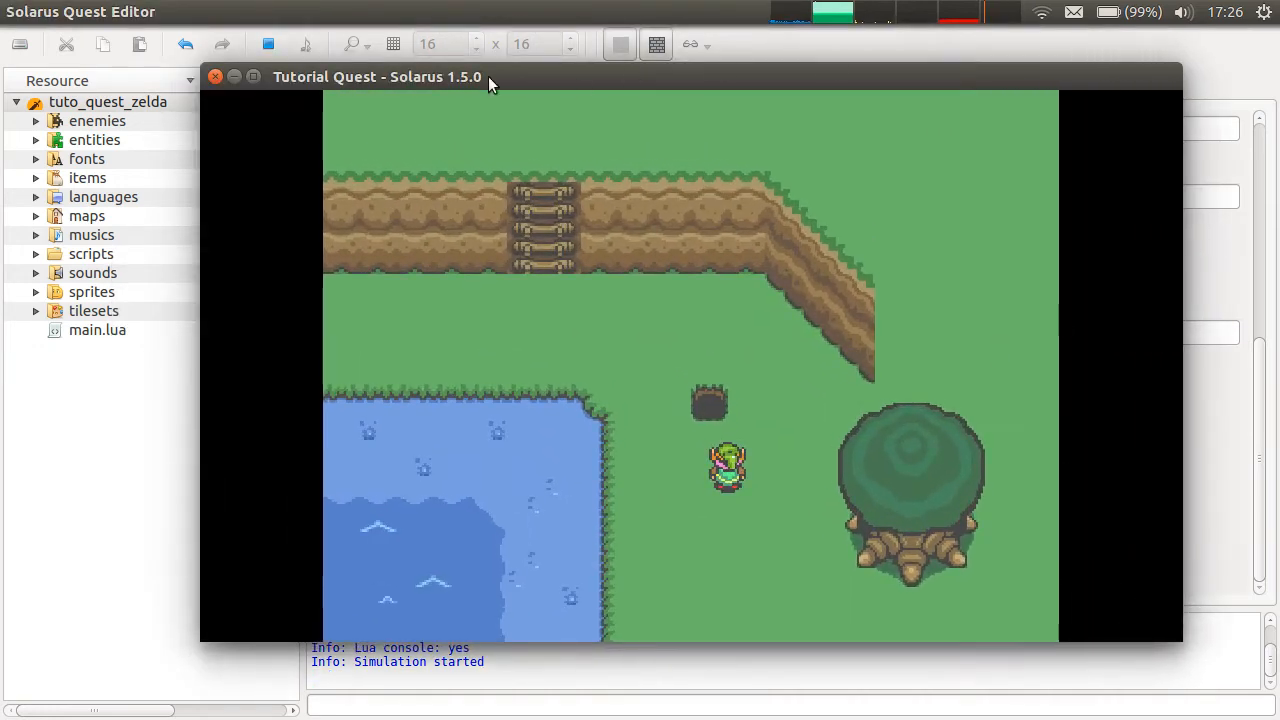
{"action": "mouse_move", "coordinate": [940, 604]}
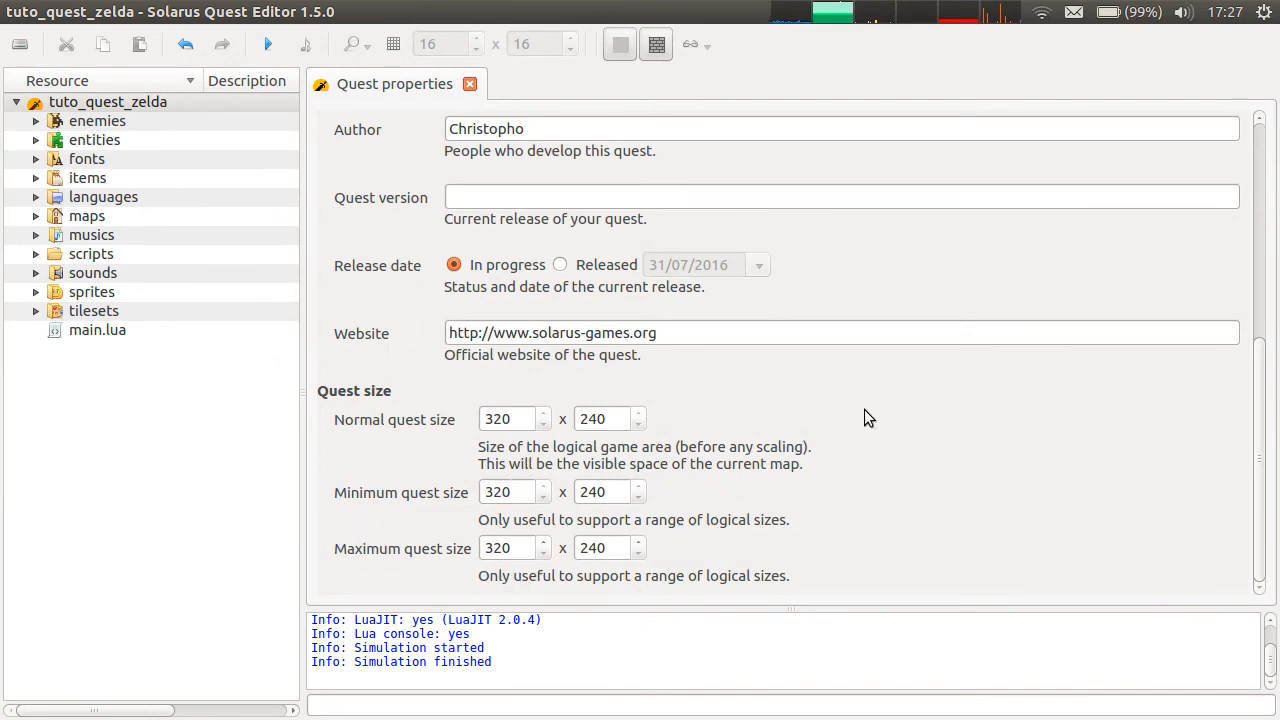
{"action": "scroll", "scroll_direction": "up", "scroll_amount": 3}
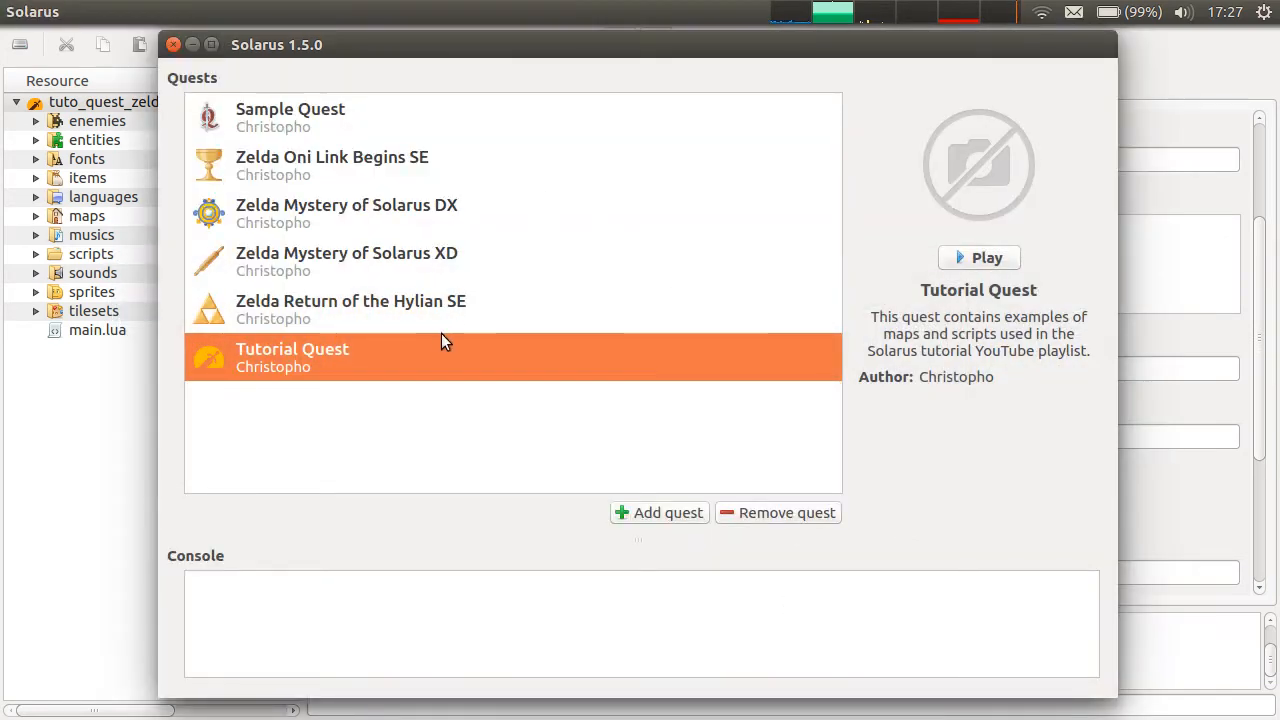
{"action": "left_click", "coordinate": [350, 308]}
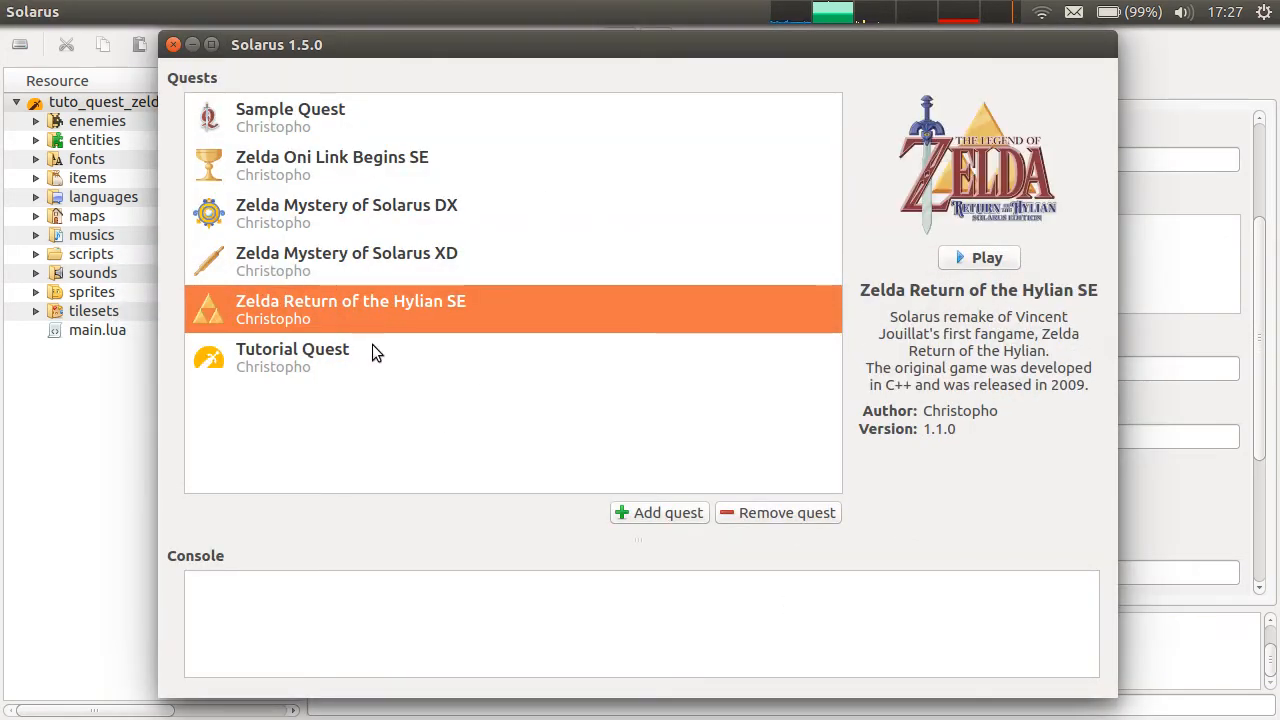
{"action": "left_click", "coordinate": [292, 357]}
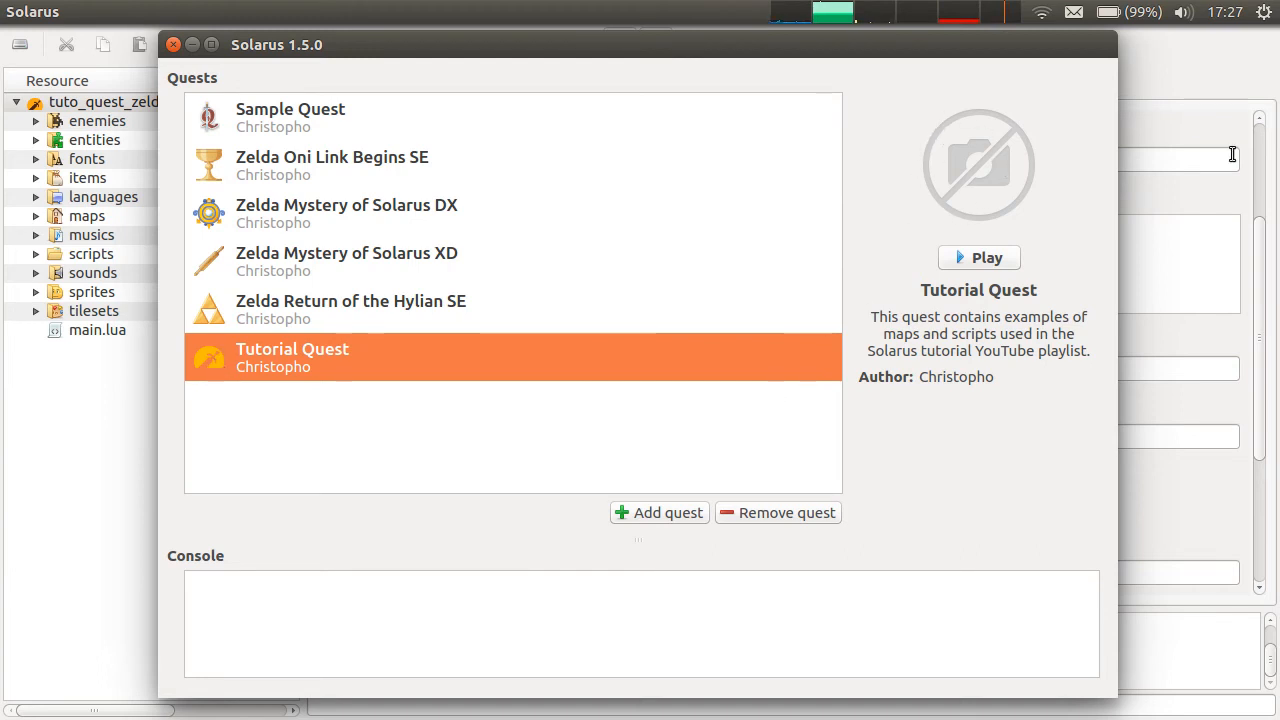
{"action": "left_click", "coordinate": [346, 261]}
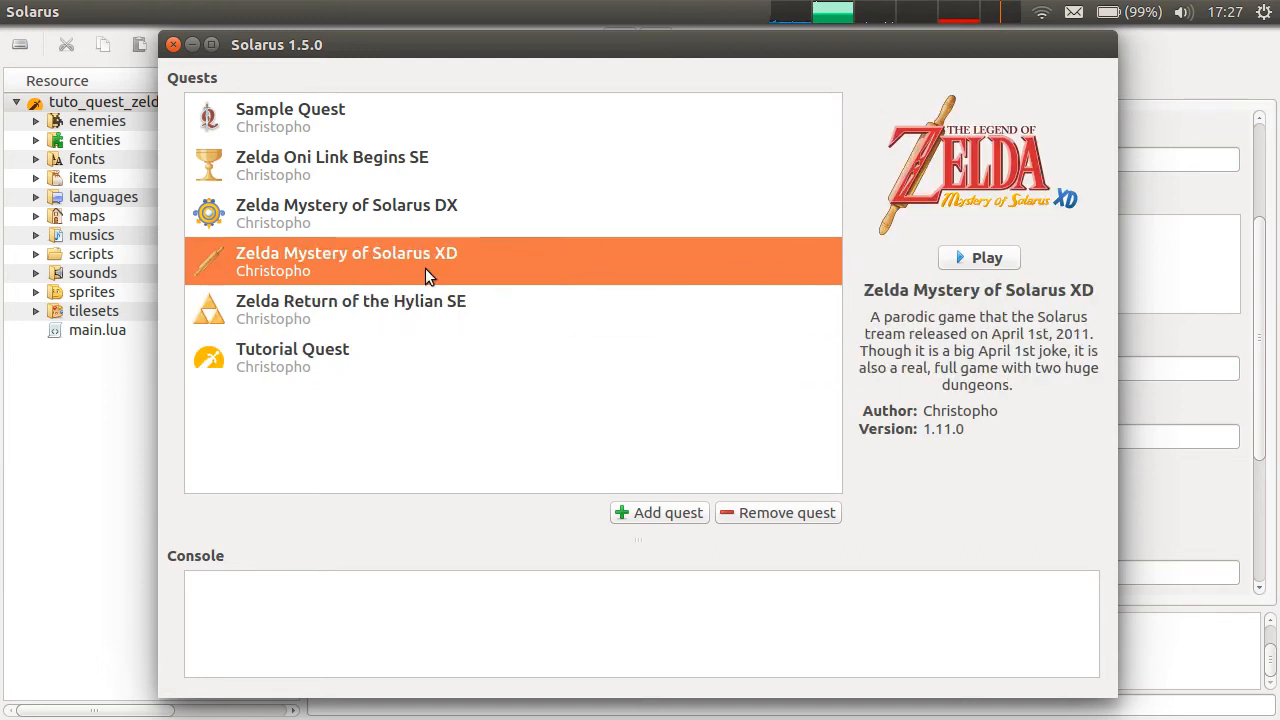
{"action": "left_click", "coordinate": [332, 165]}
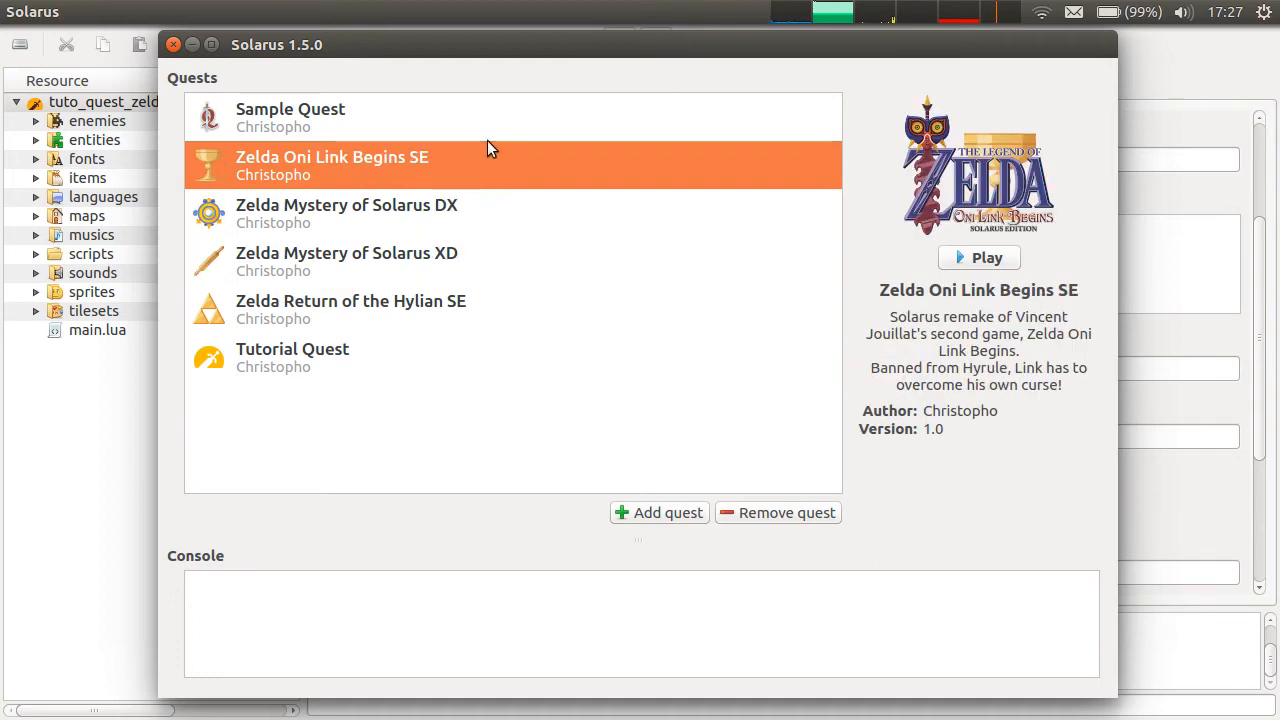
{"action": "left_click", "coordinate": [292, 357]}
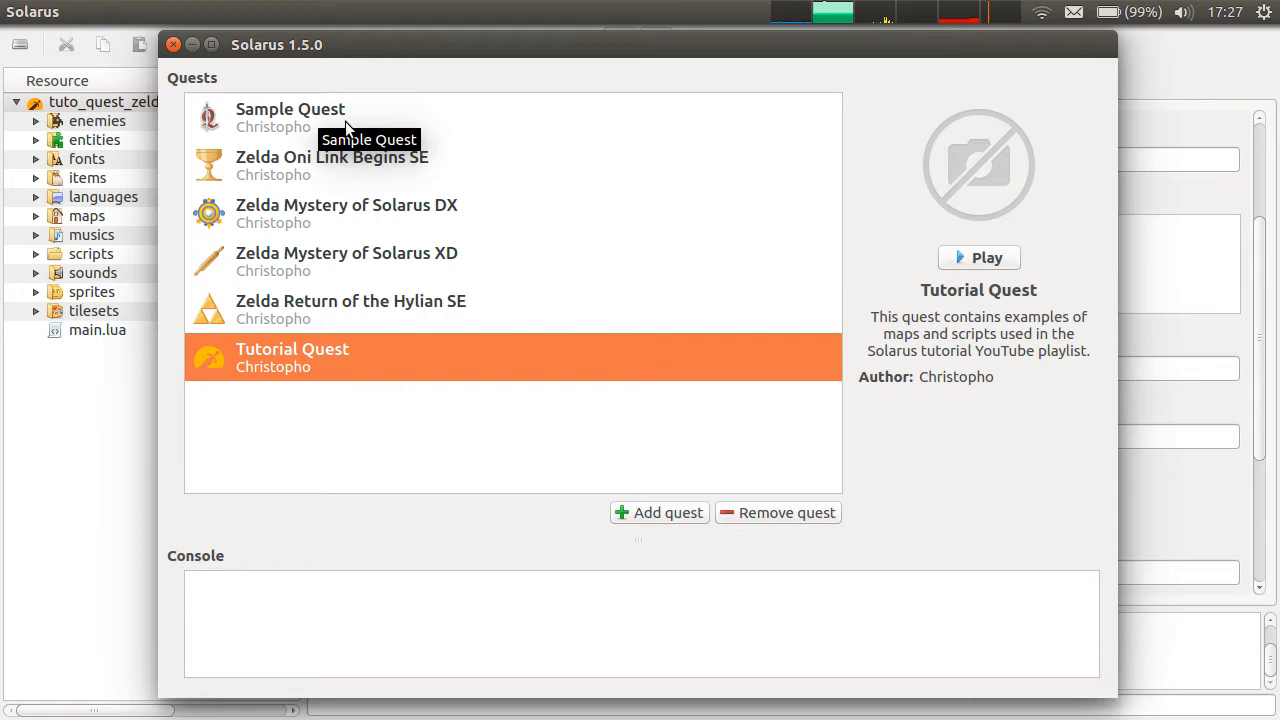
{"action": "left_click", "coordinate": [290, 117]}
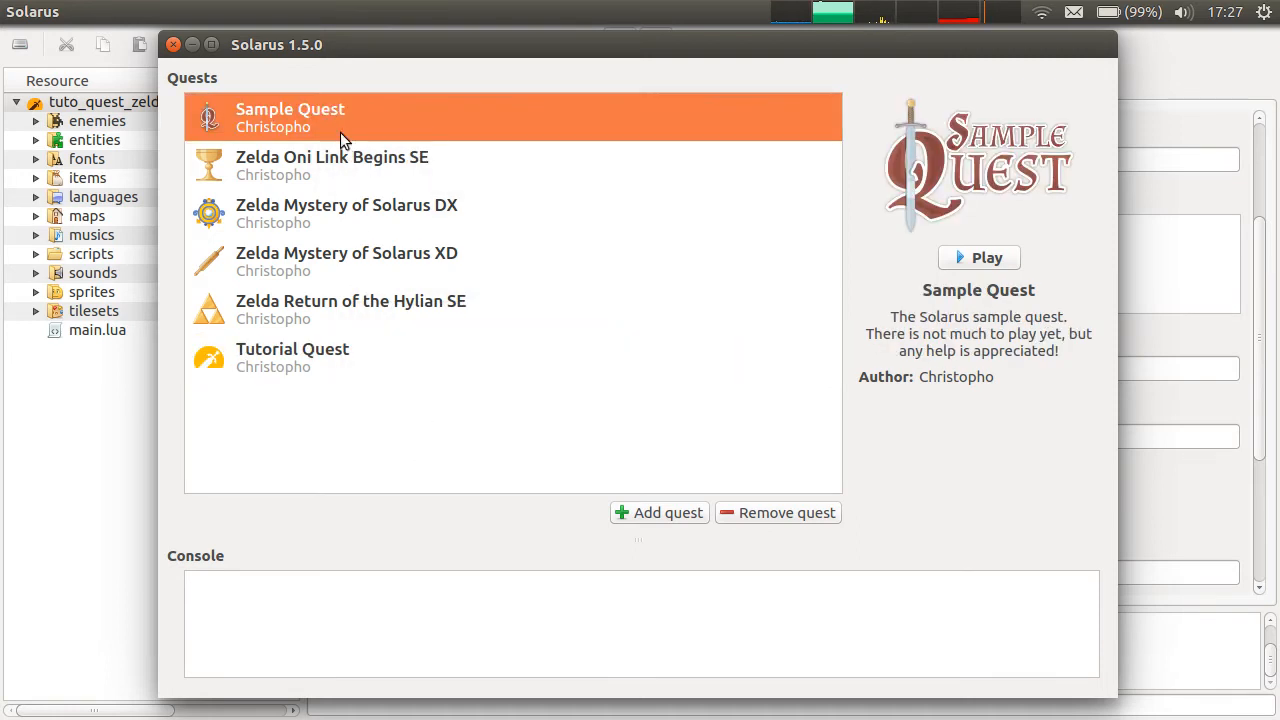
{"action": "left_click", "coordinate": [292, 357]}
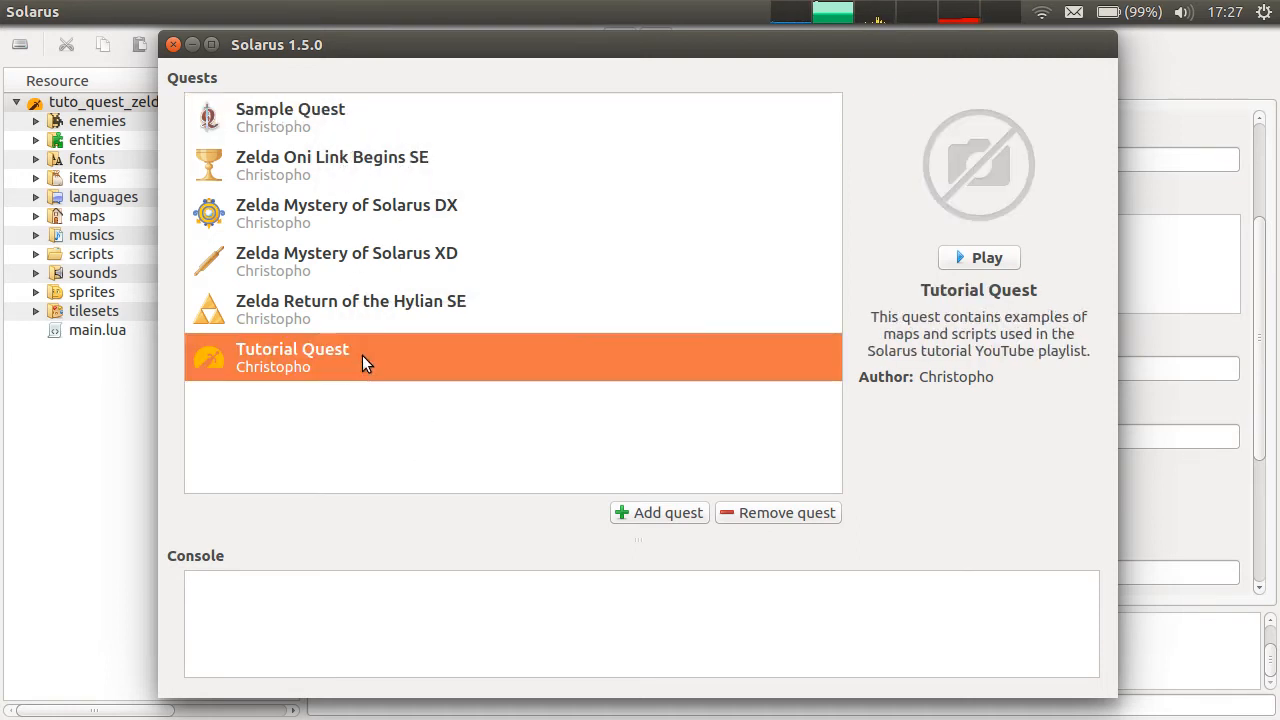
{"action": "mouse_move", "coordinate": [683, 266]}
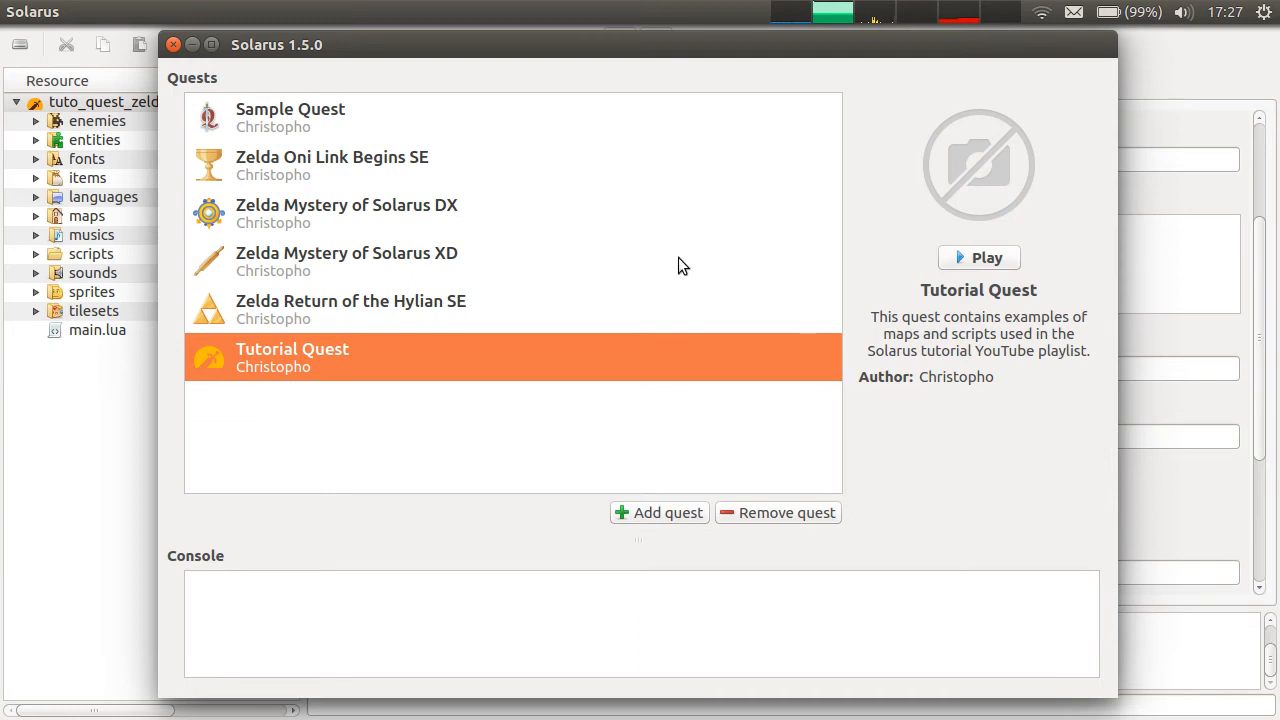
{"action": "mouse_move", "coordinate": [300, 193]}
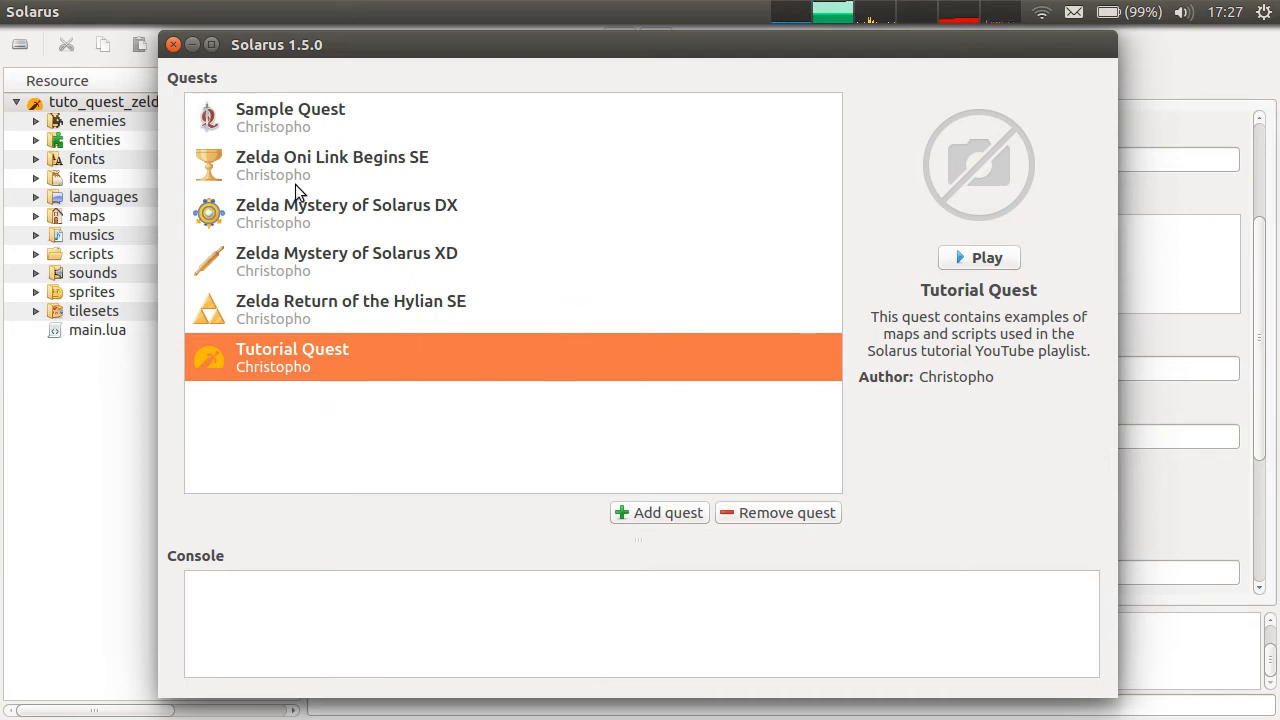
{"action": "left_click", "coordinate": [658, 512]}
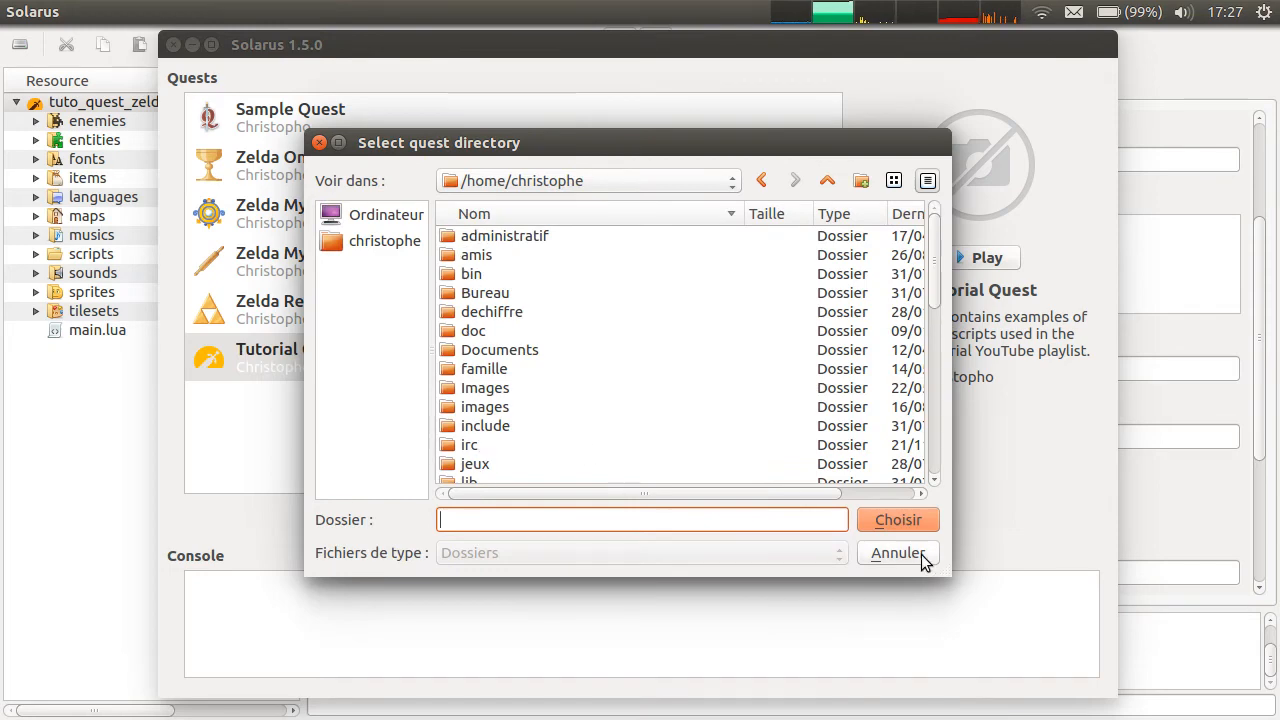
{"action": "left_click", "coordinate": [895, 553]}
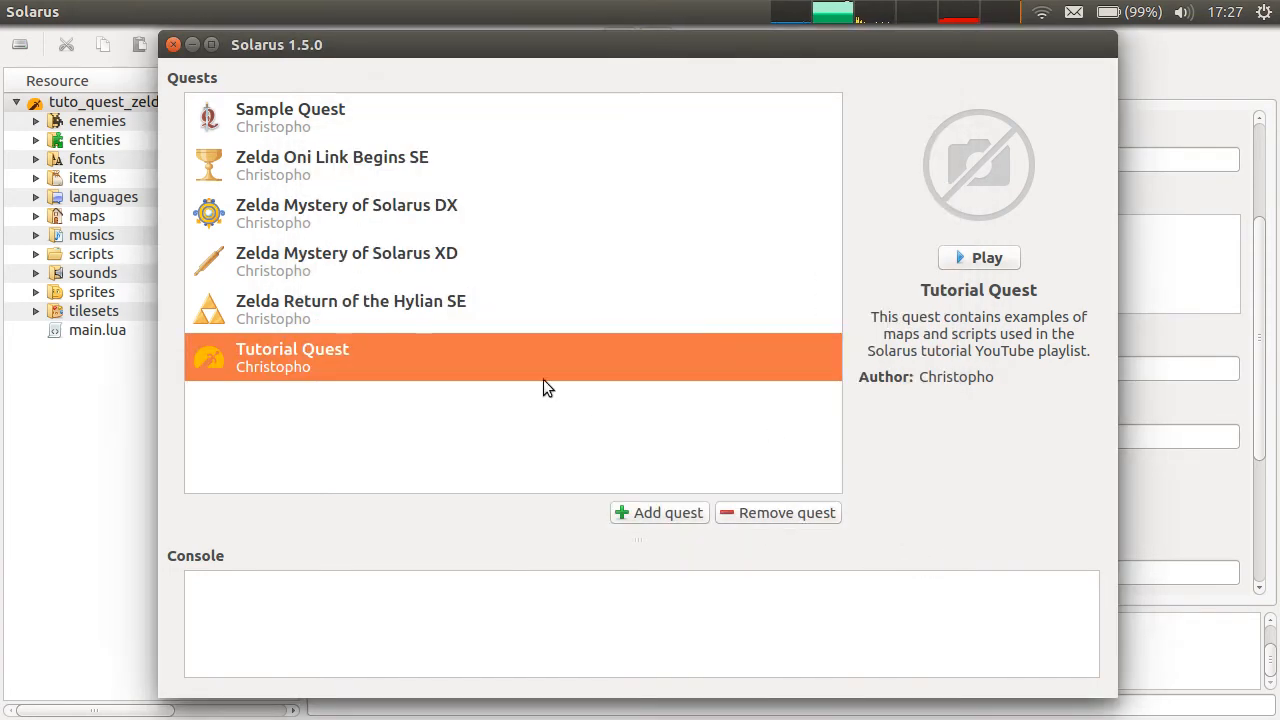
{"action": "mouse_move", "coordinate": [250, 165]}
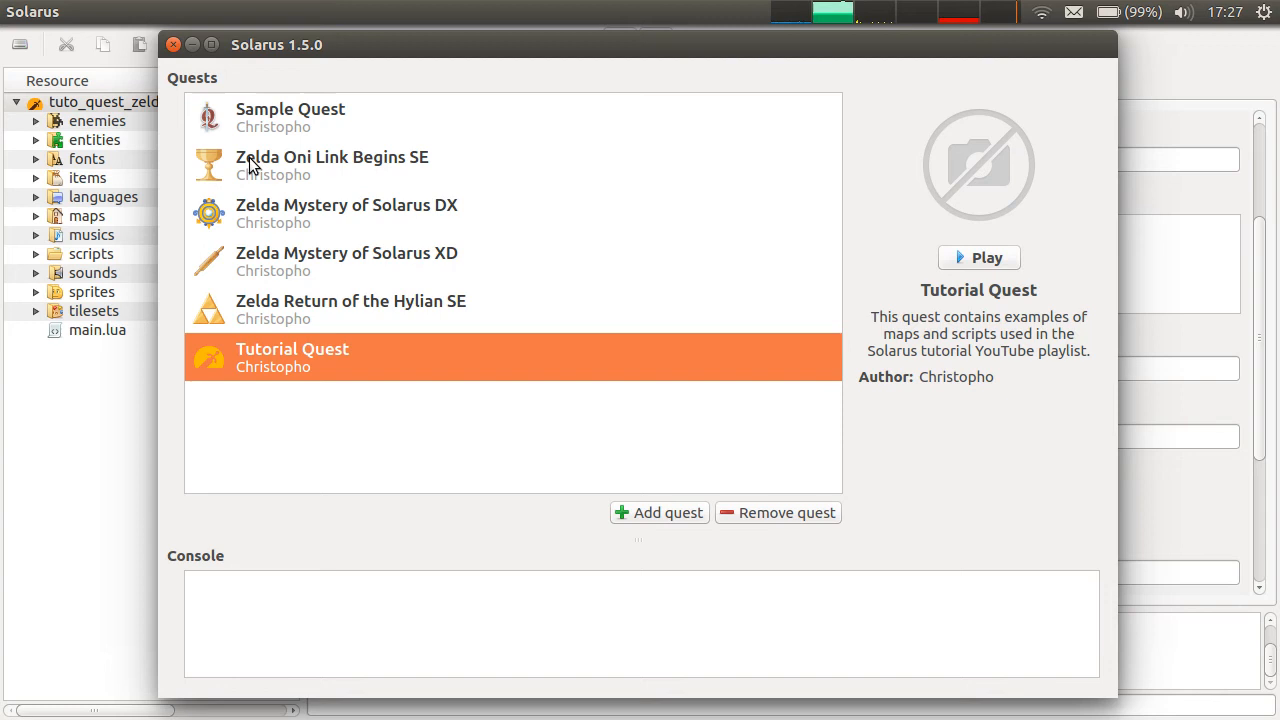
{"action": "mouse_move", "coordinate": [408, 116]}
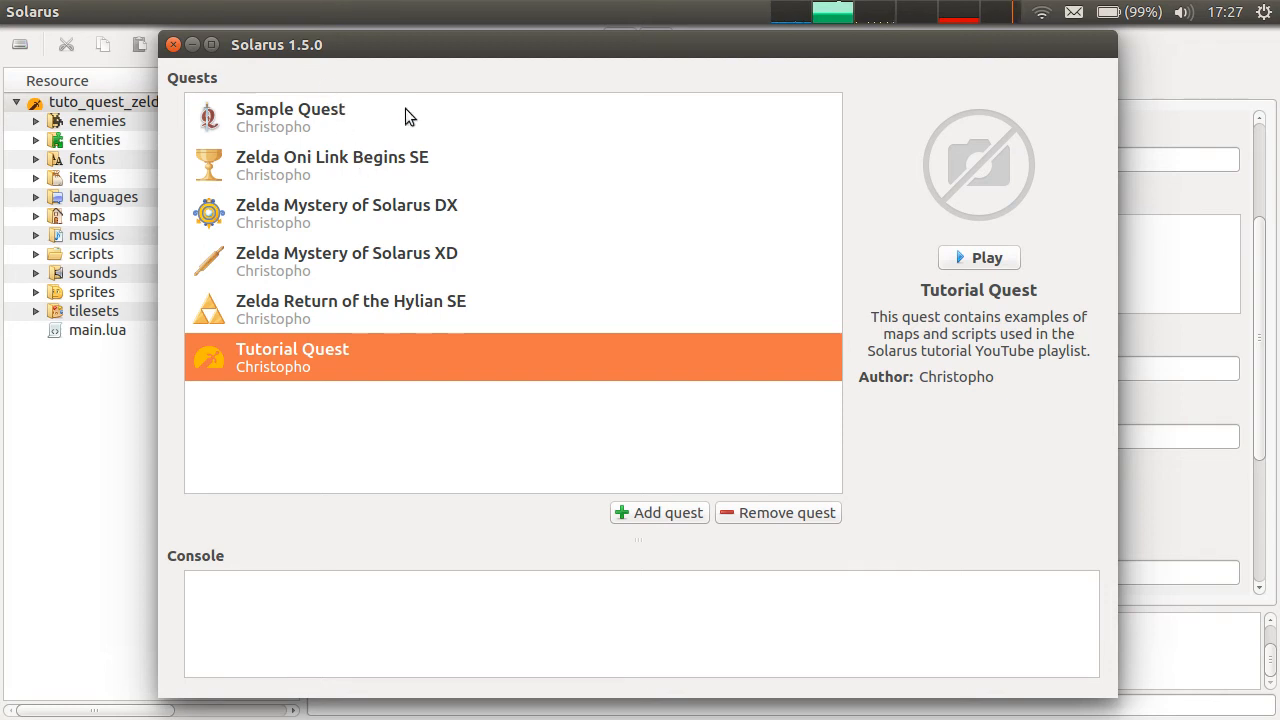
{"action": "mouse_move", "coordinate": [417, 127]}
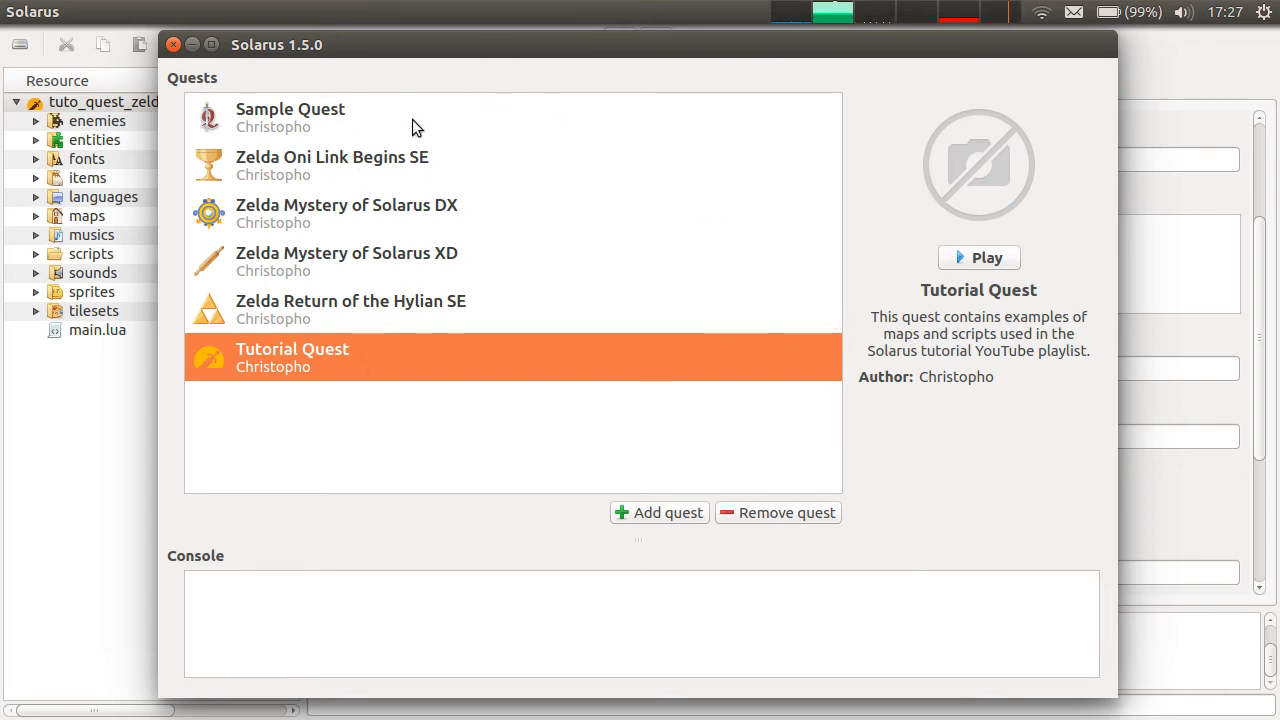
{"action": "mouse_move", "coordinate": [500, 351]}
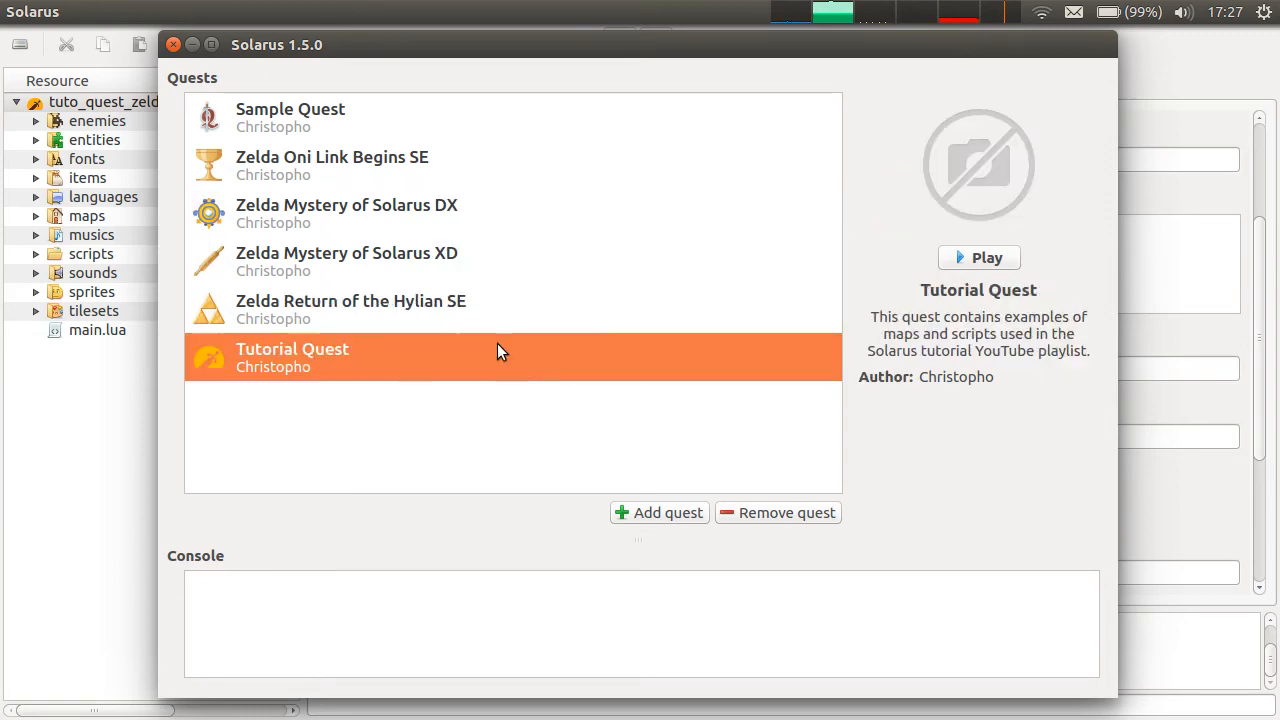
{"action": "left_click", "coordinate": [350, 308]}
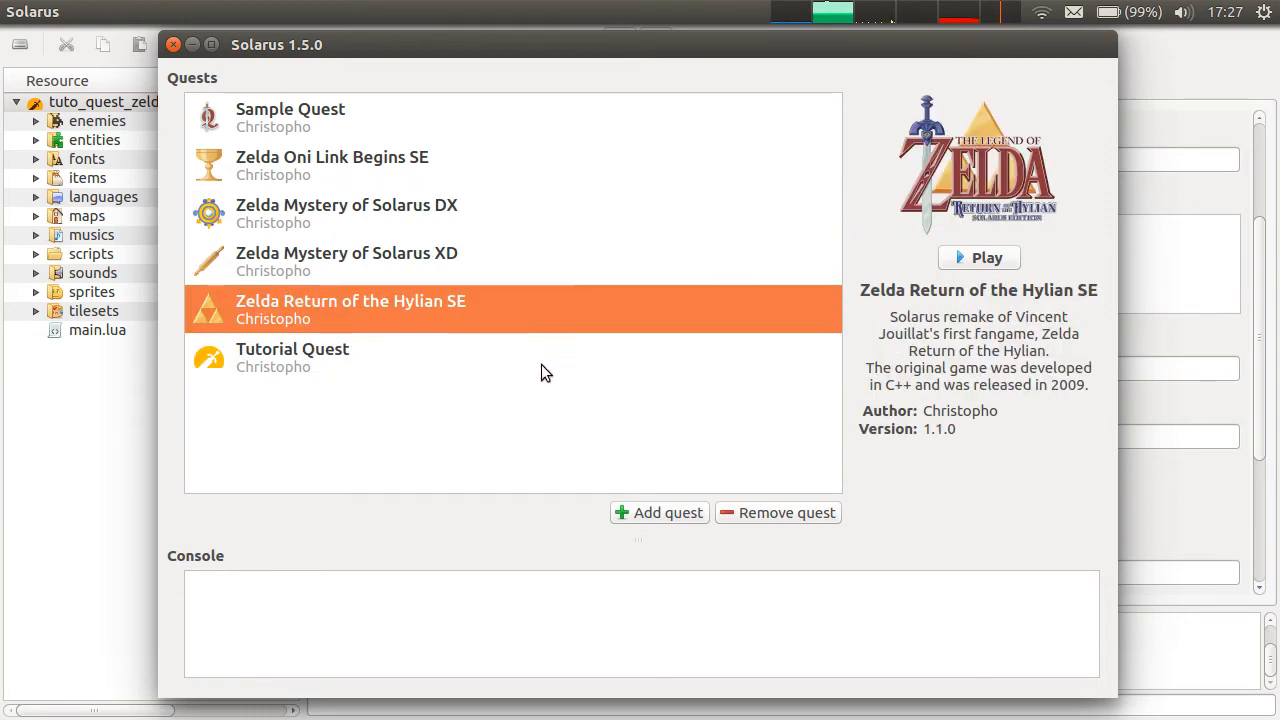
{"action": "left_click", "coordinate": [292, 357]}
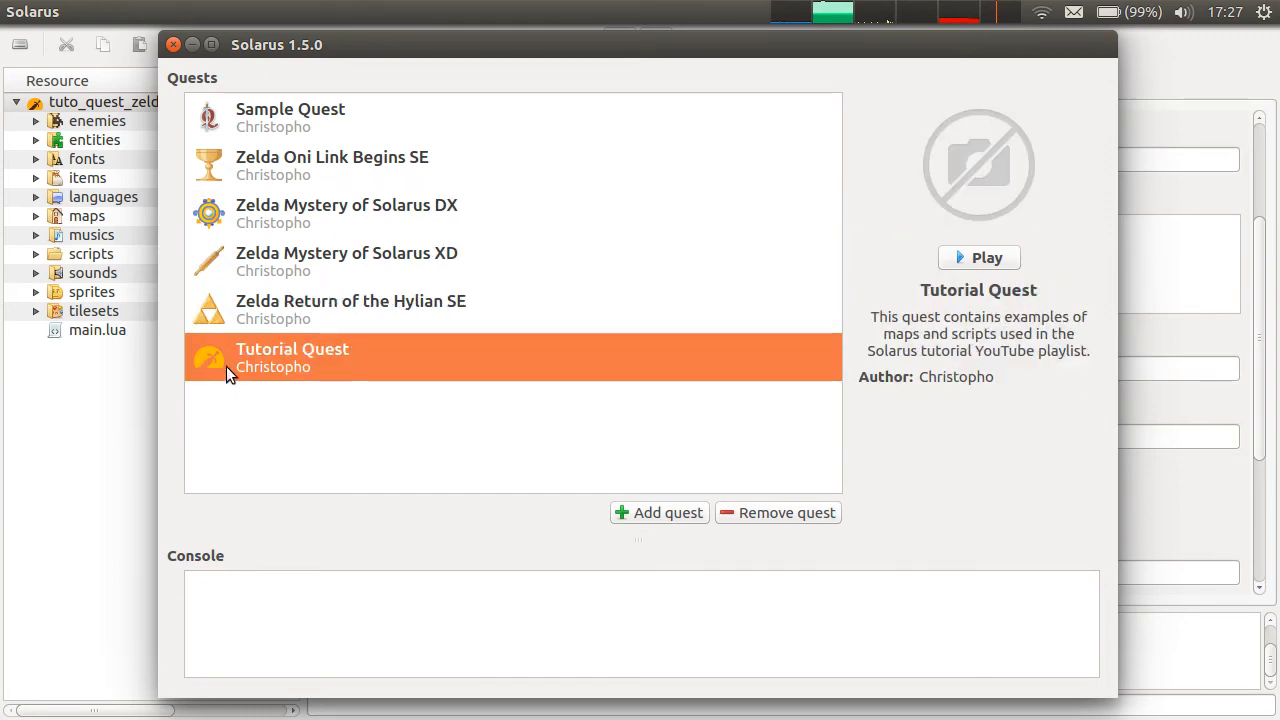
{"action": "mouse_move", "coordinate": [350, 315]}
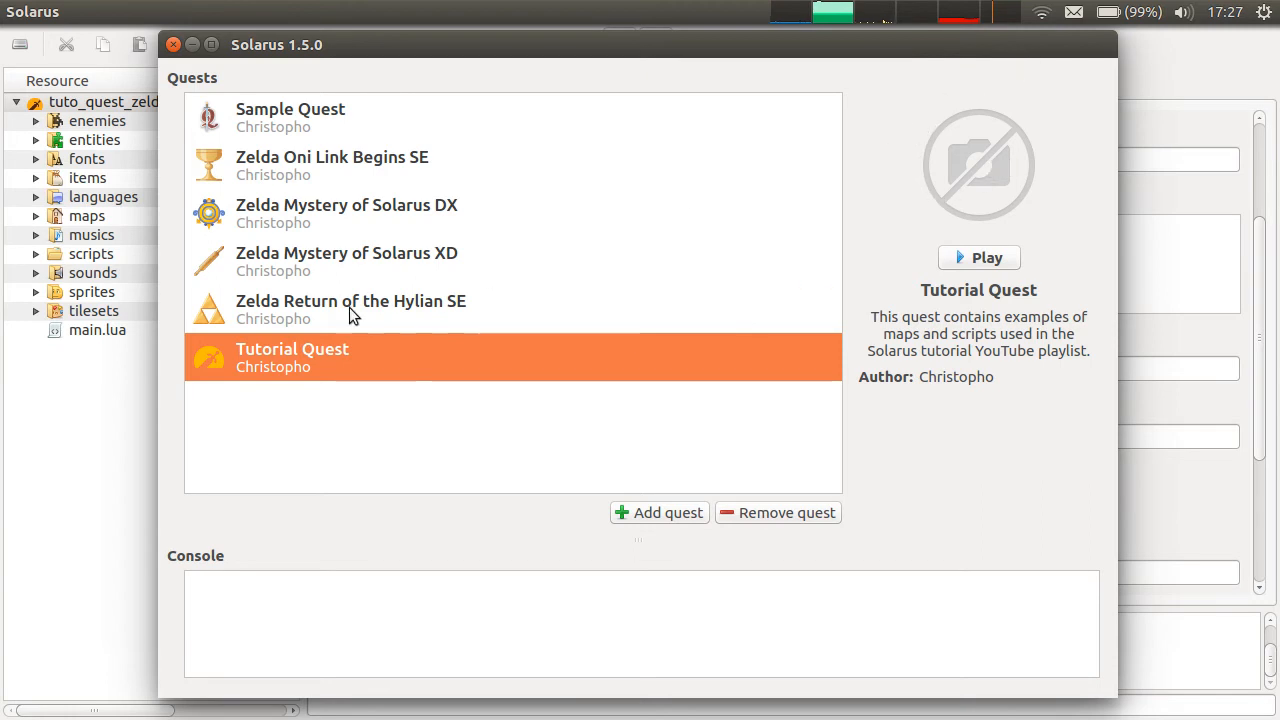
{"action": "mouse_move", "coordinate": [622, 308]}
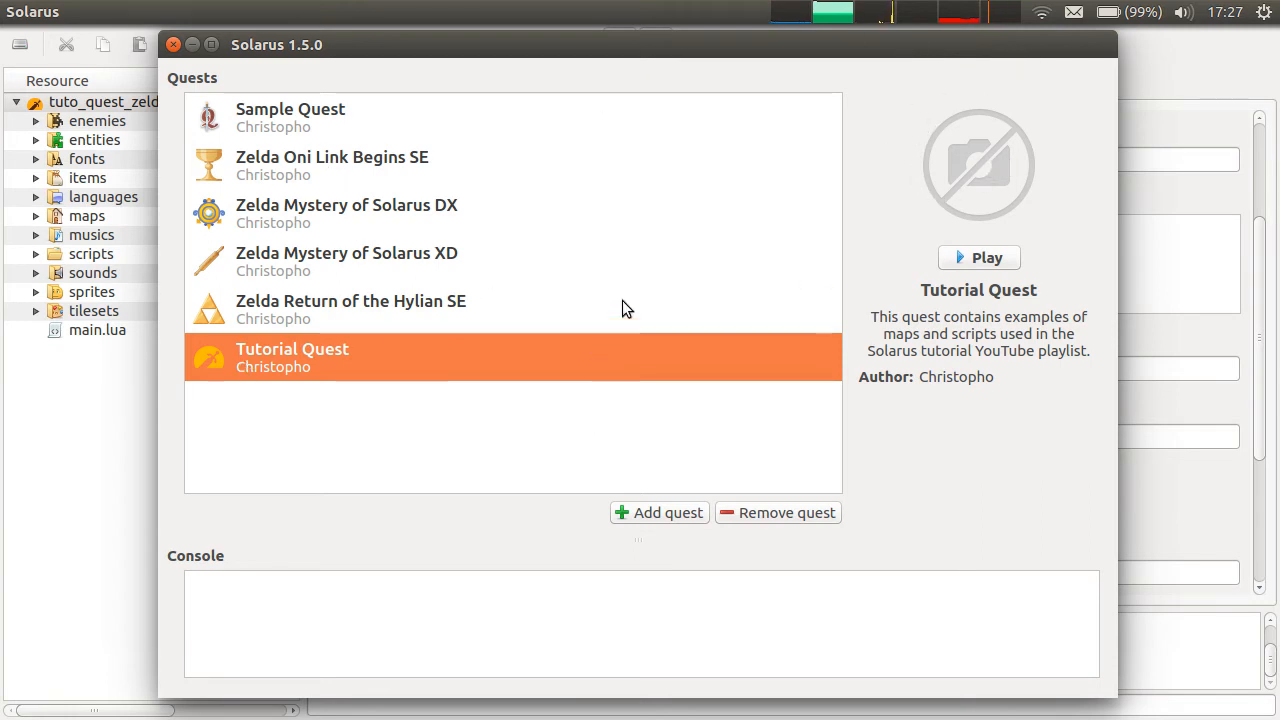
{"action": "mouse_move", "coordinate": [447, 351]}
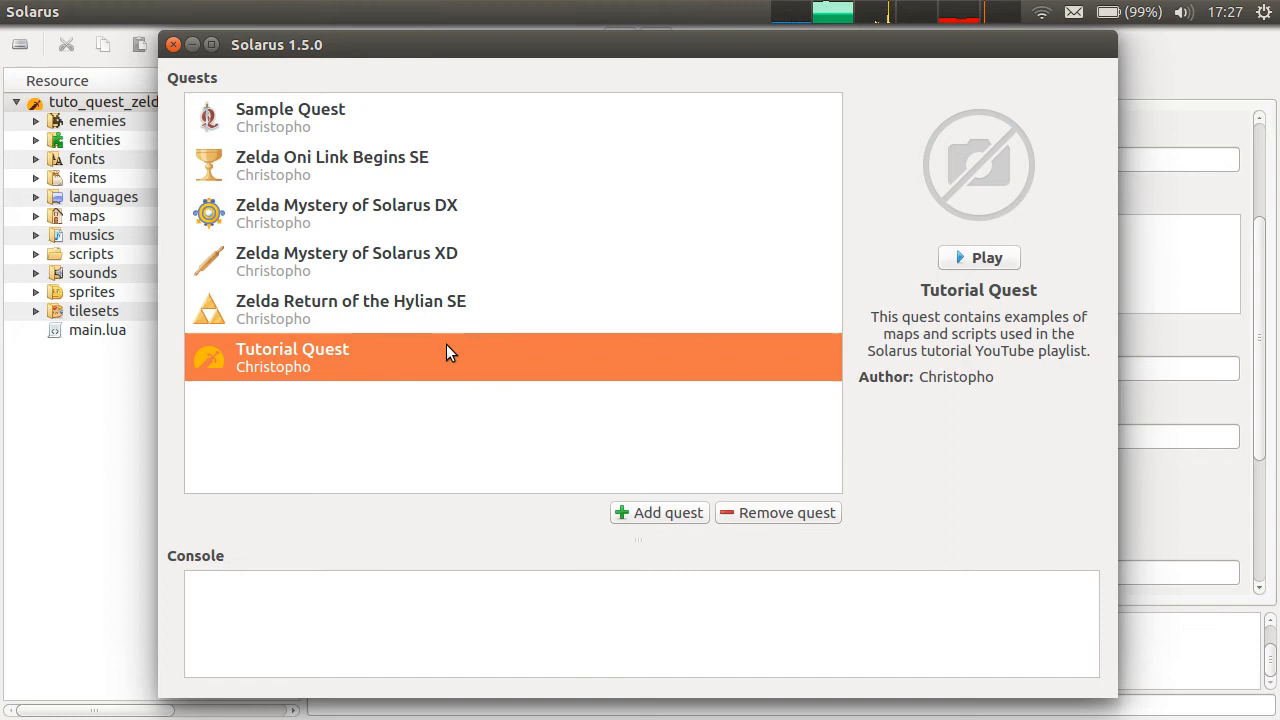
{"action": "mouse_move", "coordinate": [435, 218]}
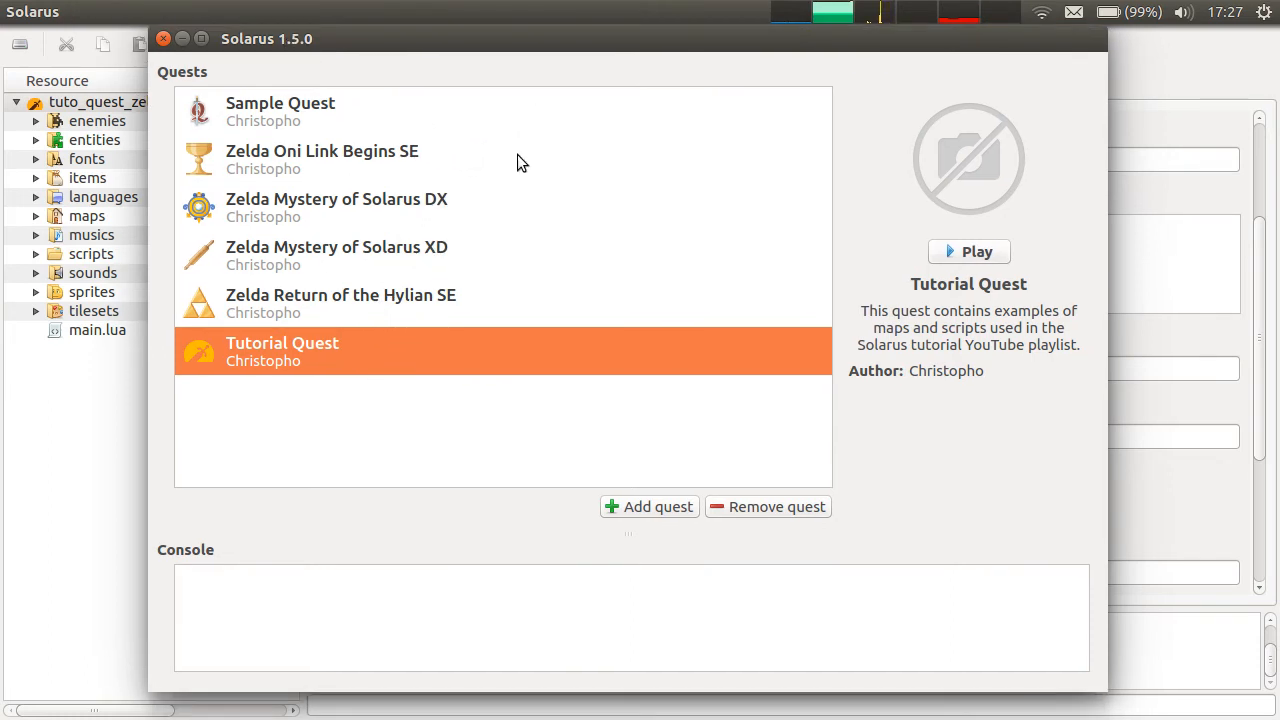
{"action": "mouse_move", "coordinate": [335, 280]}
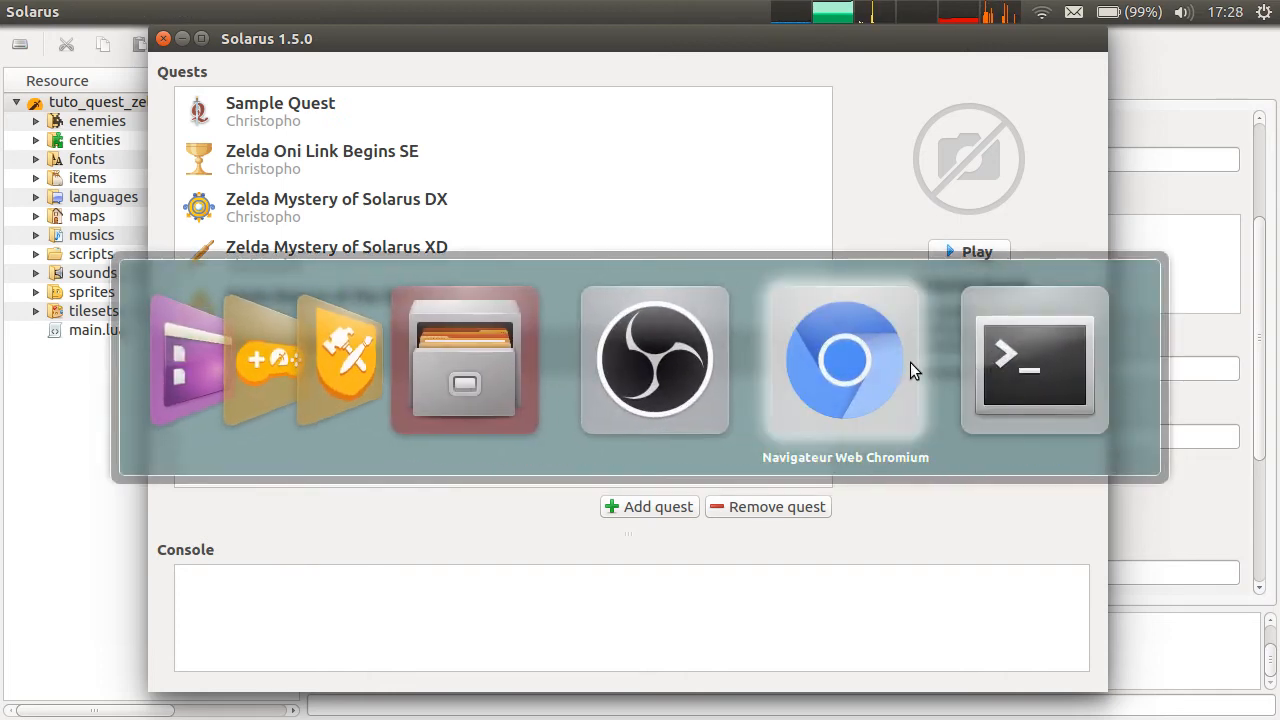
Open the Solarus 1.5 quest maker documentation from the editor's Help menu
{"action": "left_click", "coordinate": [844, 360]}
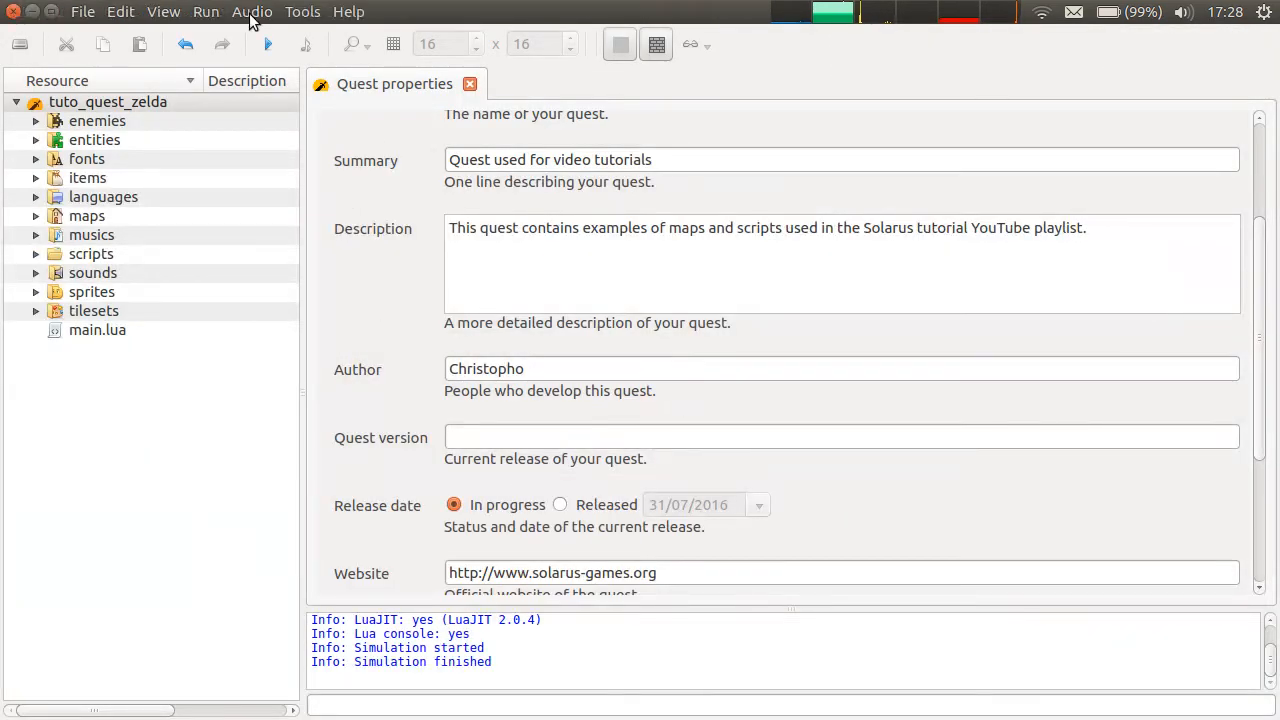
{"action": "left_click", "coordinate": [348, 11]}
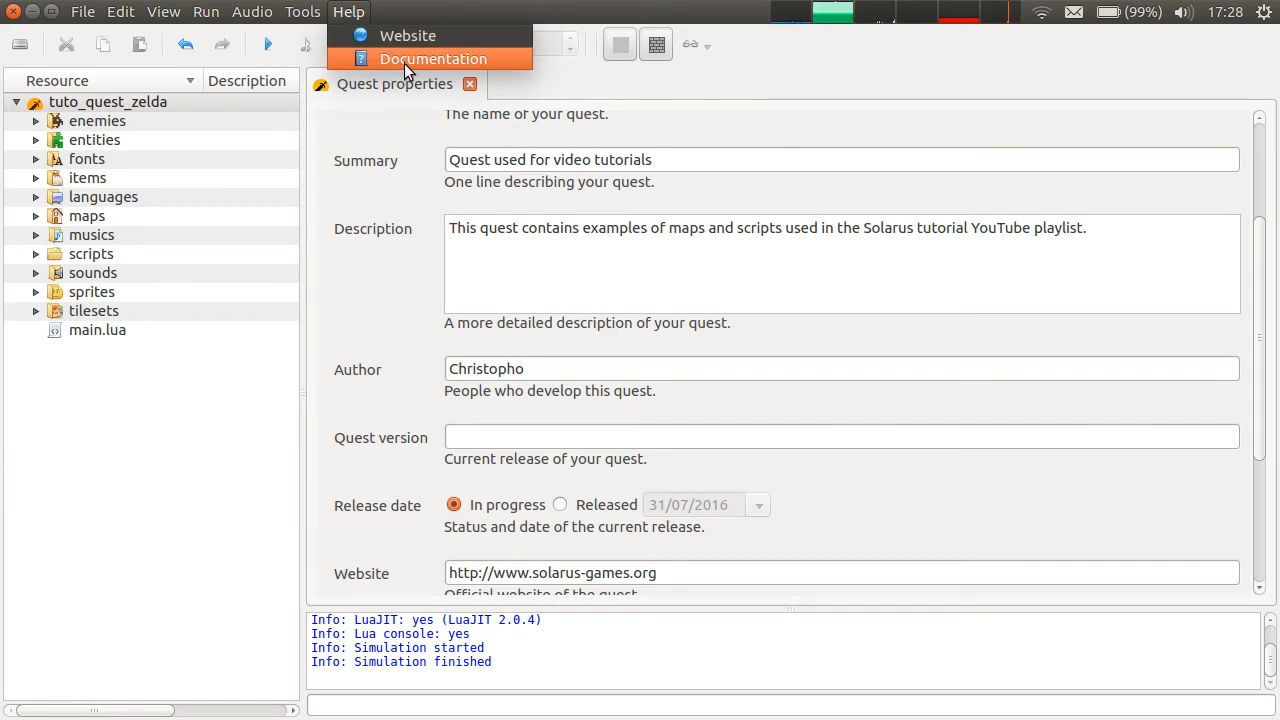
{"action": "key", "text": "alt+Tab"}
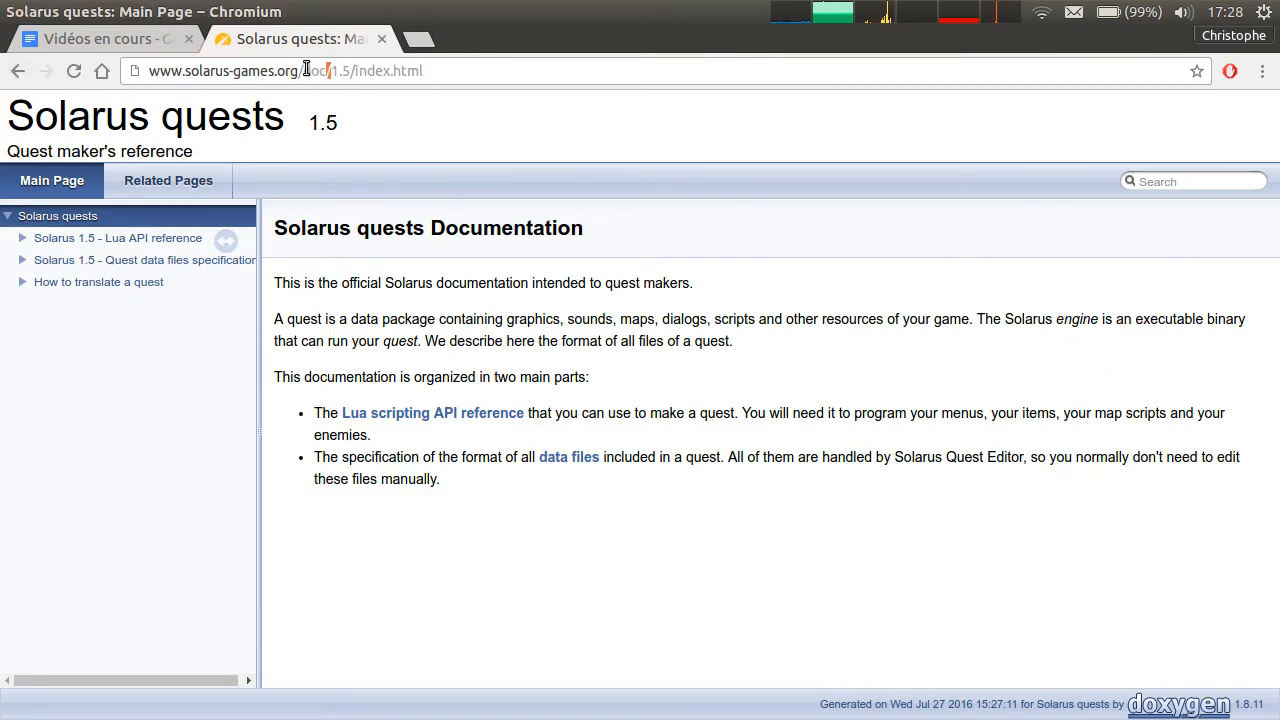
Switch the docs URL from 1.5 to latest and open the Quest logos and icons page
{"action": "double_click", "coordinate": [341, 70]}
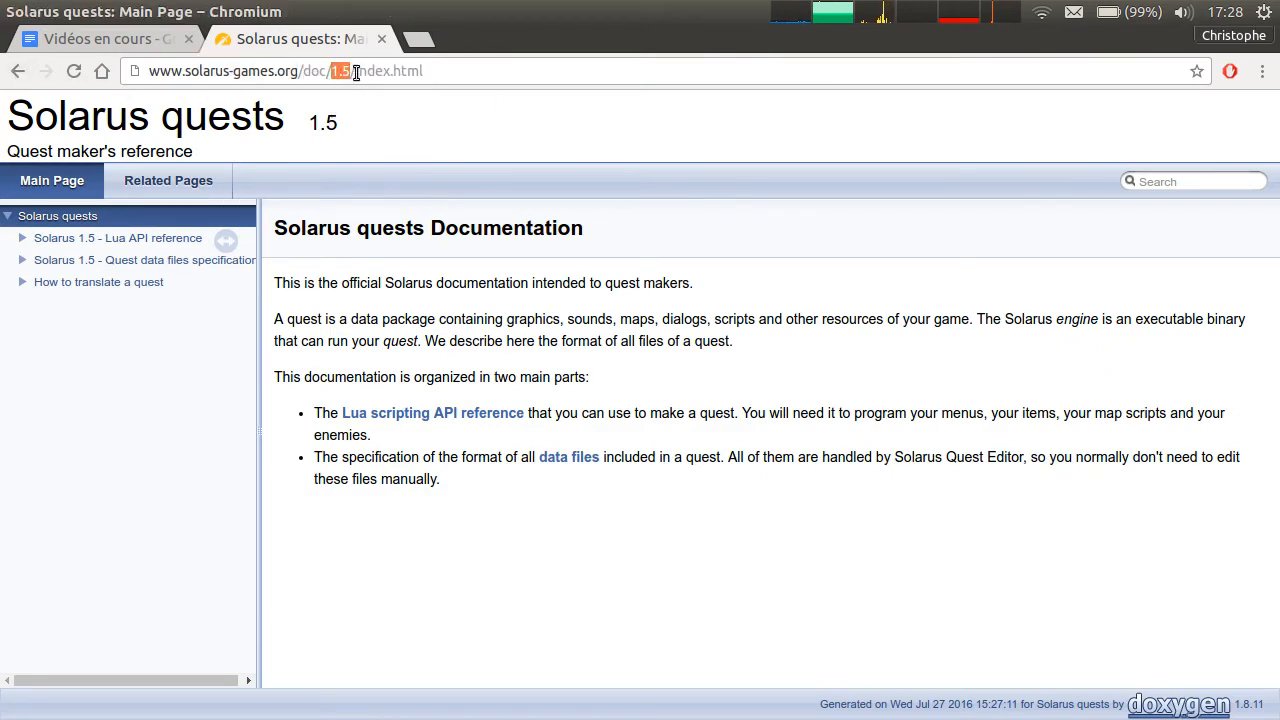
{"action": "type", "text": "latest"}
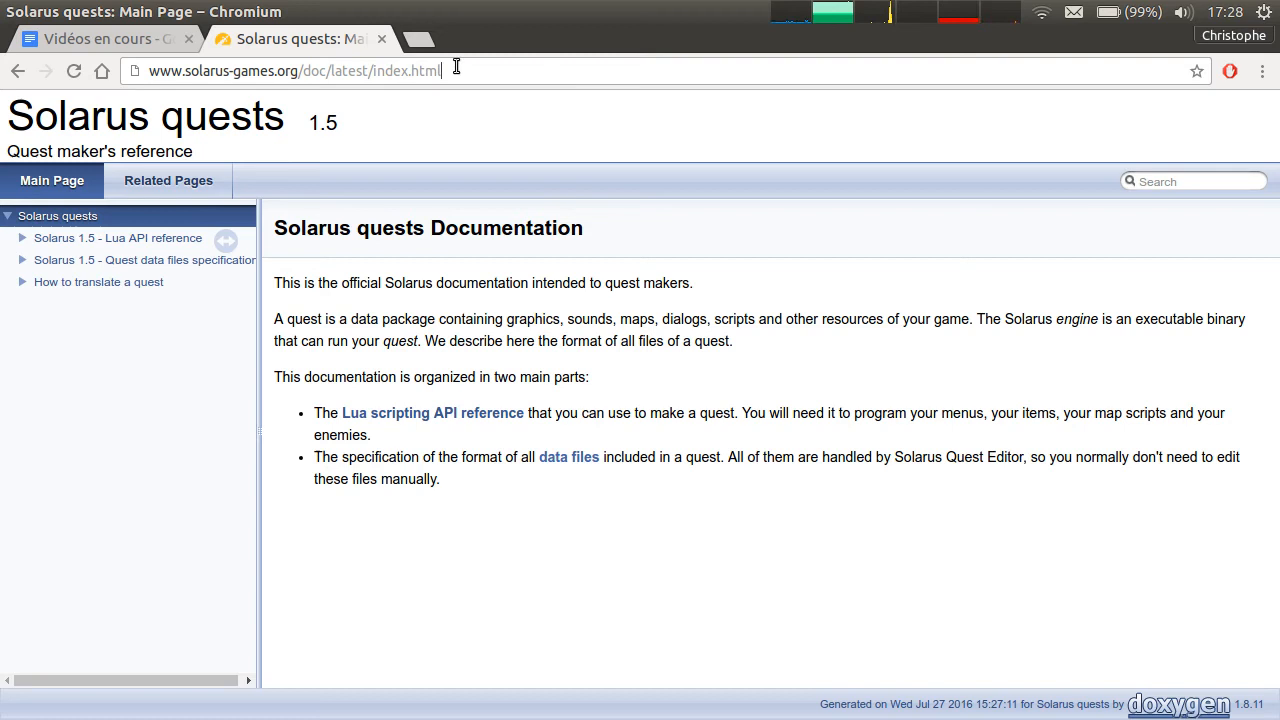
{"action": "mouse_move", "coordinate": [557, 128]}
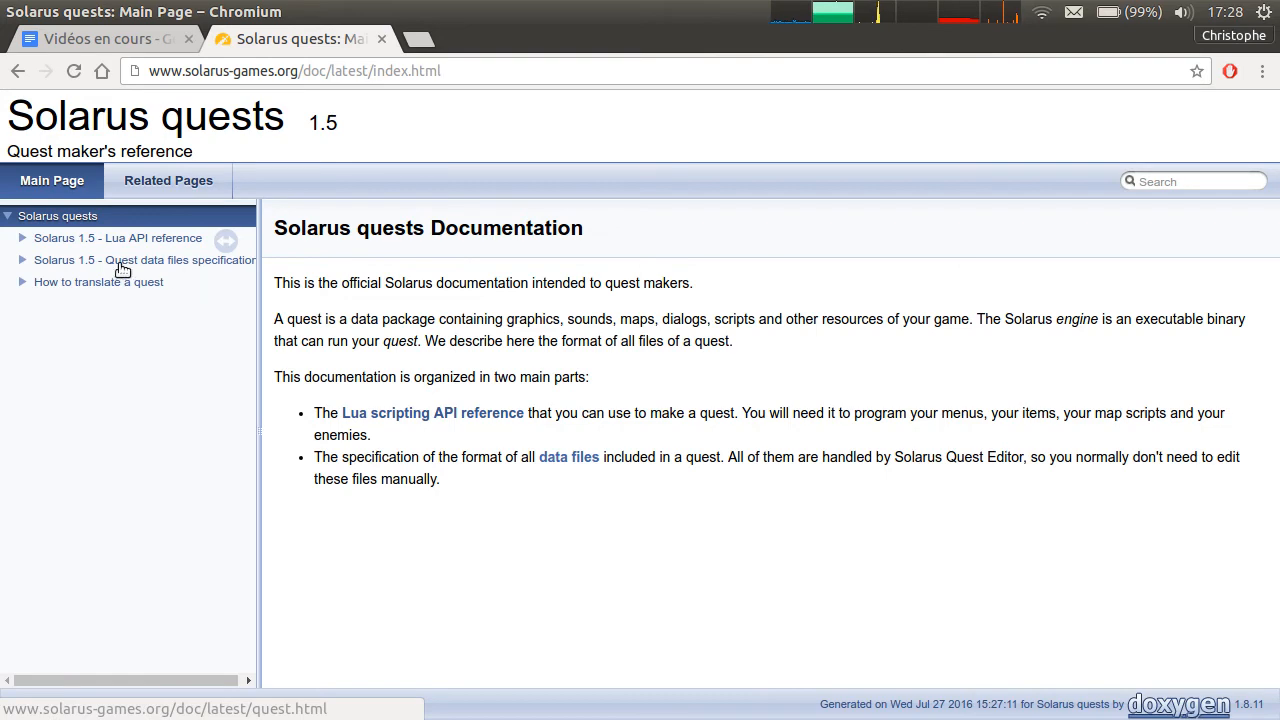
{"action": "left_click", "coordinate": [144, 260]}
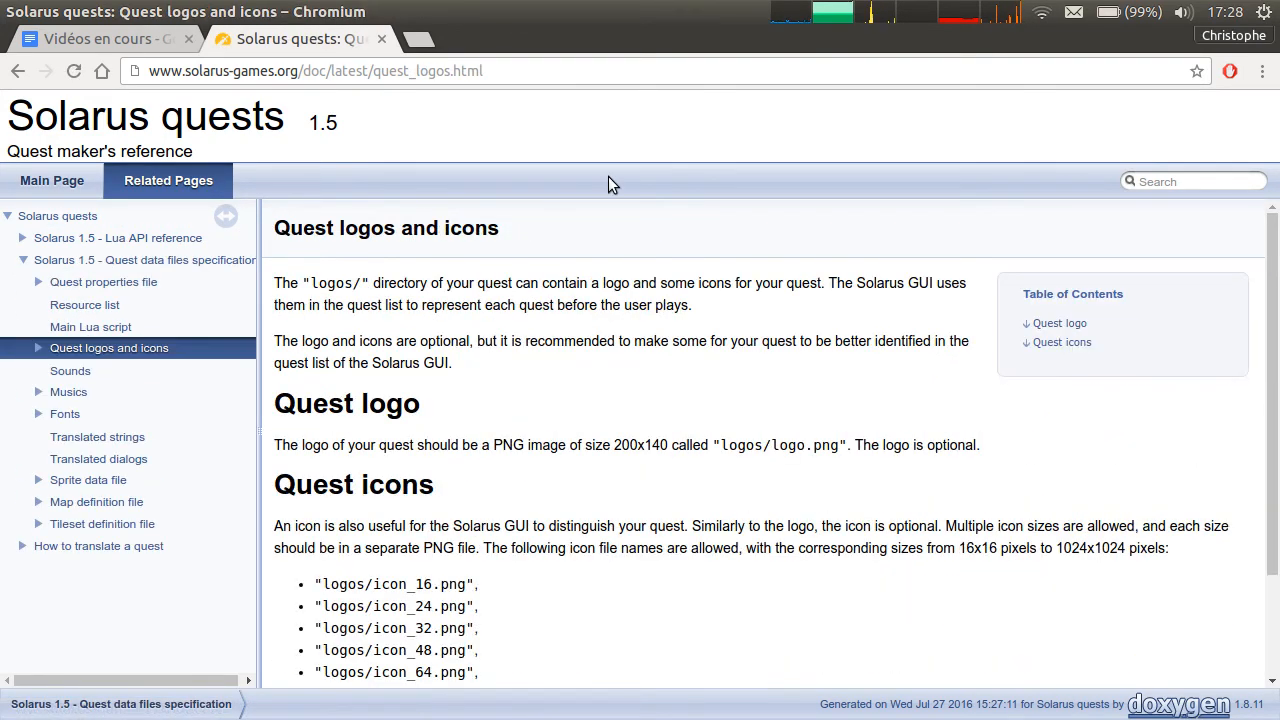
{"action": "scroll", "scroll_direction": "down", "scroll_amount": 3}
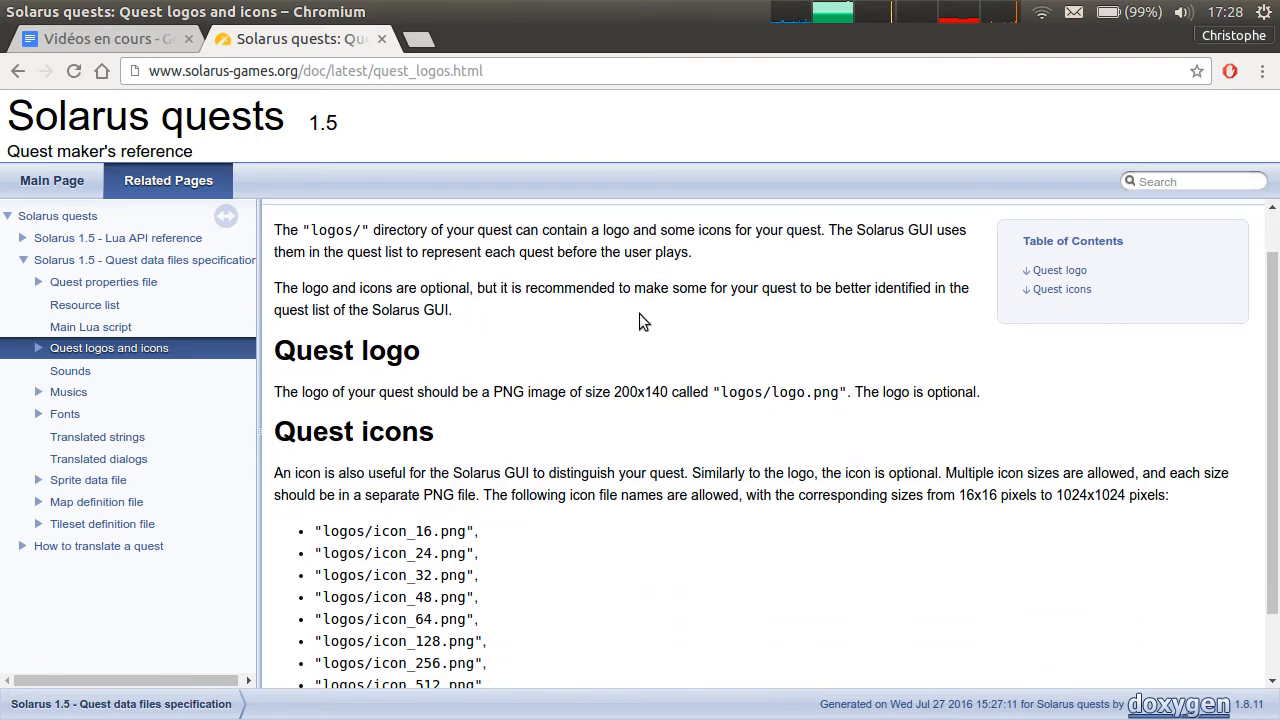
{"action": "mouse_move", "coordinate": [790, 589]}
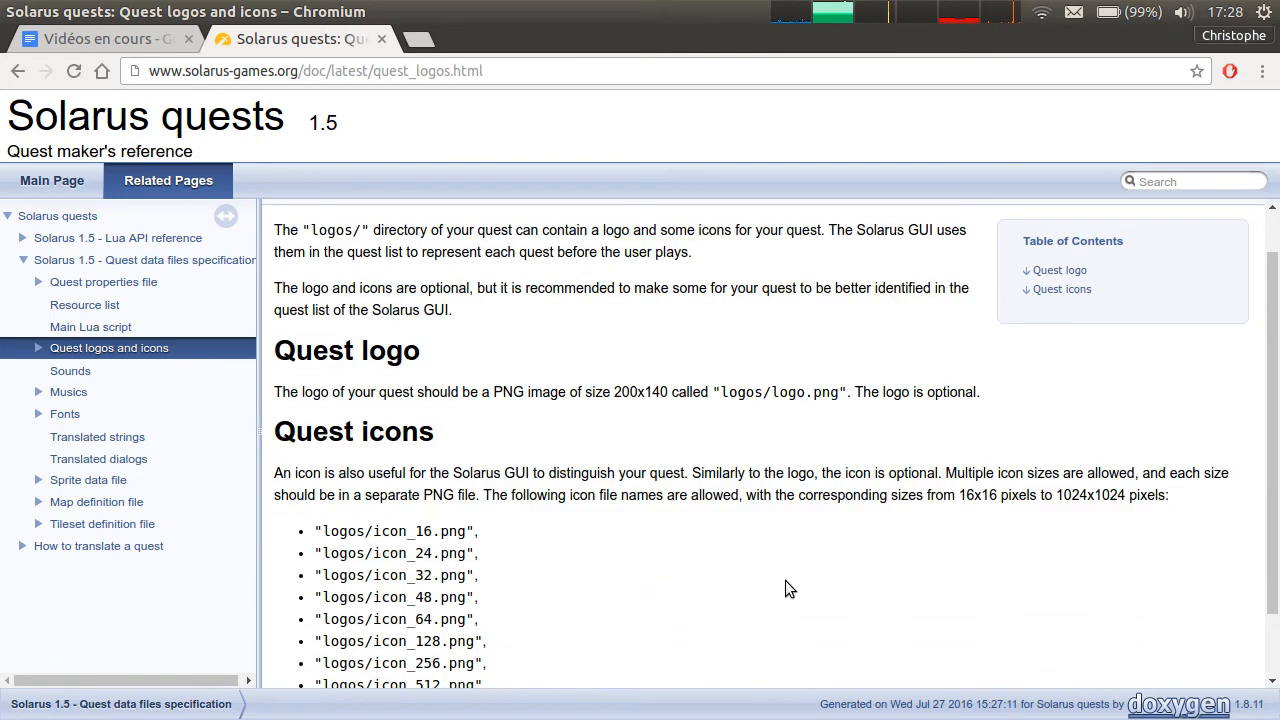
{"action": "scroll", "scroll_direction": "down", "scroll_amount": 3}
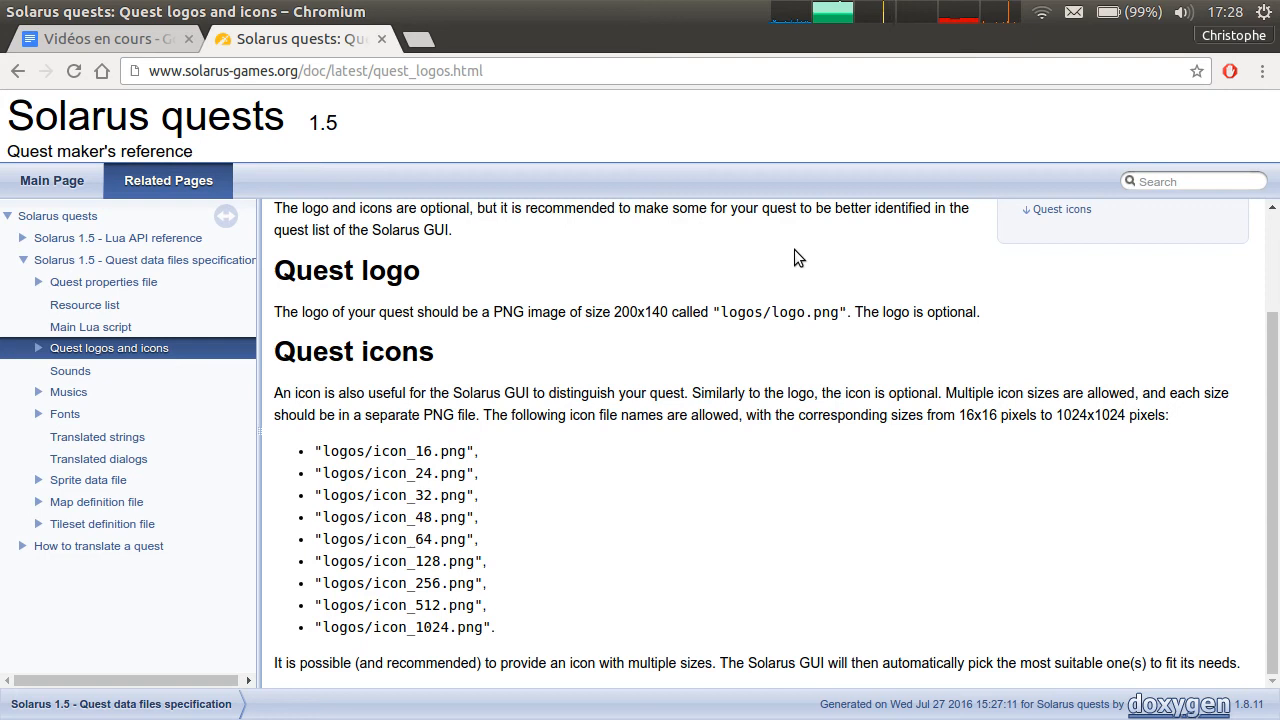
{"action": "mouse_move", "coordinate": [894, 303]}
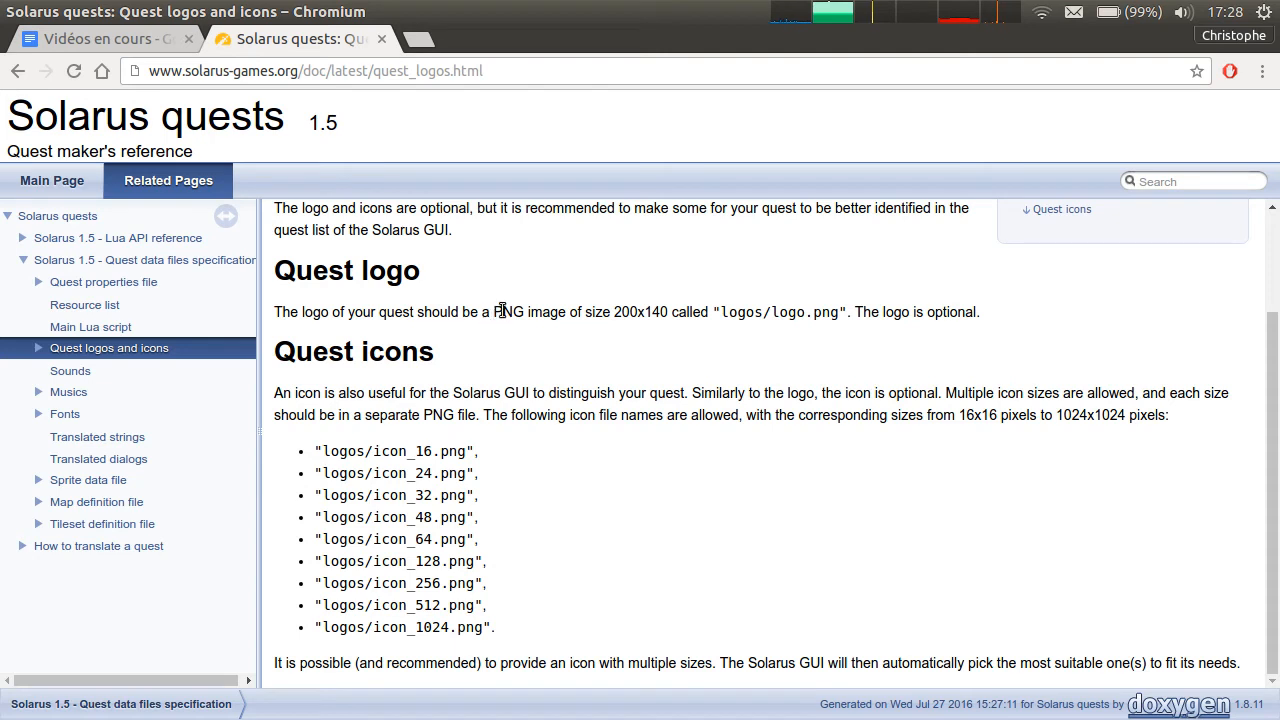
{"action": "double_click", "coordinate": [640, 312]}
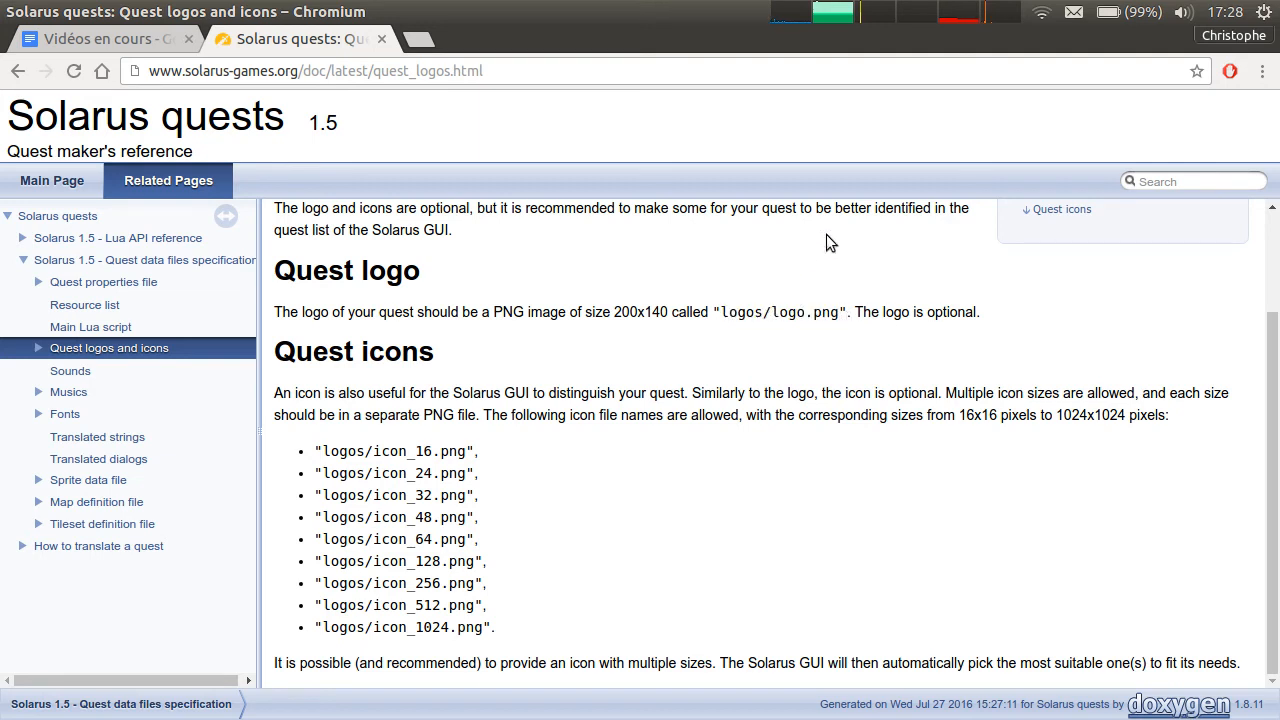
{"action": "mouse_move", "coordinate": [987, 338]}
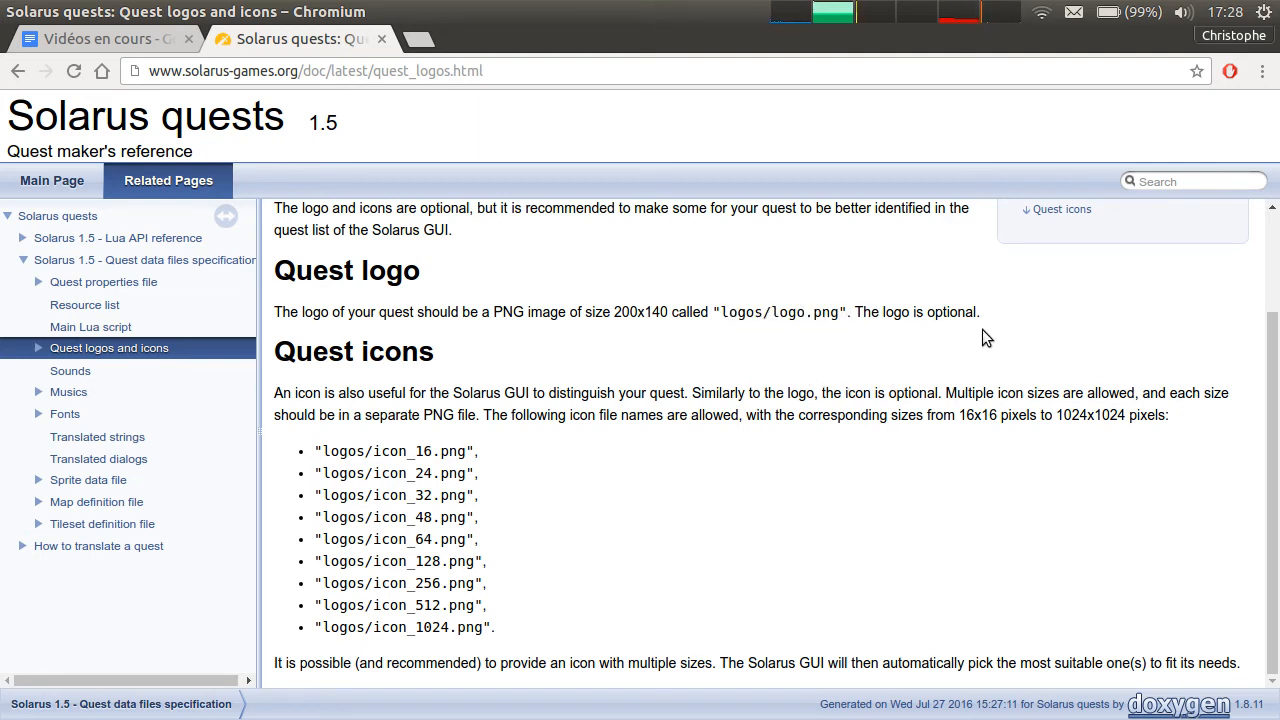
{"action": "mouse_move", "coordinate": [520, 432]}
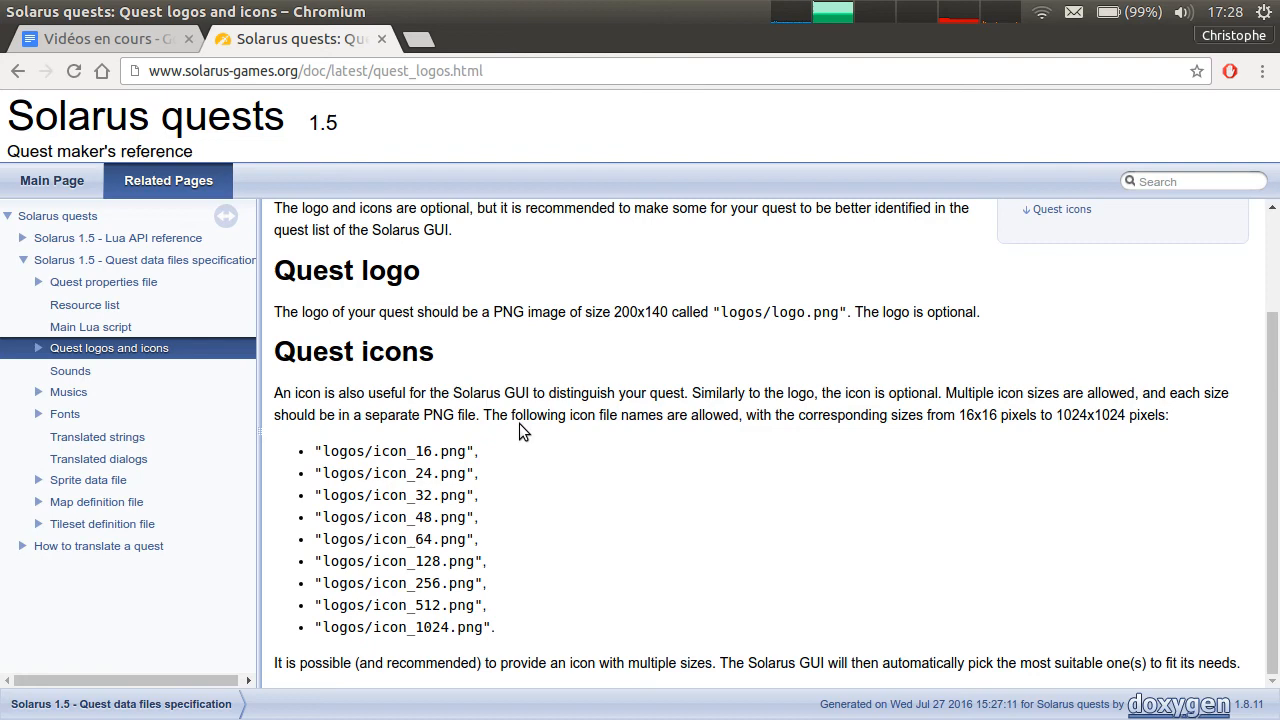
{"action": "mouse_move", "coordinate": [602, 637]}
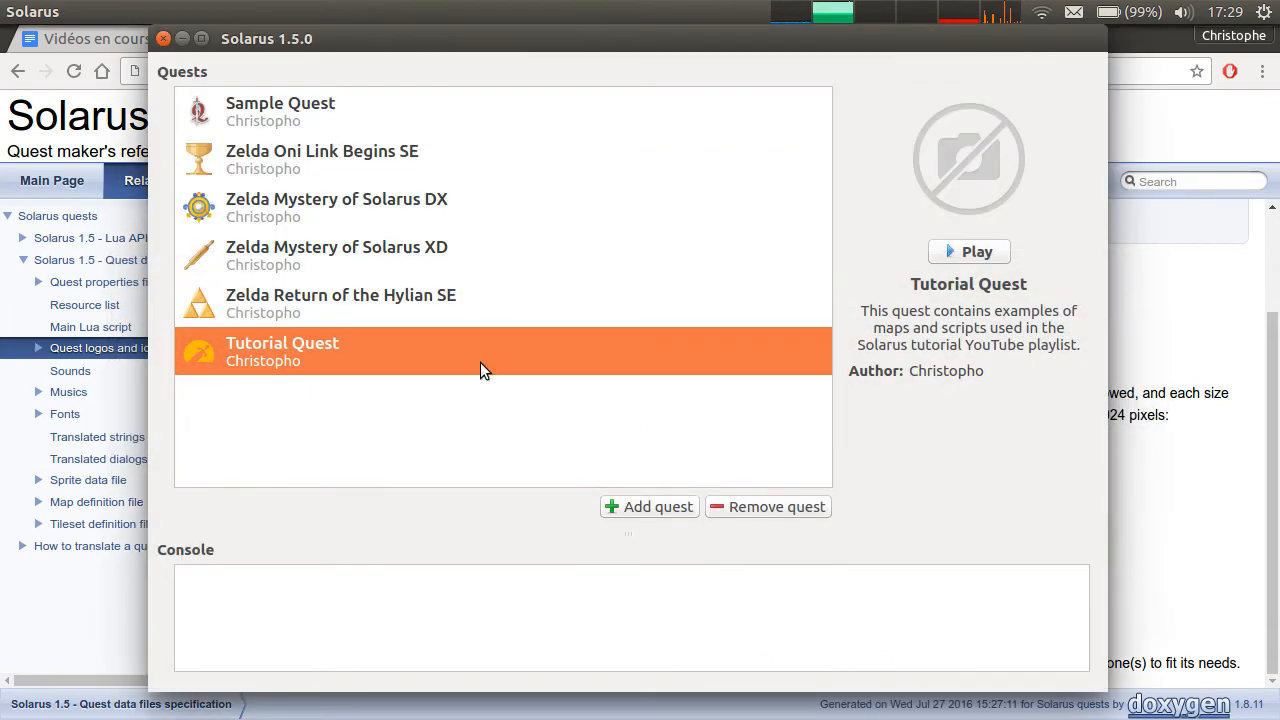
{"action": "mouse_move", "coordinate": [732, 305]}
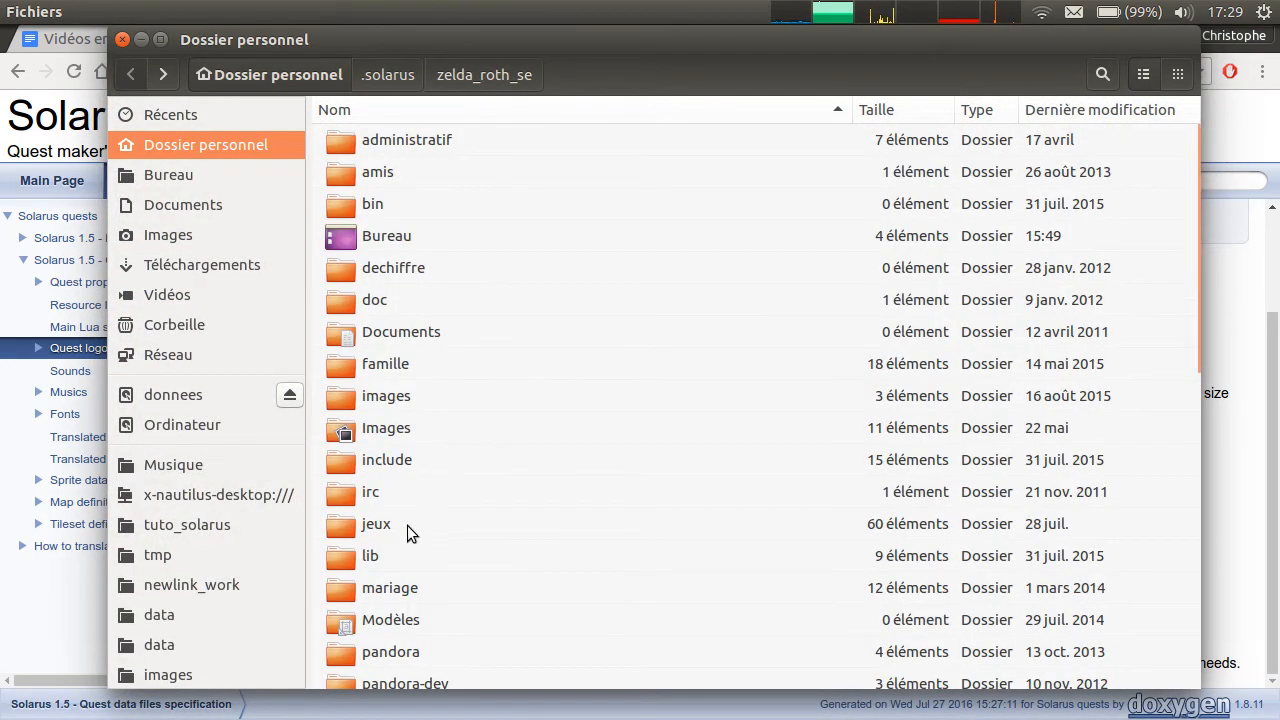
Browse to the jeux/zsdx/data/logos folder in Files
{"action": "double_click", "coordinate": [376, 523]}
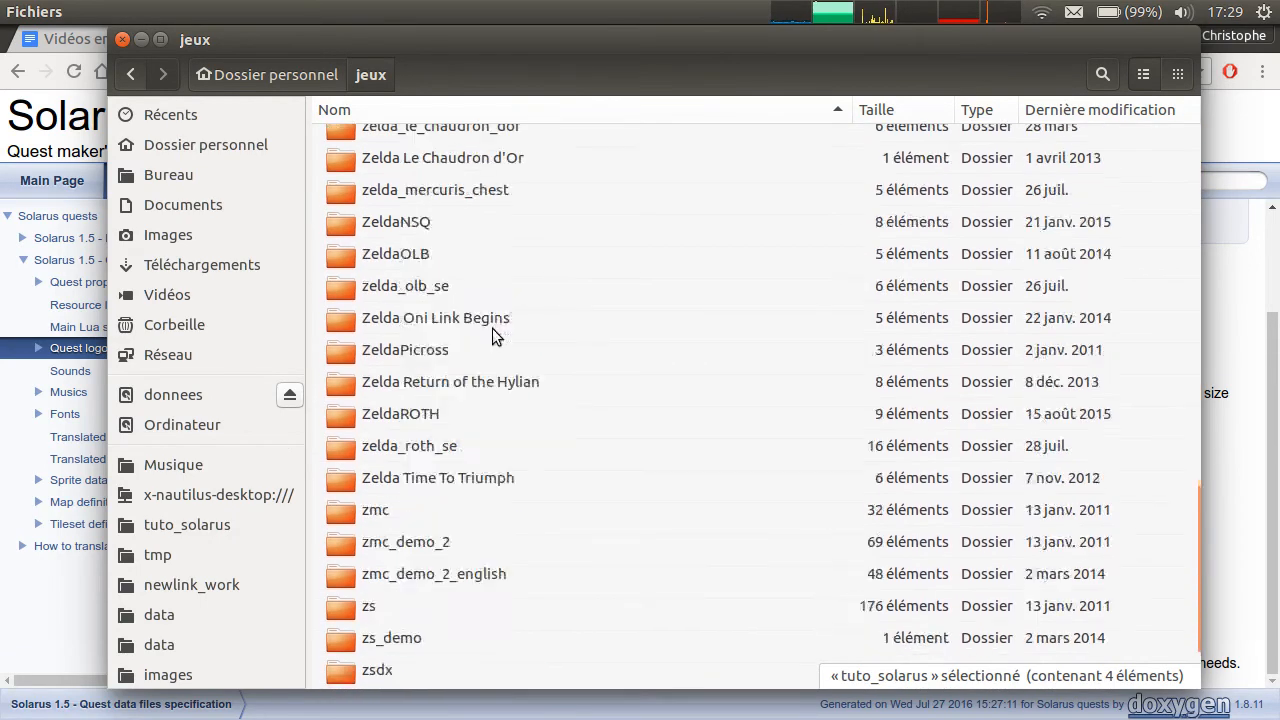
{"action": "double_click", "coordinate": [377, 670]}
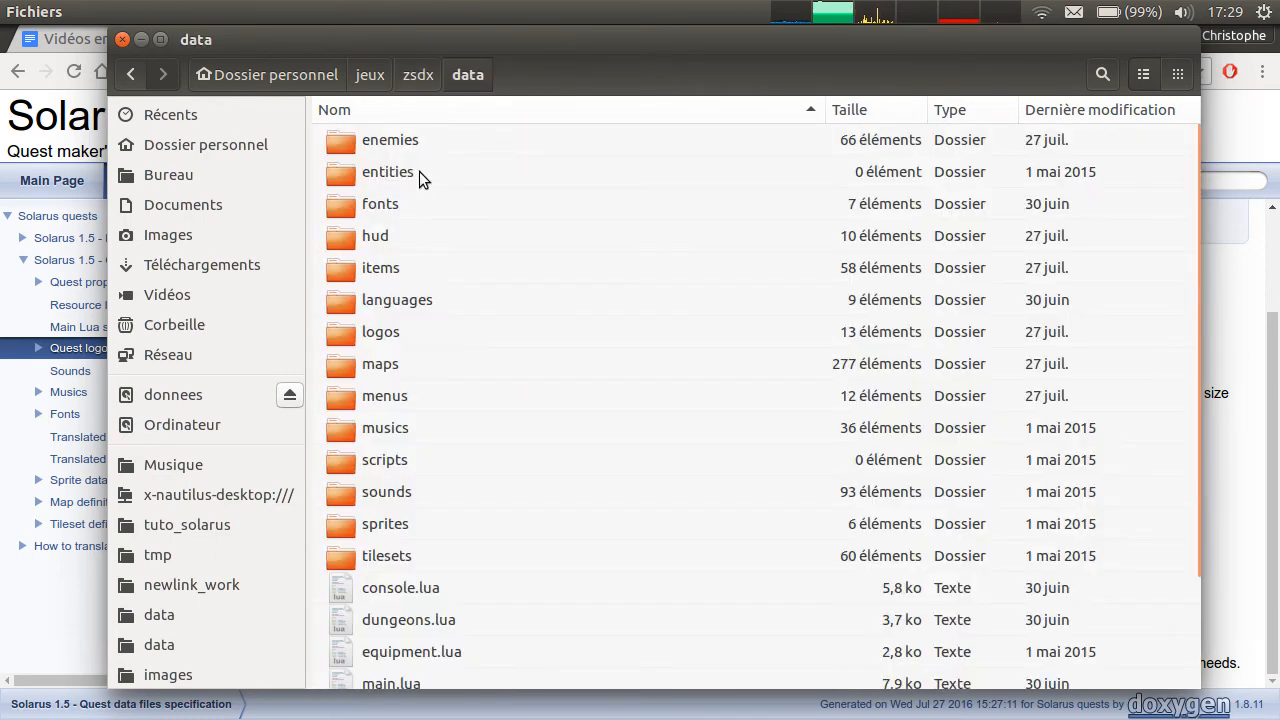
{"action": "double_click", "coordinate": [380, 331]}
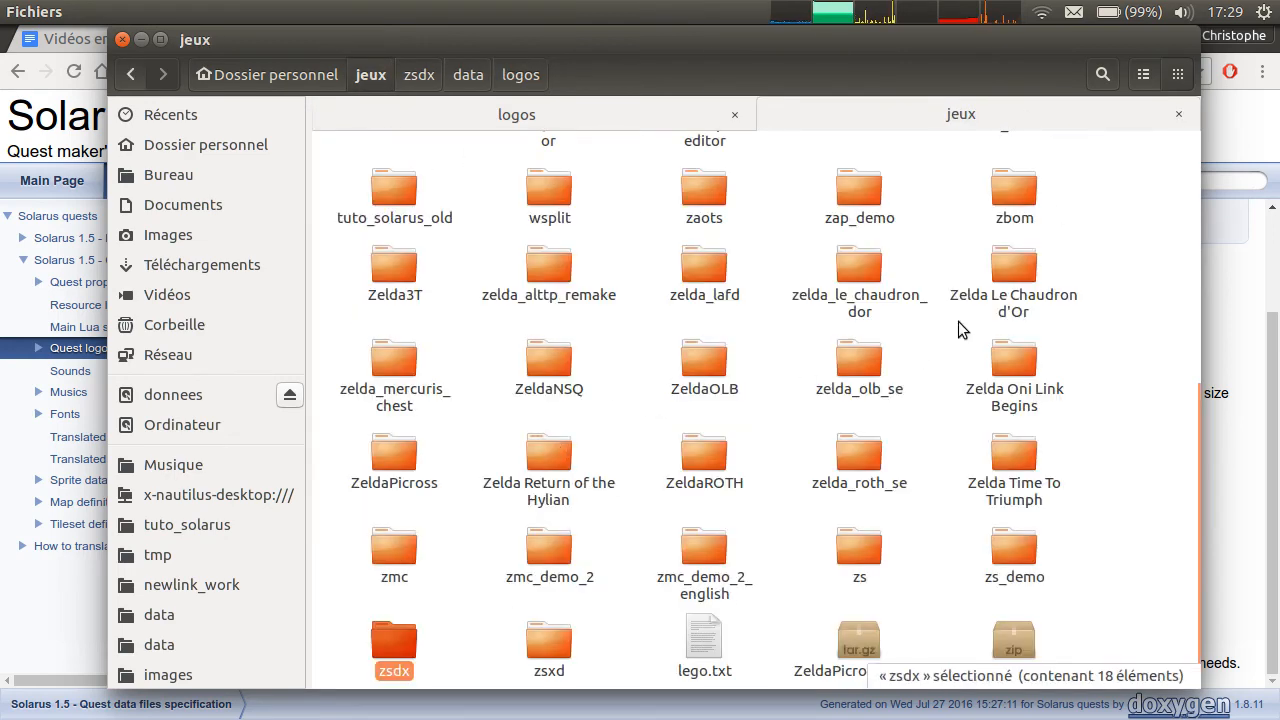
Create a logos folder in tuto_quest_zelda/data and copy zsdx's logo.png into it
{"action": "left_click", "coordinate": [187, 524]}
{"action": "type", "text": "logos"}
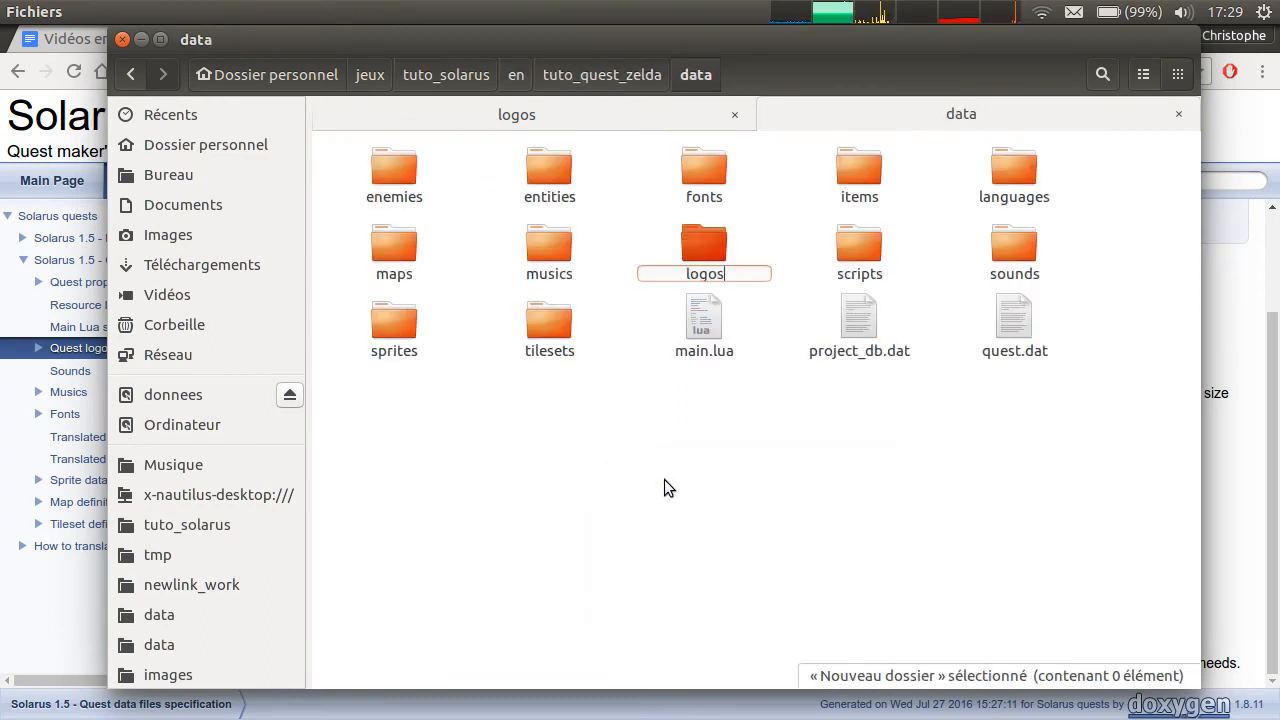
{"action": "double_click", "coordinate": [704, 242]}
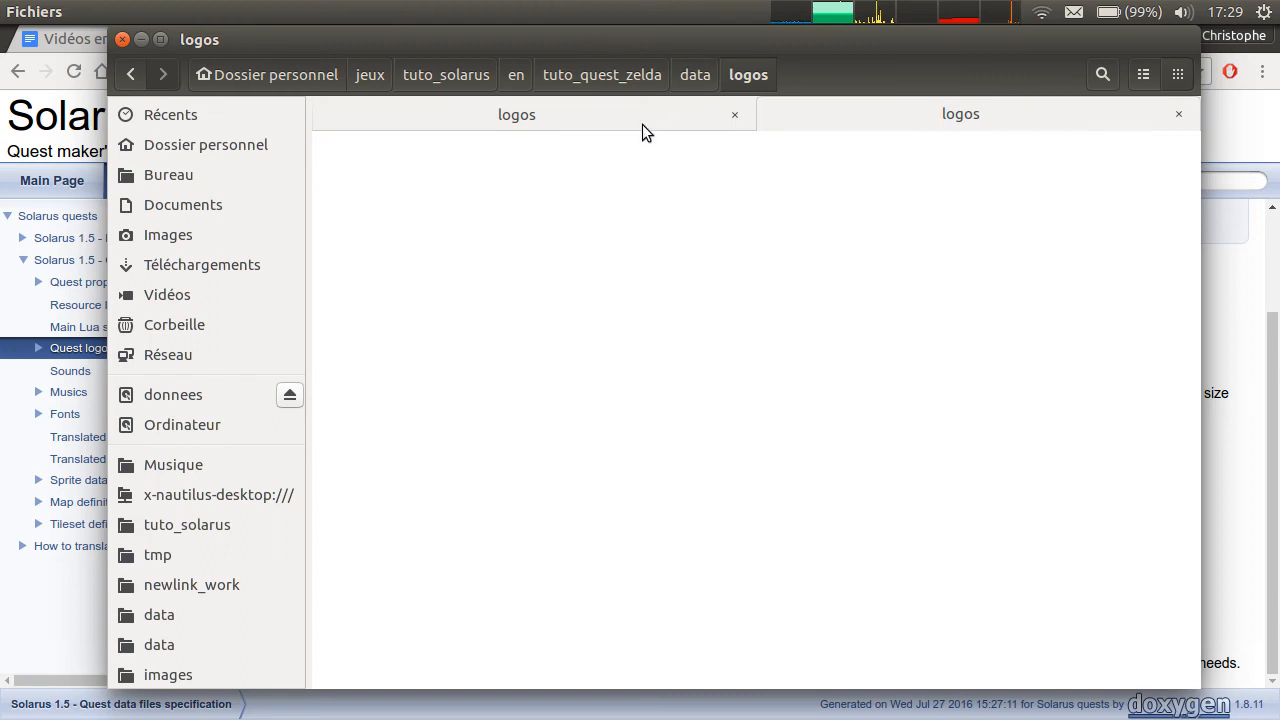
{"action": "left_click", "coordinate": [392, 527]}
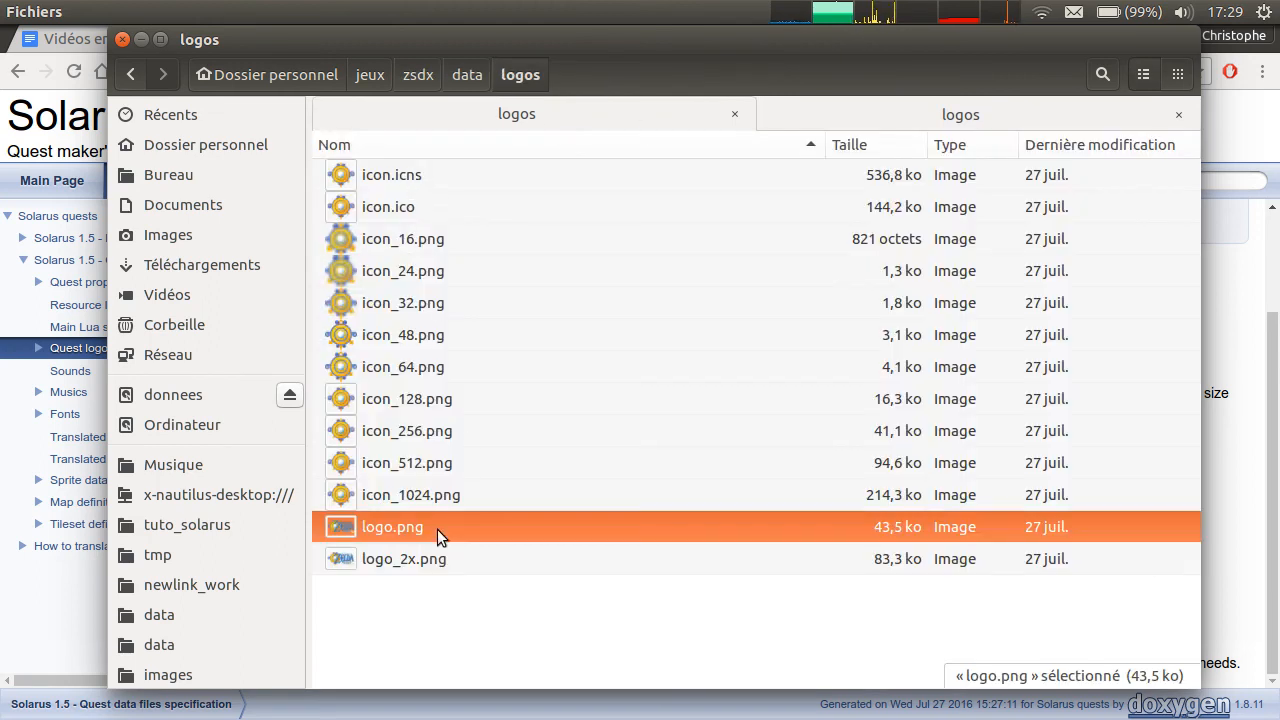
{"action": "left_click", "coordinate": [1177, 74]}
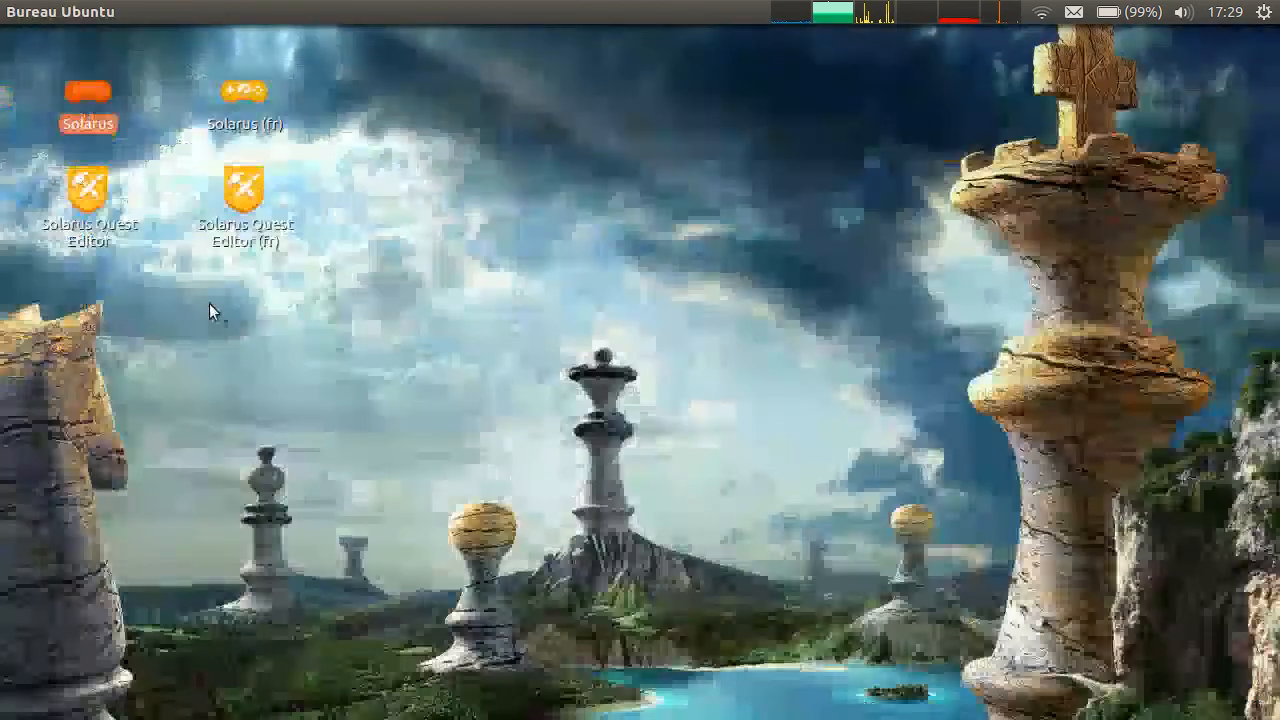
Launch Solarus to see Tutorial Quest's Mystery of Solarus DX logo, then return to Files
{"action": "double_click", "coordinate": [88, 90]}
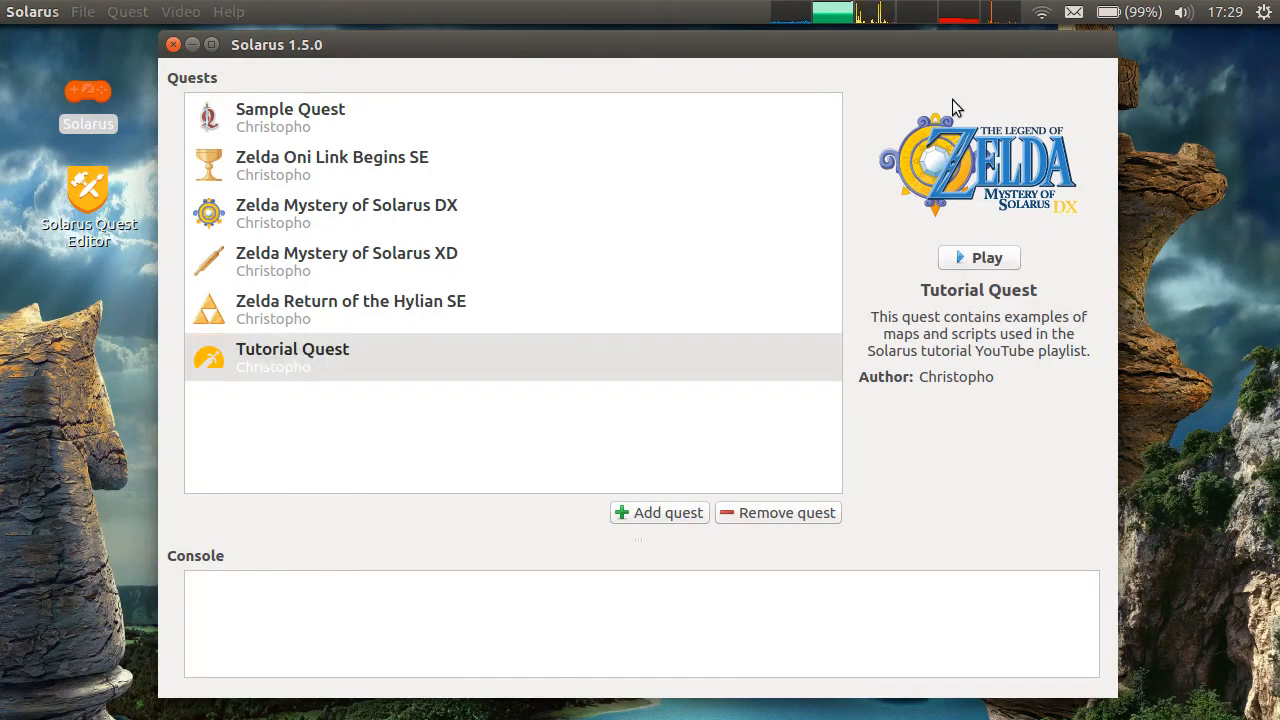
{"action": "left_click", "coordinate": [172, 44]}
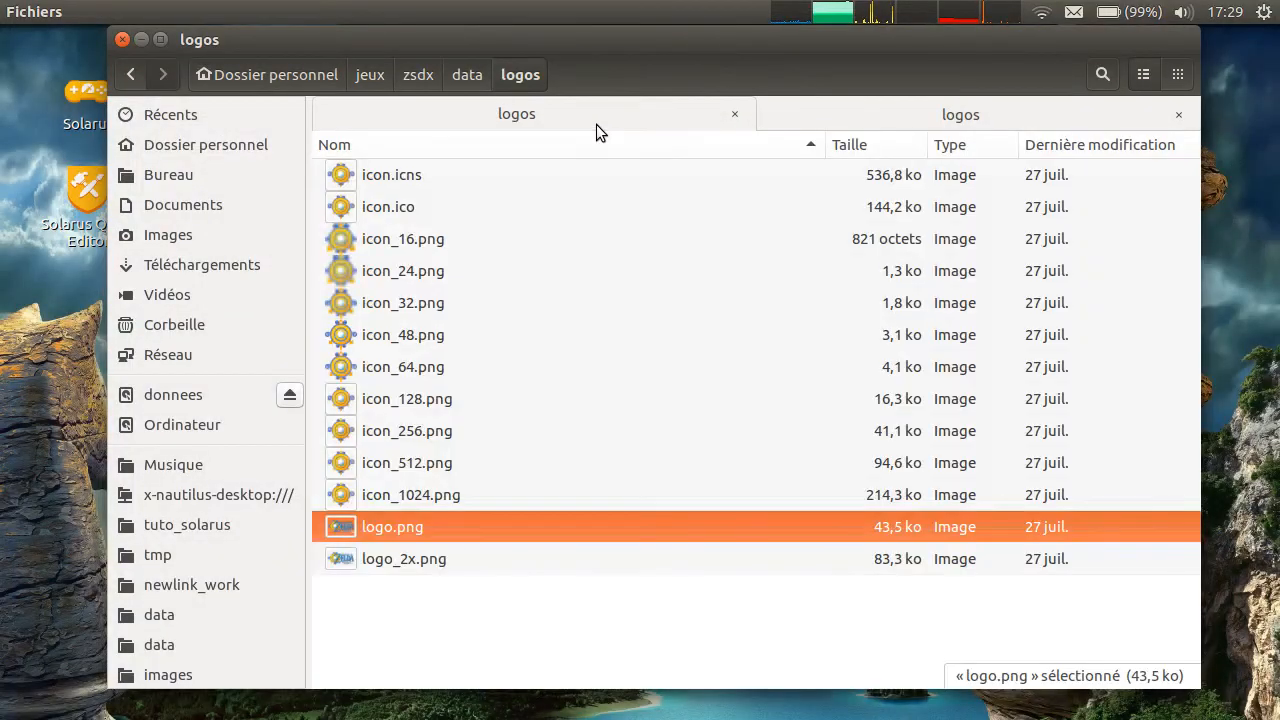
Select the zsdx icons icon_16.png through icon_1024.png for copying
{"action": "left_click", "coordinate": [402, 238]}
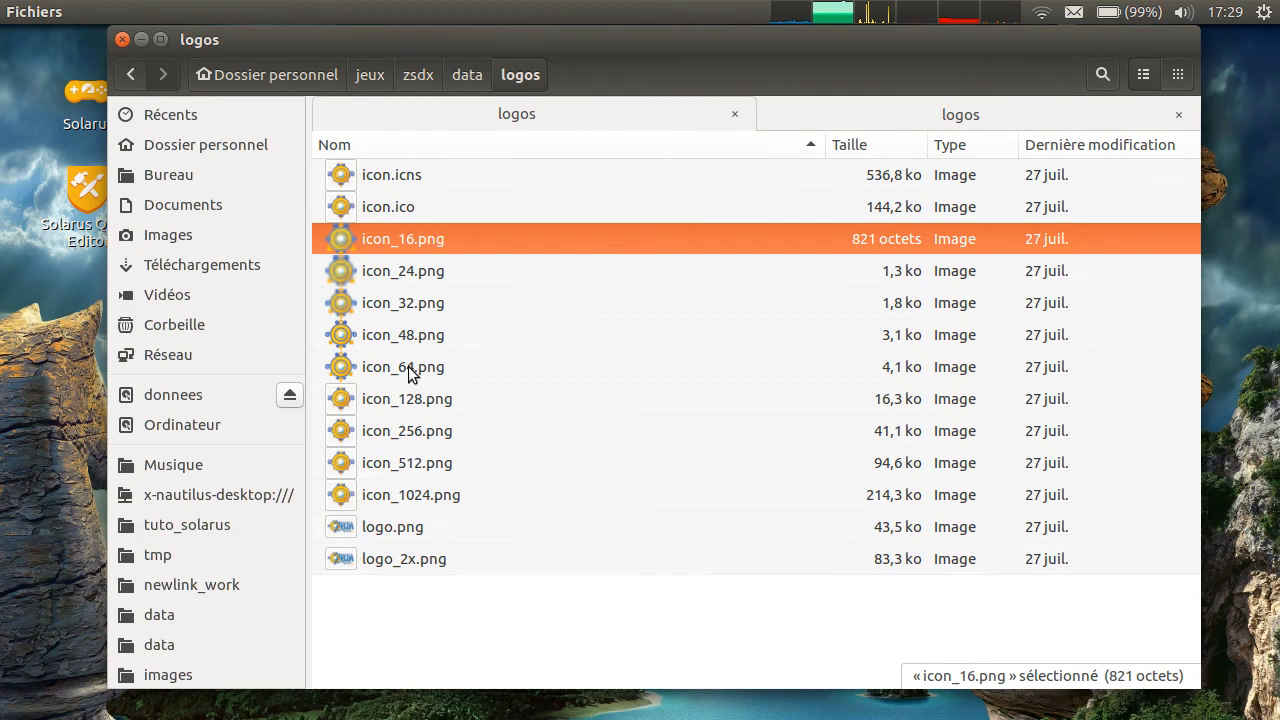
{"action": "left_click", "coordinate": [410, 494]}
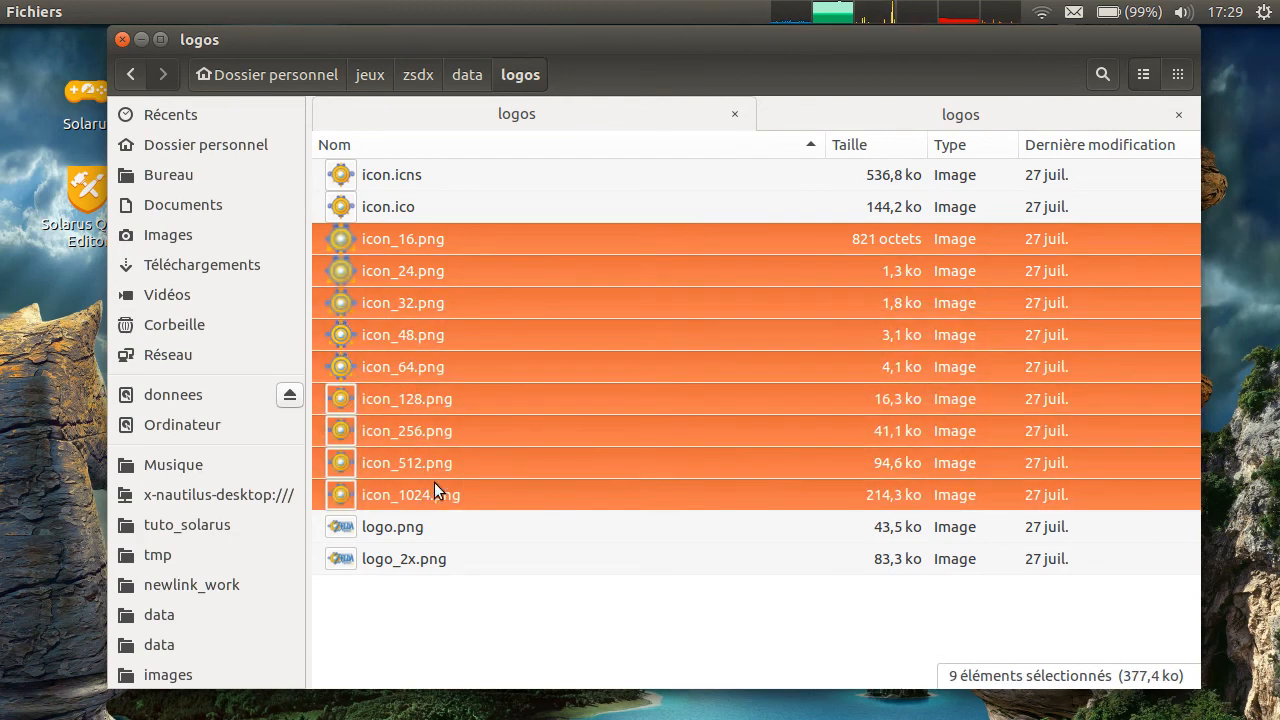
{"action": "mouse_move", "coordinate": [1045, 123]}
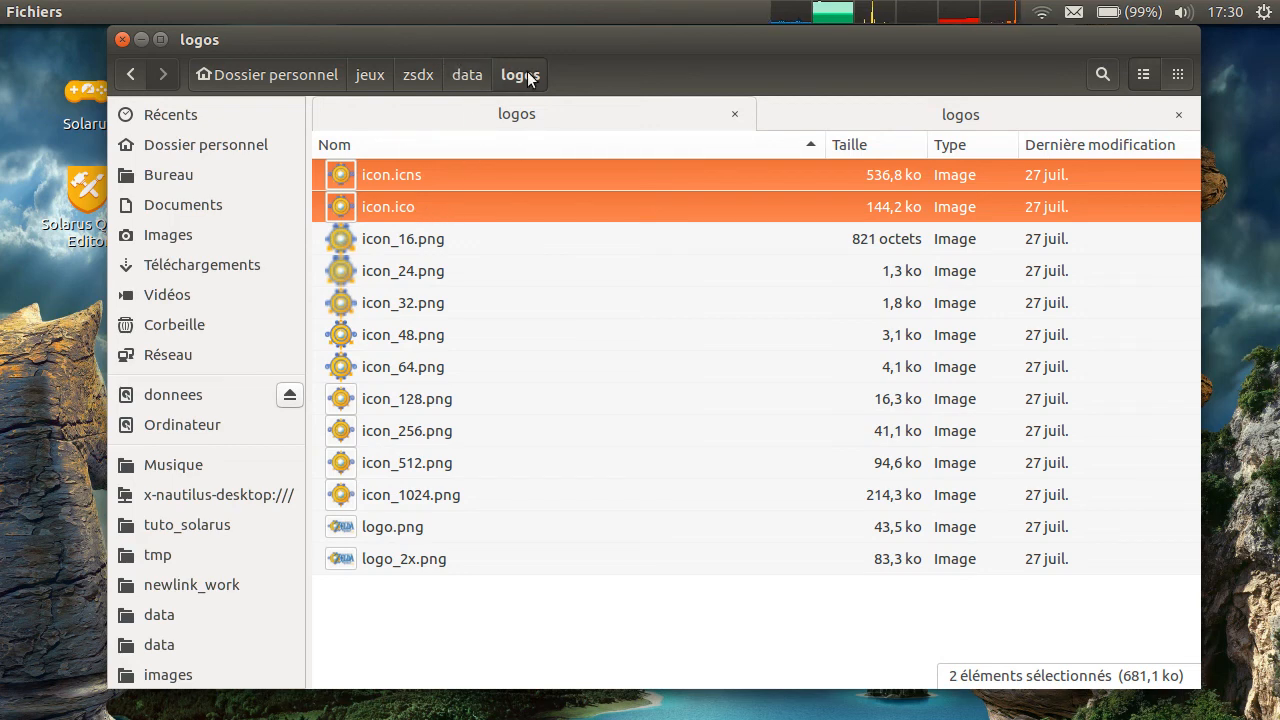
{"action": "mouse_move", "coordinate": [418, 74]}
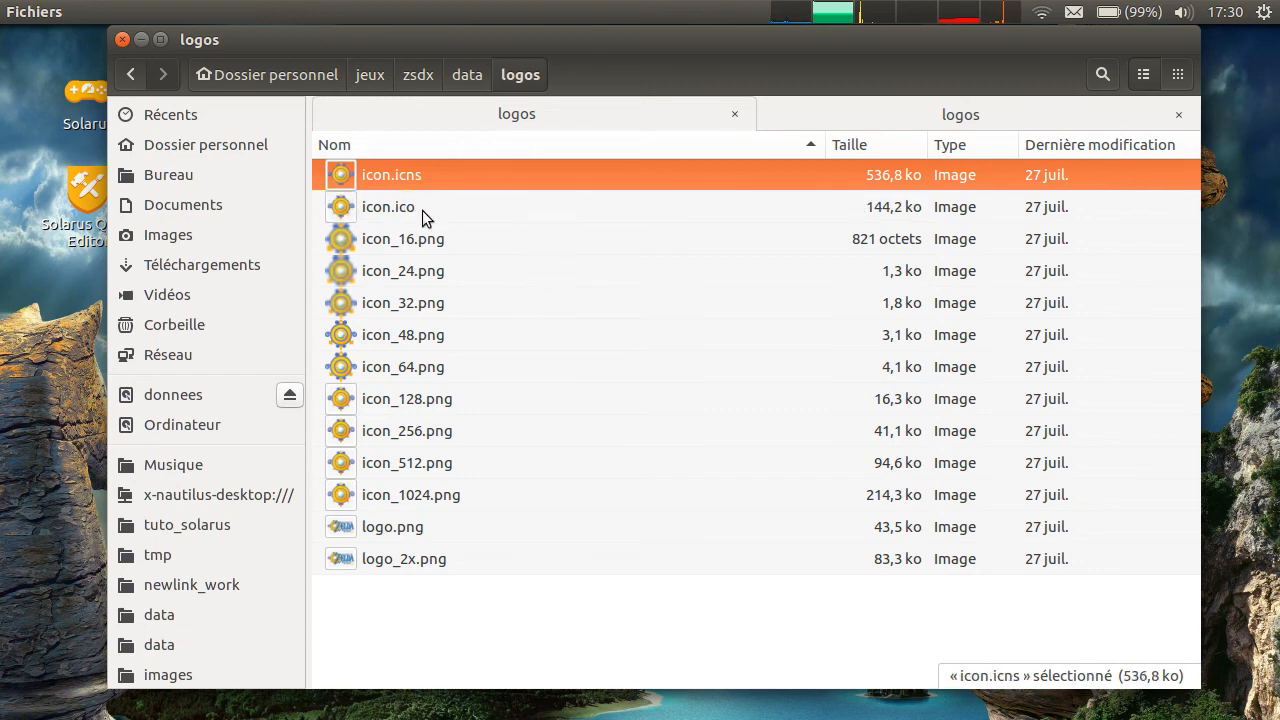
{"action": "mouse_move", "coordinate": [425, 173]}
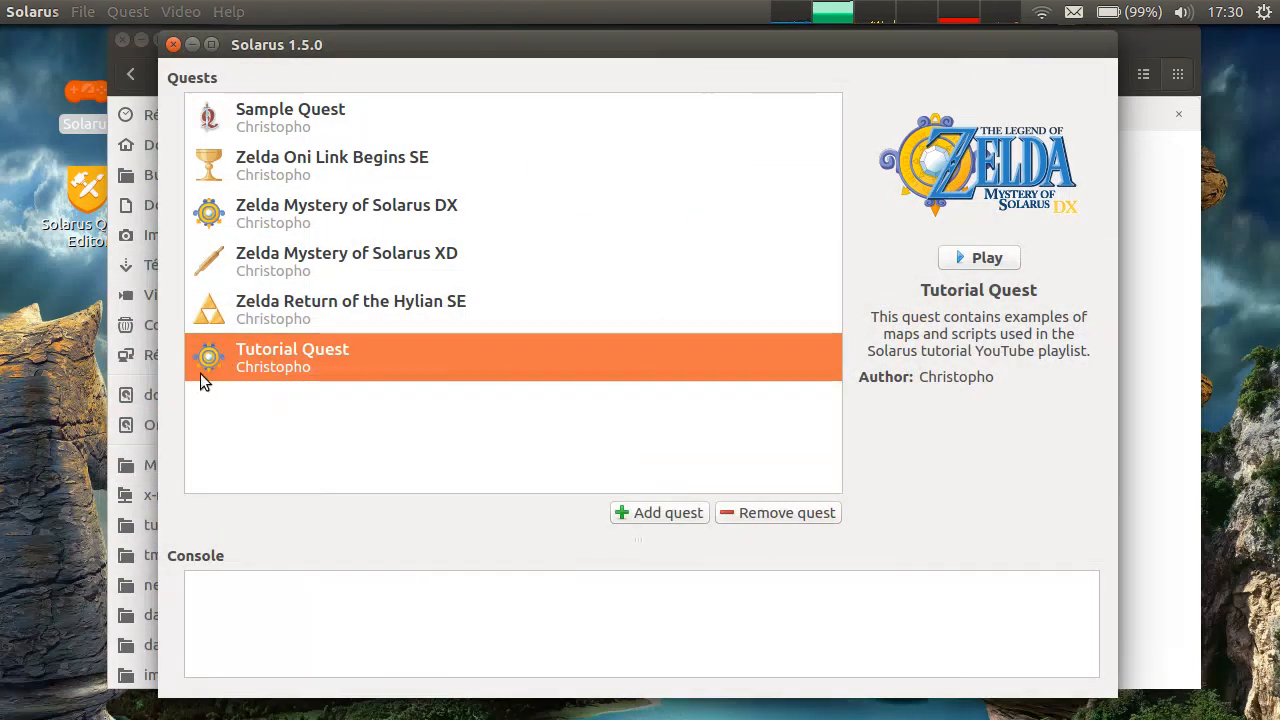
{"action": "mouse_move", "coordinate": [370, 385]}
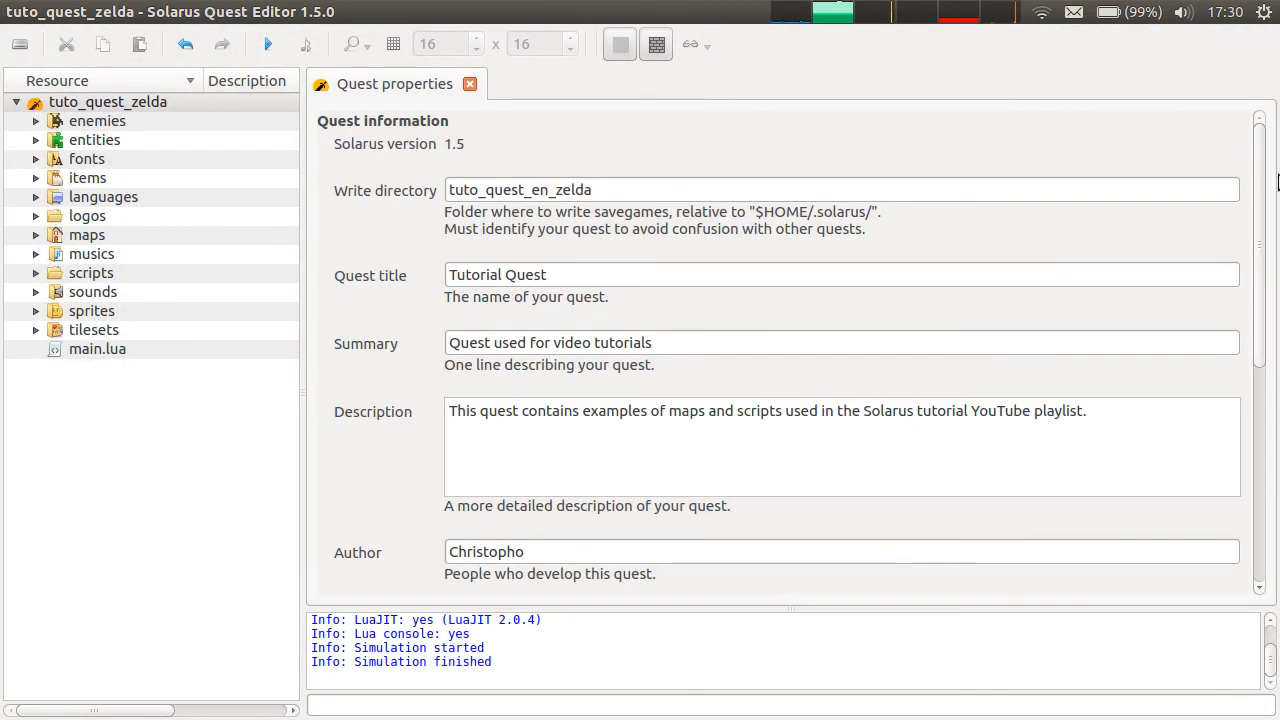
{"action": "scroll", "scroll_direction": "down", "scroll_amount": 3}
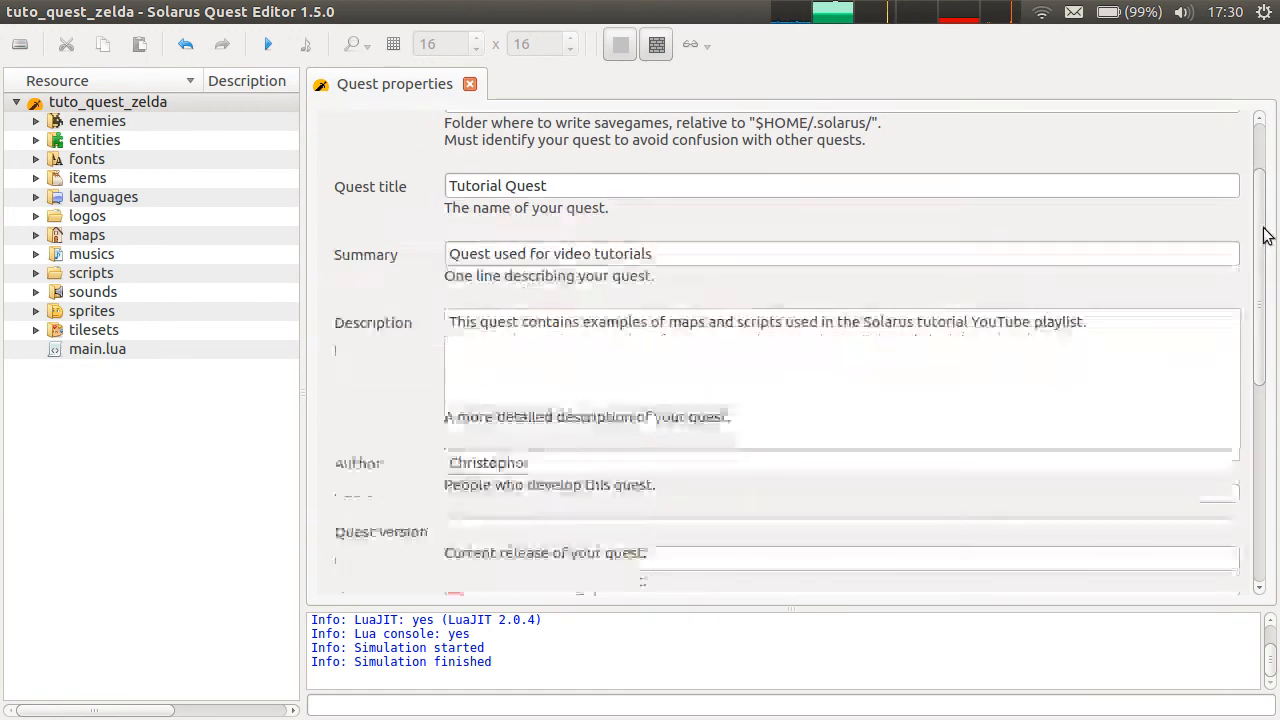
{"action": "scroll", "scroll_direction": "down", "scroll_amount": 3}
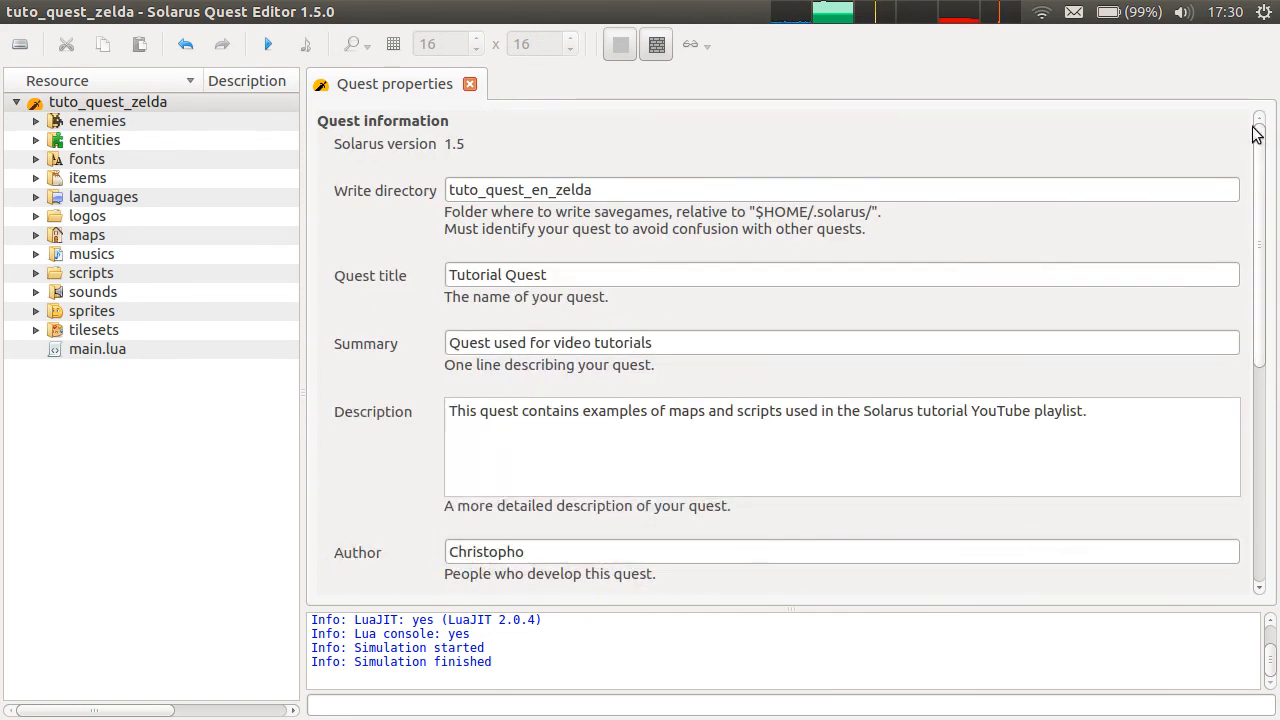
{"action": "mouse_move", "coordinate": [1251, 122]}
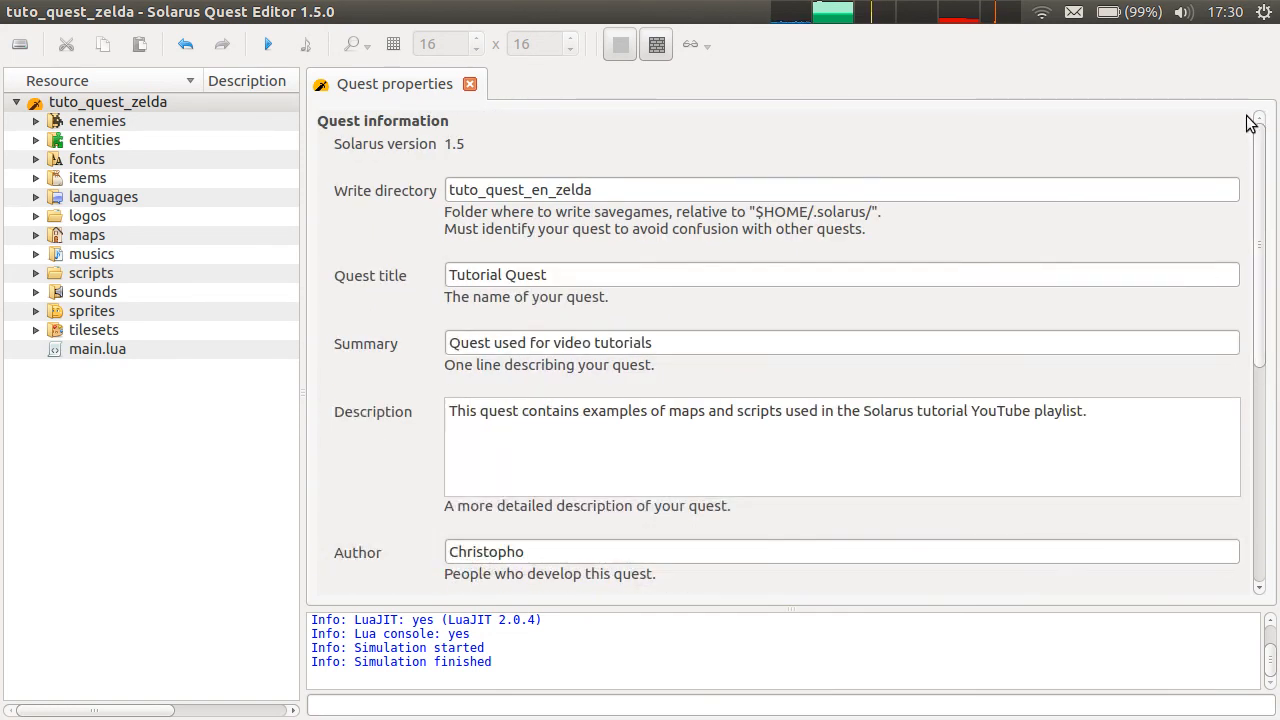